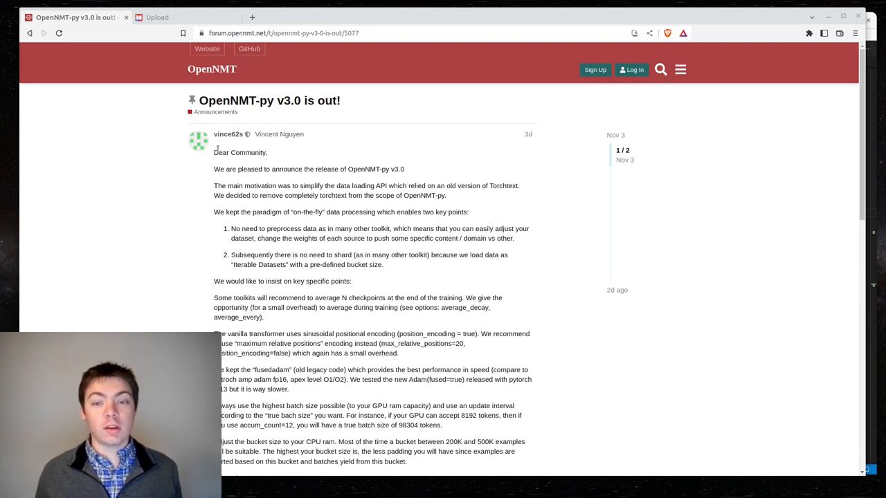
{"action": "mouse_move", "coordinate": [593, 424]}
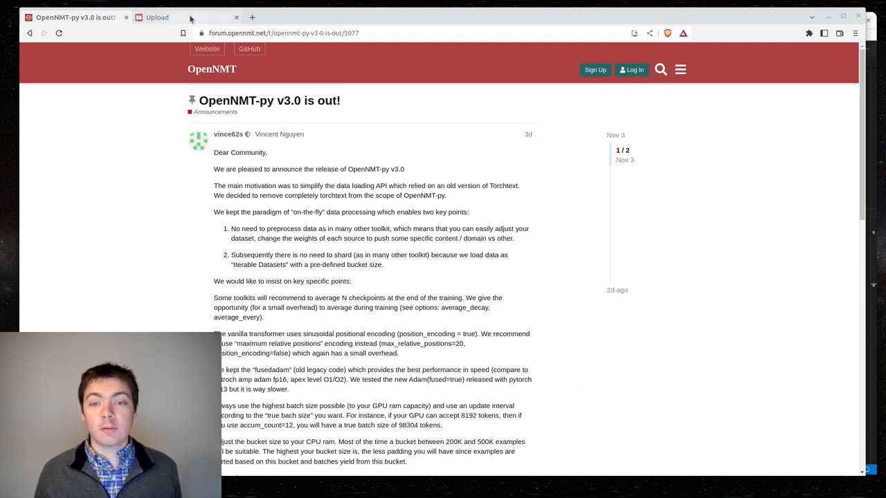
- Return to the OpenNMT-py v3.0 announcement in Explainpaper and read further down the post
{"action": "left_click", "coordinate": [158, 17]}
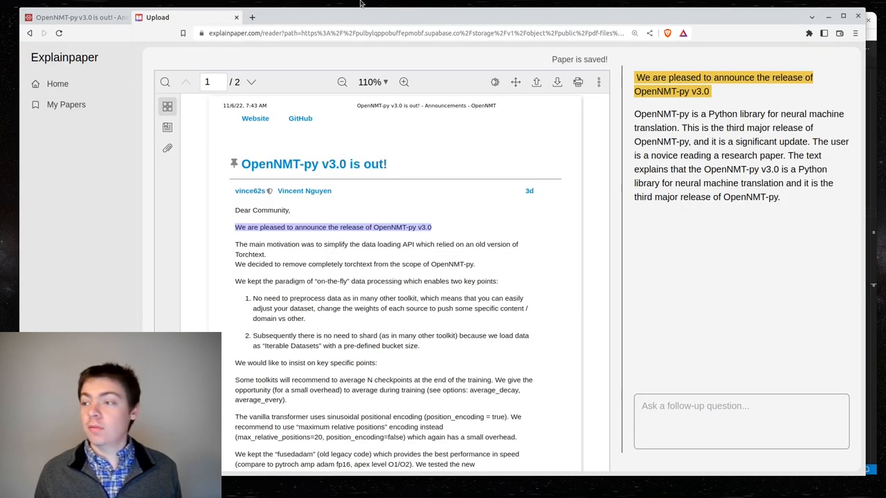
{"action": "mouse_move", "coordinate": [545, 180]}
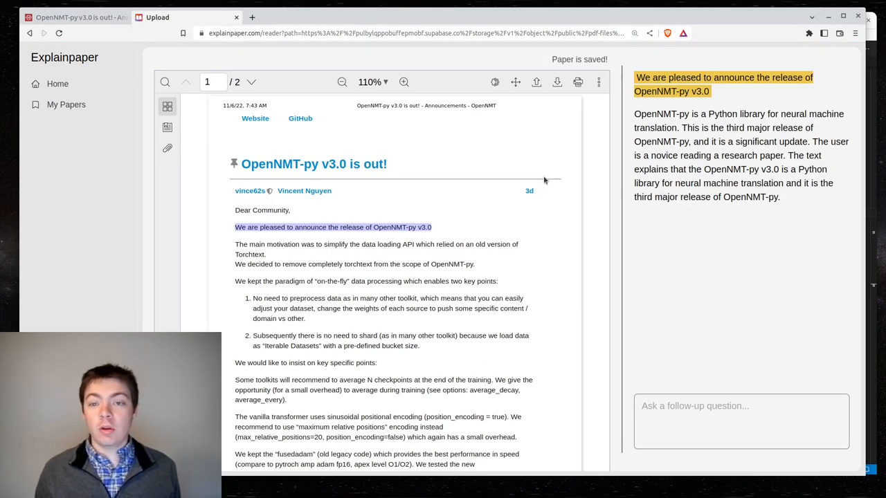
{"action": "mouse_move", "coordinate": [362, 145]}
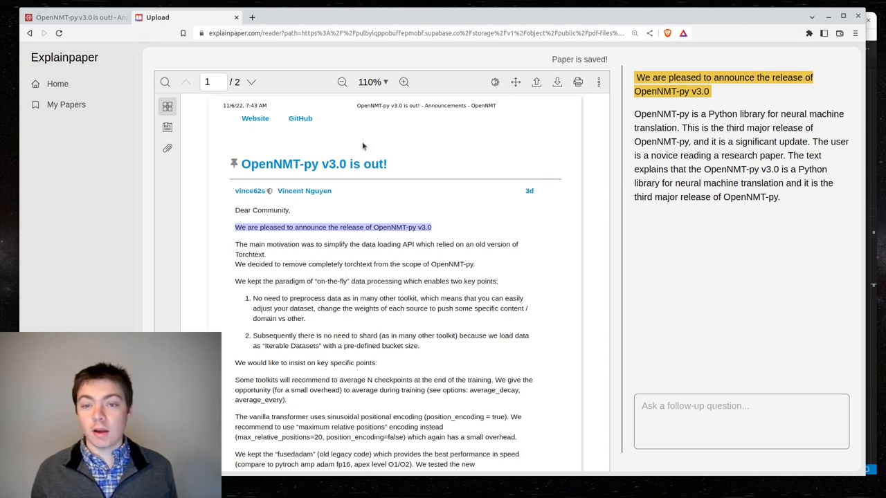
{"action": "scroll", "scroll_direction": "down", "scroll_amount": 3}
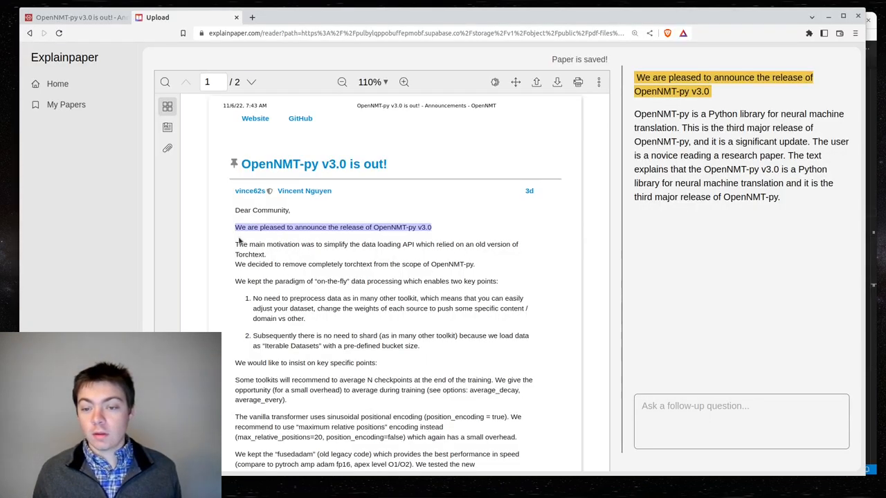
{"action": "mouse_move", "coordinate": [504, 235]}
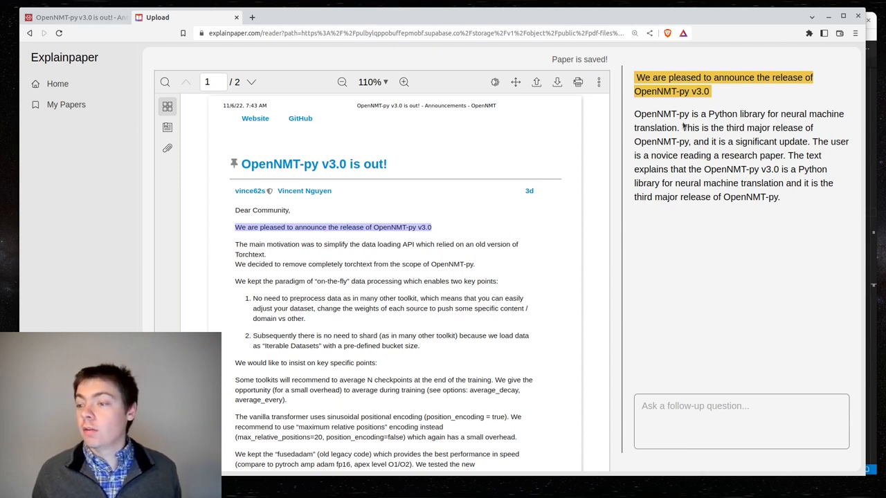
{"action": "mouse_move", "coordinate": [679, 128]}
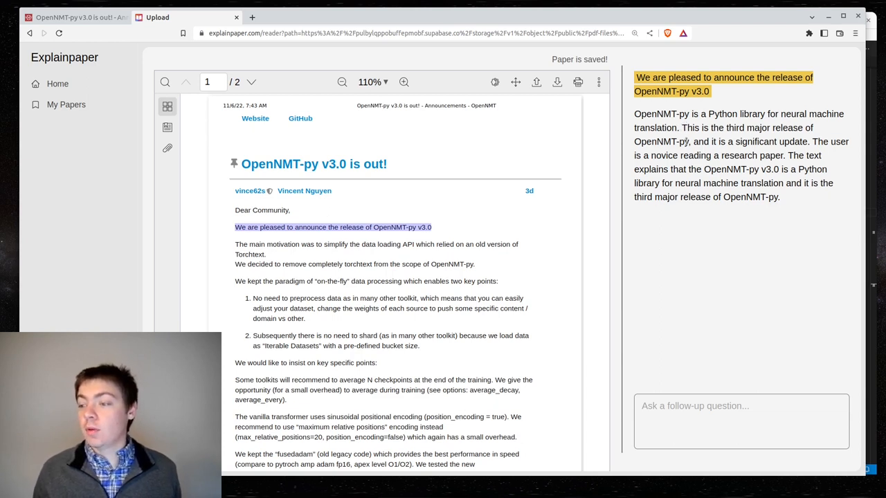
{"action": "mouse_move", "coordinate": [853, 144]}
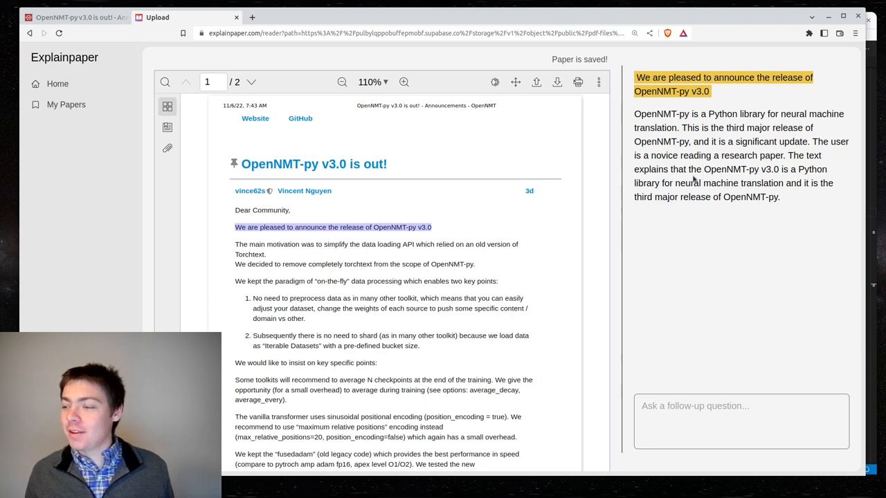
{"action": "mouse_move", "coordinate": [806, 181]}
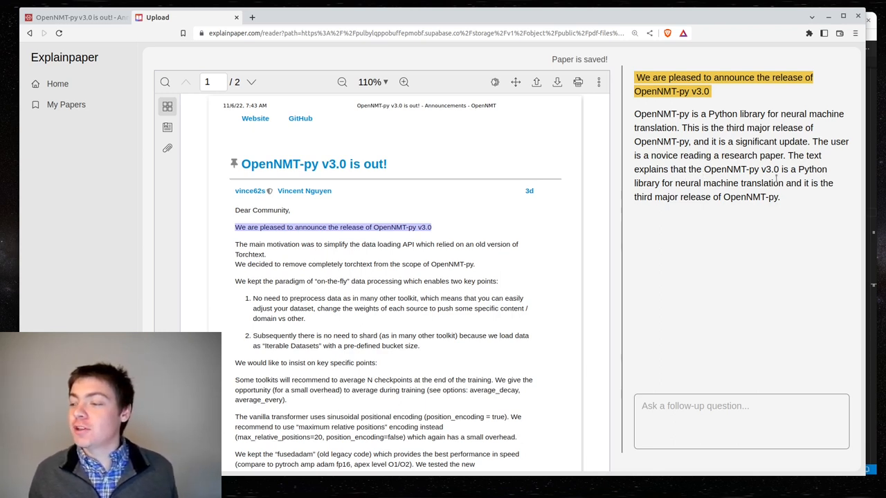
{"action": "mouse_move", "coordinate": [839, 203]}
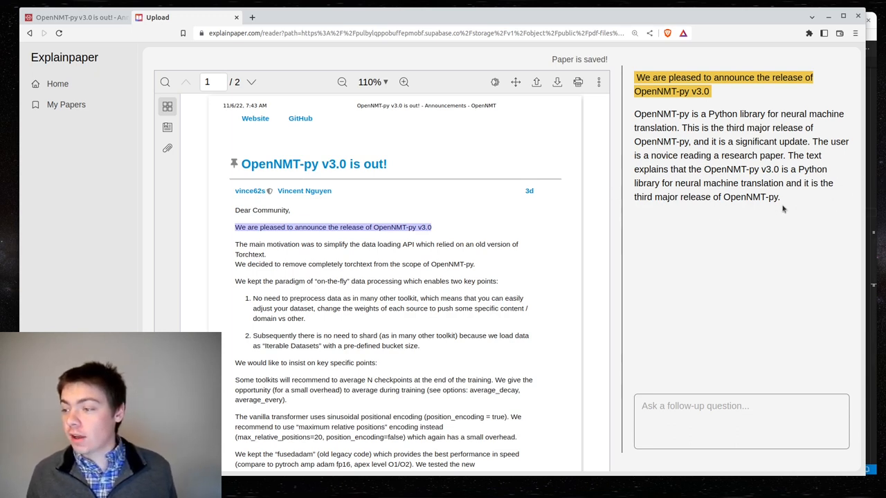
{"action": "mouse_move", "coordinate": [759, 166]}
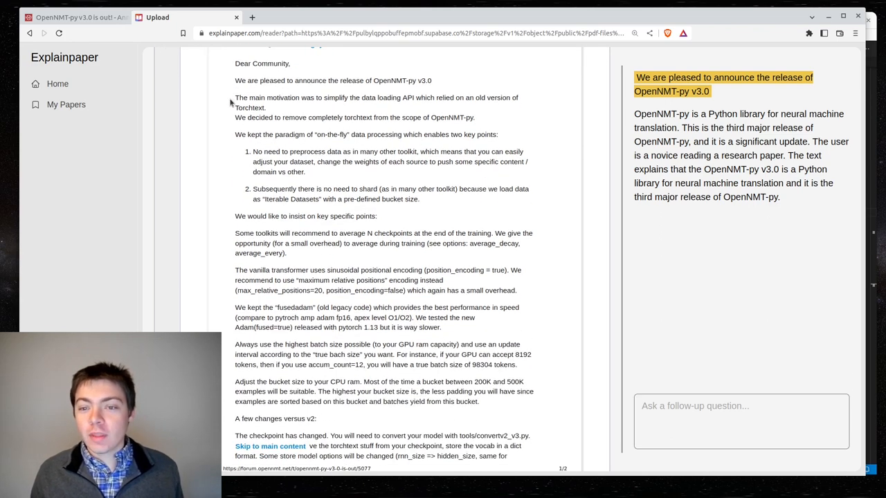
{"action": "mouse_move", "coordinate": [426, 110]}
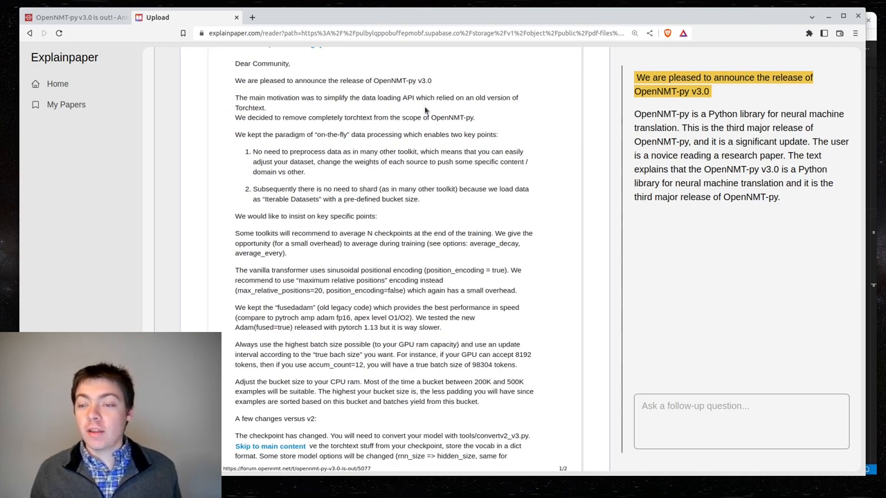
{"action": "mouse_move", "coordinate": [496, 108]}
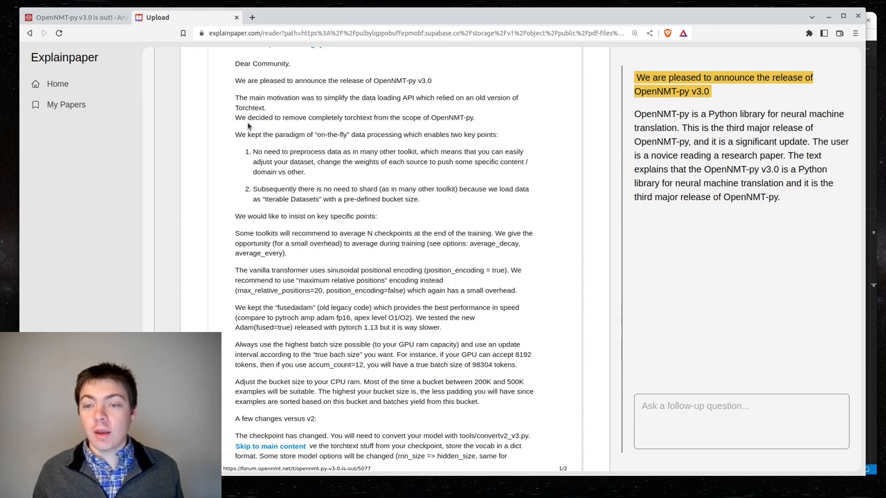
- Select the 'main motivation' paragraph on dropping torchtext and ask what removing torchtext implies
{"action": "left_click_drag", "start_coordinate": [235, 97], "coordinate": [474, 116]}
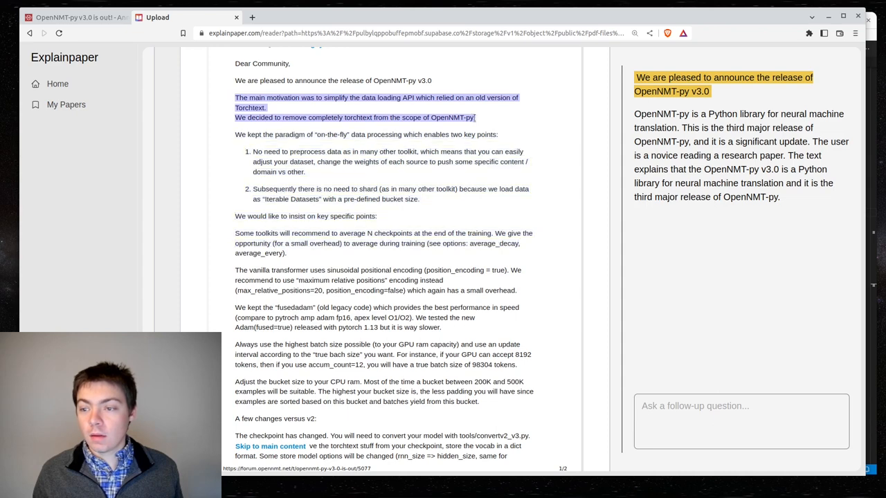
{"action": "type", "text": "Wha"}
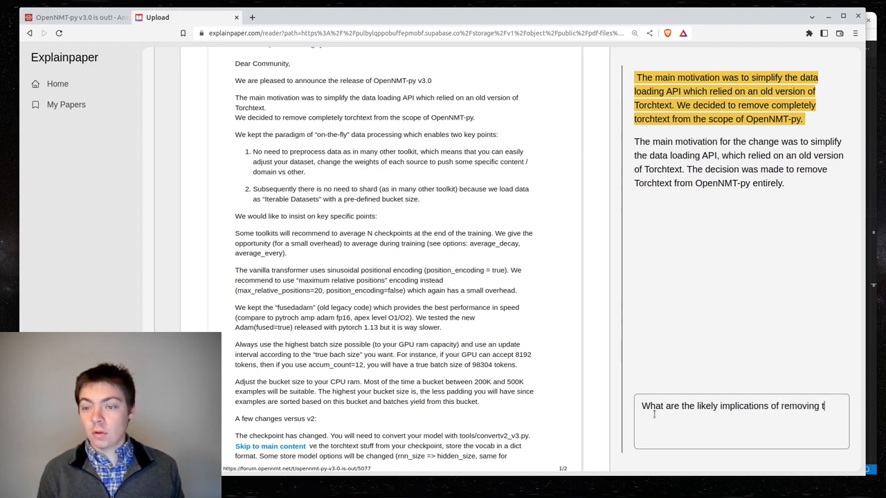
{"action": "type", "text": "orchtext?"}
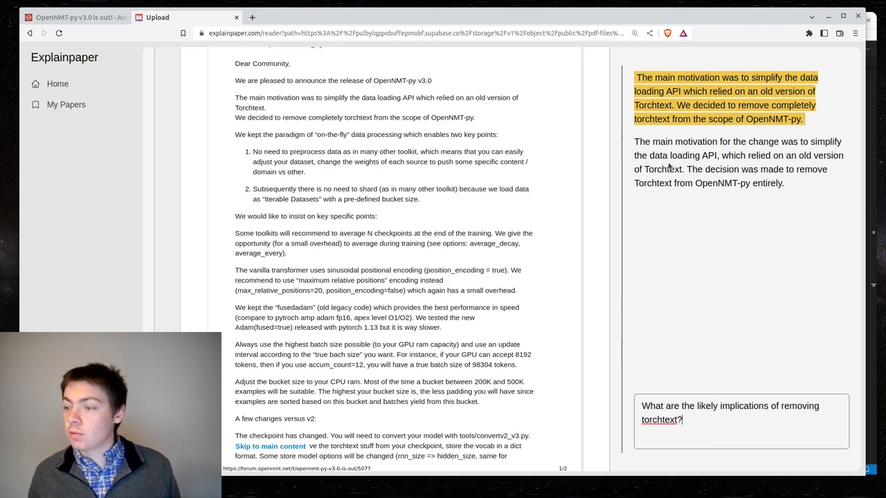
{"action": "mouse_move", "coordinate": [828, 168]}
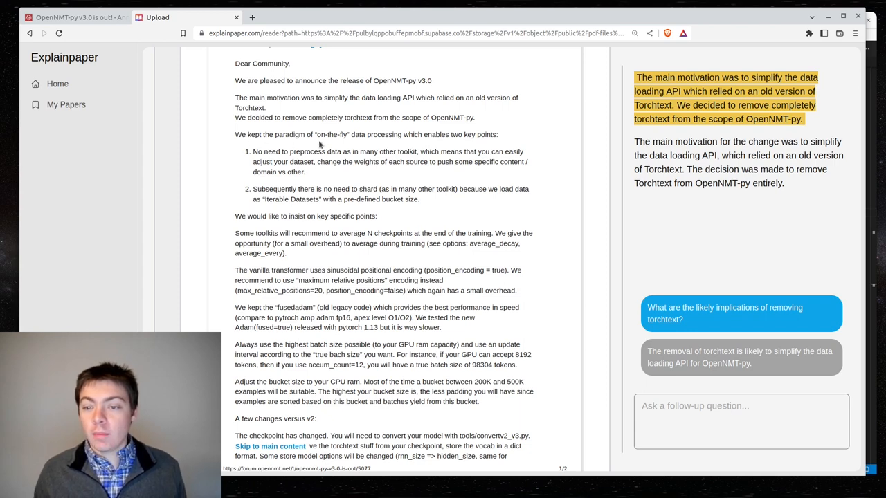
{"action": "mouse_move", "coordinate": [496, 144]}
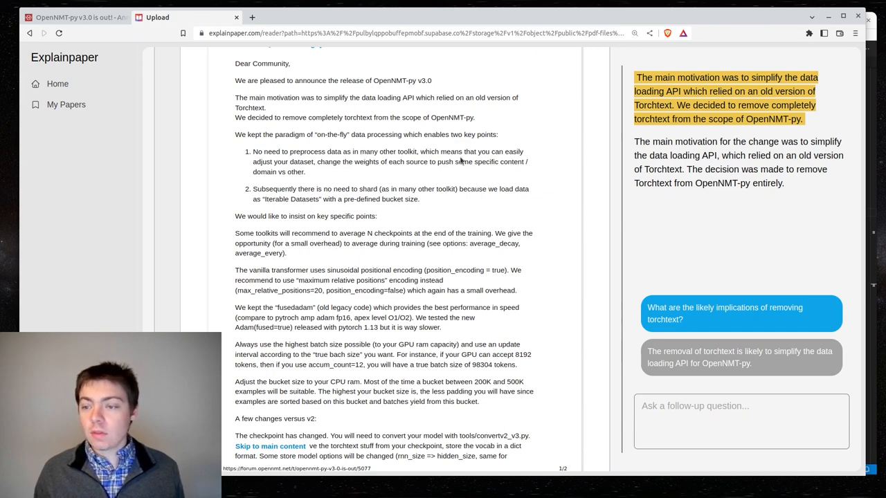
{"action": "mouse_move", "coordinate": [371, 173]}
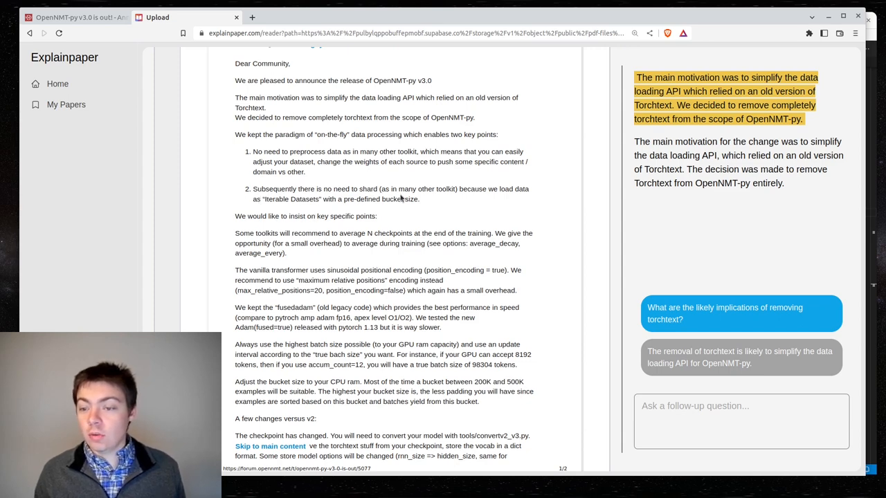
{"action": "mouse_move", "coordinate": [474, 199]}
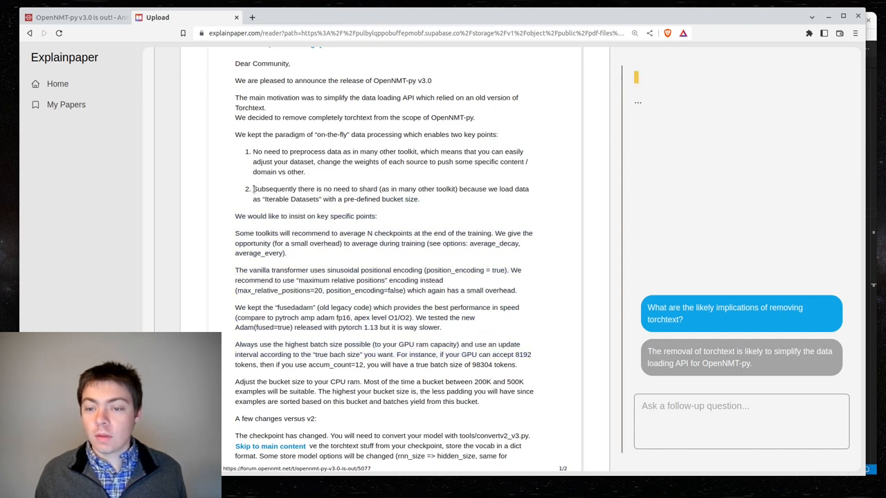
- Select the no-sharding bullet and ask 'Explain what "shard" means in this context?'
{"action": "left_click_drag", "start_coordinate": [255, 188], "coordinate": [420, 199]}
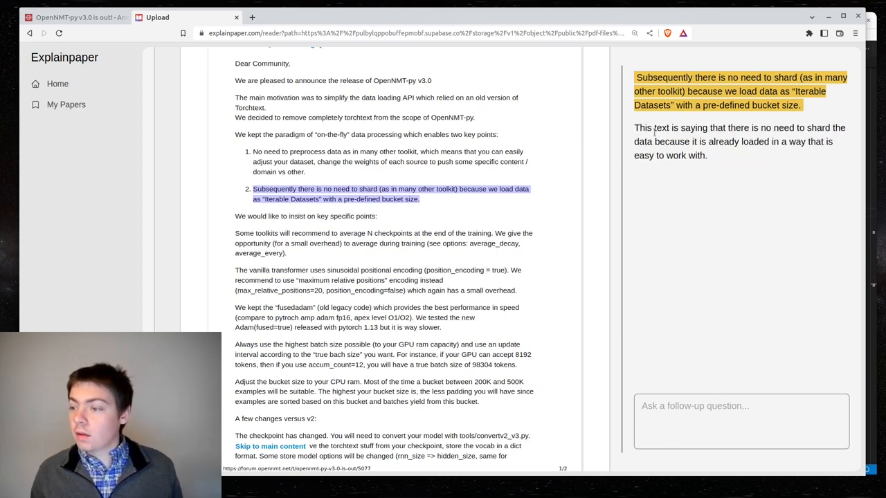
{"action": "mouse_move", "coordinate": [656, 146]}
{"action": "type", "text": "What does"}
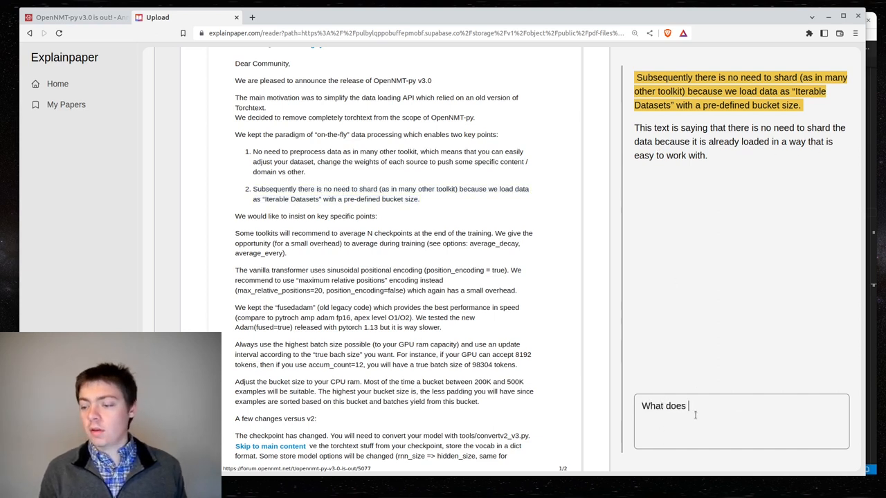
{"action": "type", "text": "Explain w"}
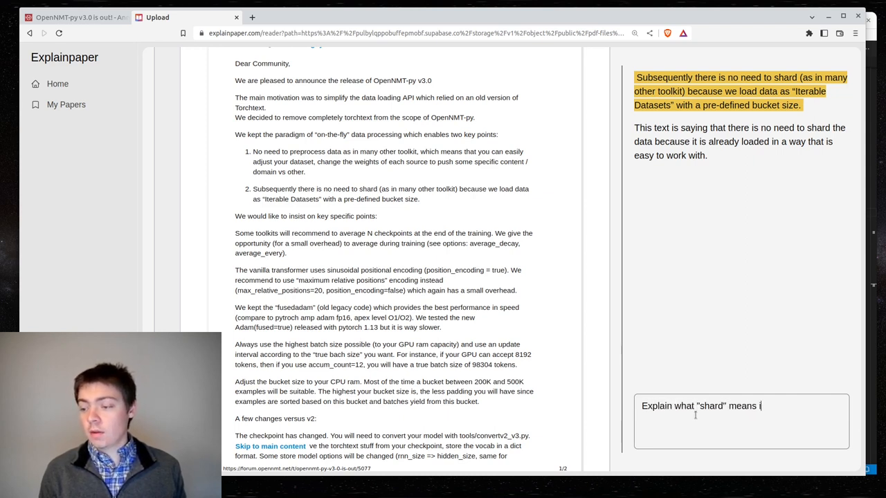
{"action": "type", "text": "in this context"}
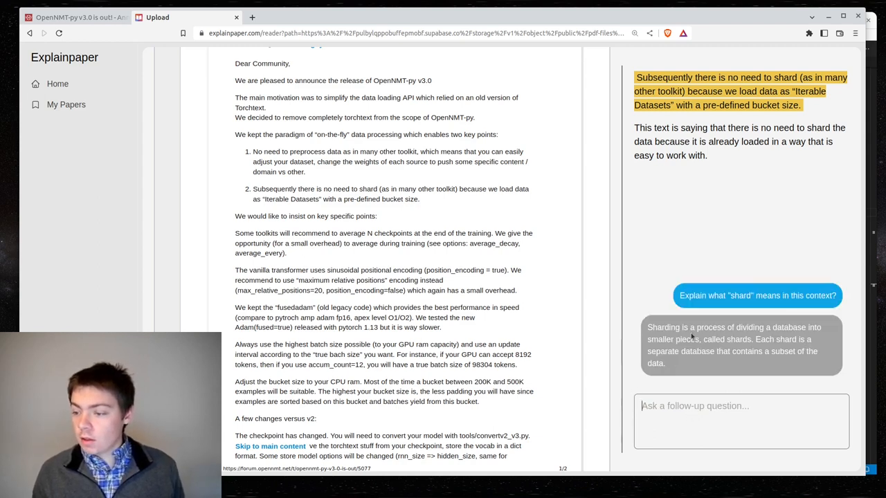
{"action": "mouse_move", "coordinate": [824, 349]}
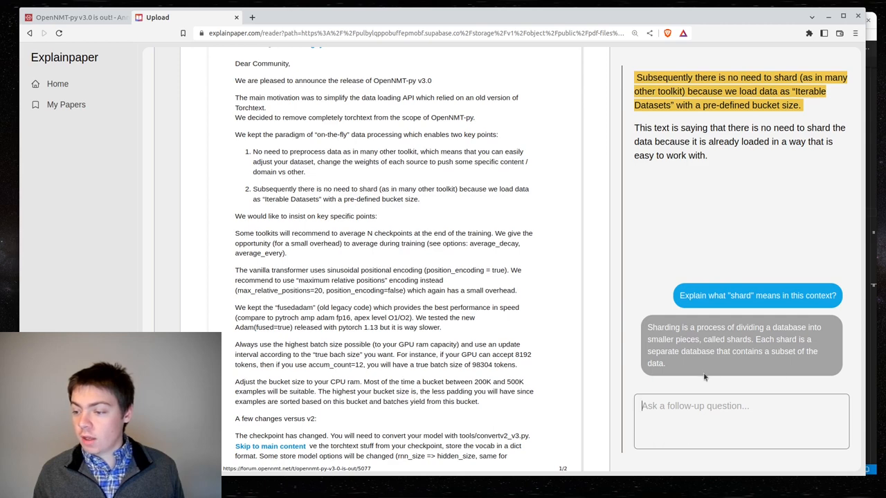
{"action": "mouse_move", "coordinate": [539, 320]}
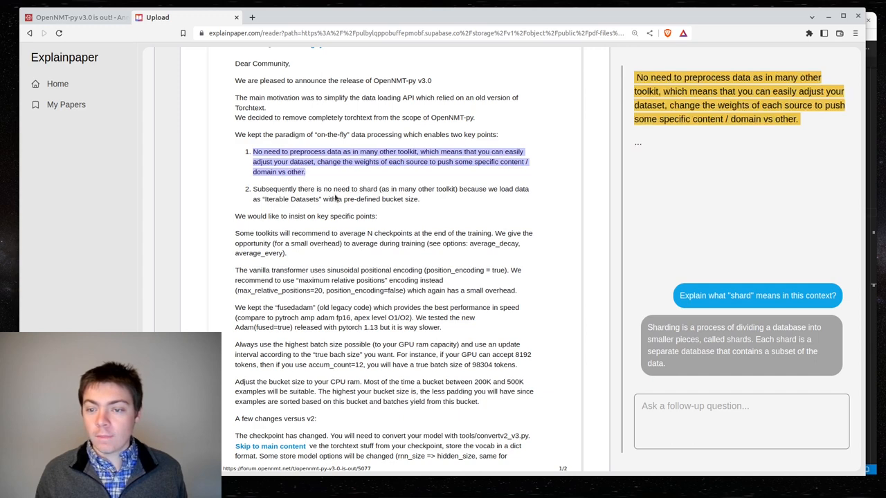
- Ask whether data already preprocessed in Argos Train benefits from the on-the-fly change
{"action": "left_click", "coordinate": [741, 420]}
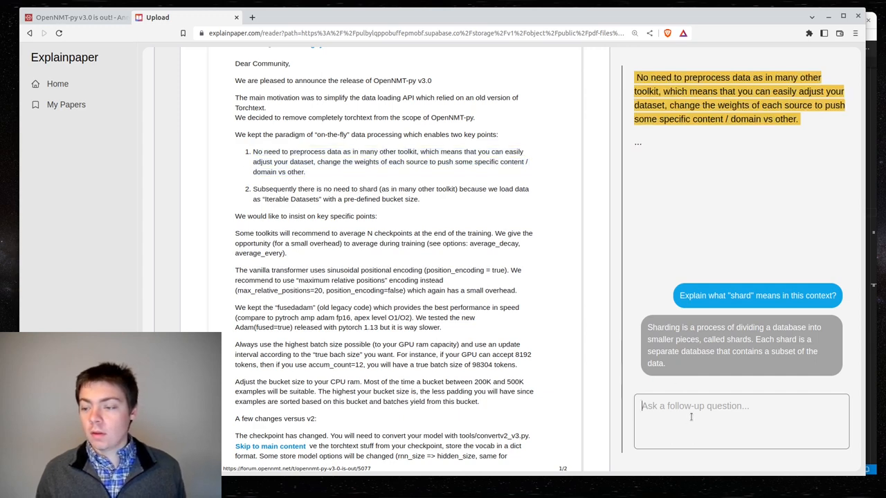
{"action": "type", "text": "I already process m"}
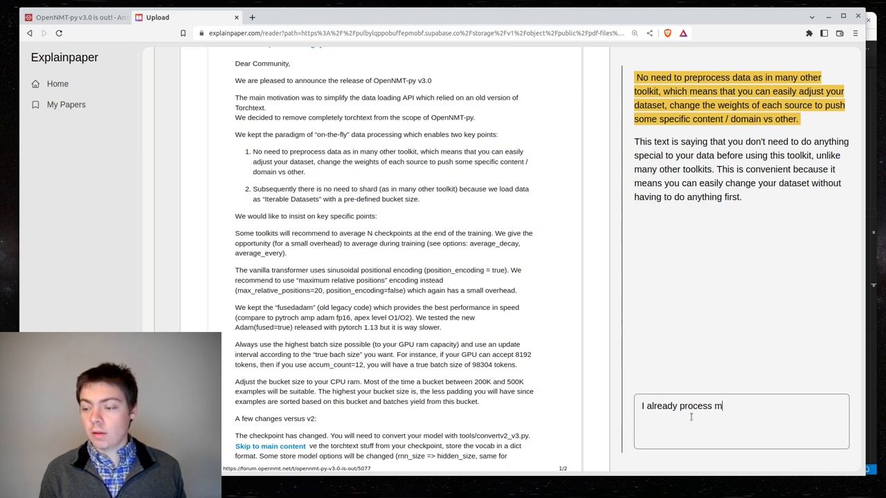
{"action": "type", "text": "y data in Argos"}
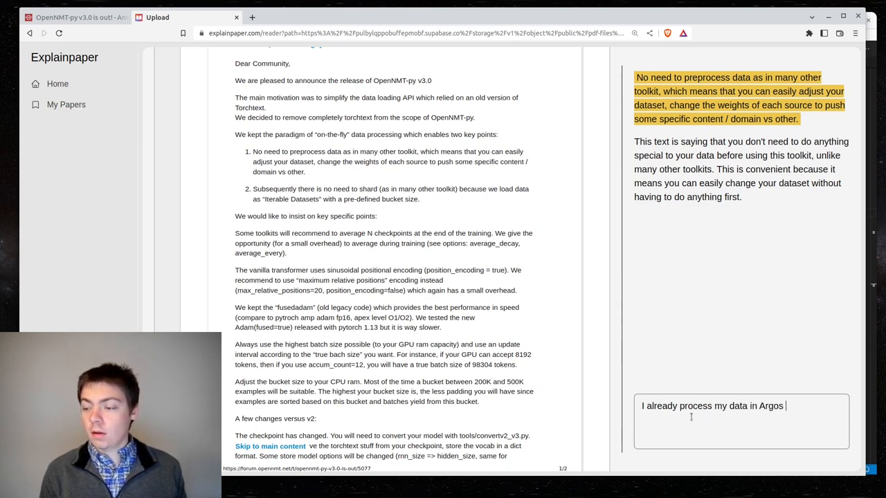
{"action": "type", "text": "Train before passing it to OpenNMT"}
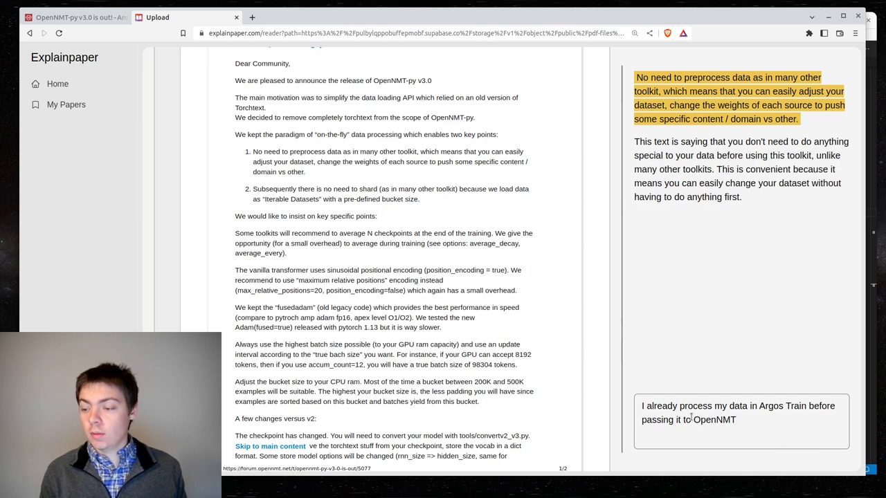
{"action": "type", "text": "; will I"}
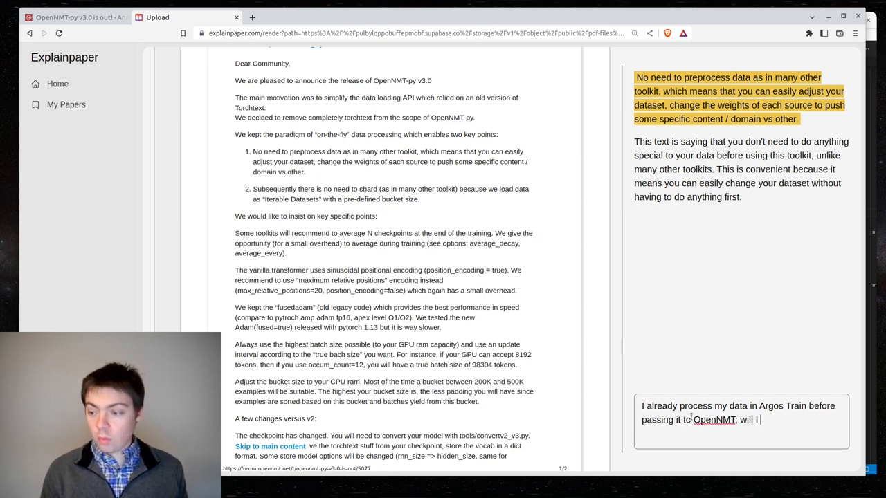
{"action": "type", "text": "get any bene"}
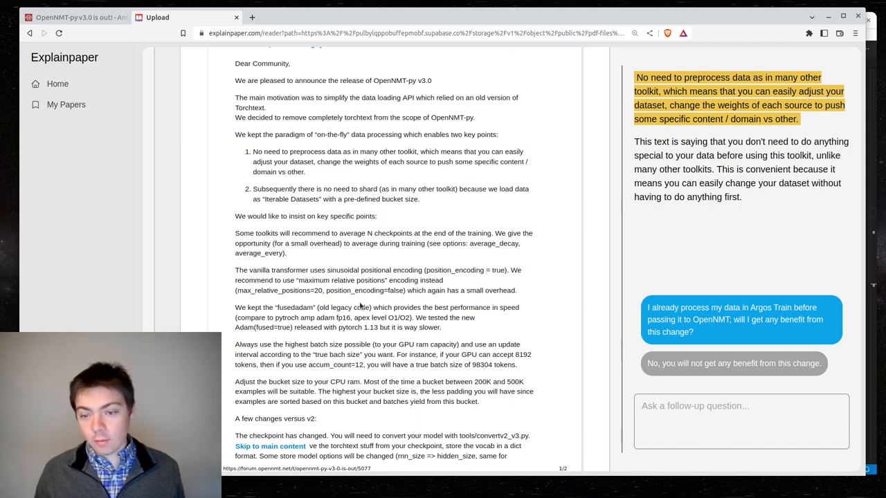
- Read down to the key points on checkpoint conversion, transformer bias and inference defaults
{"action": "scroll", "scroll_direction": "down", "scroll_amount": 3}
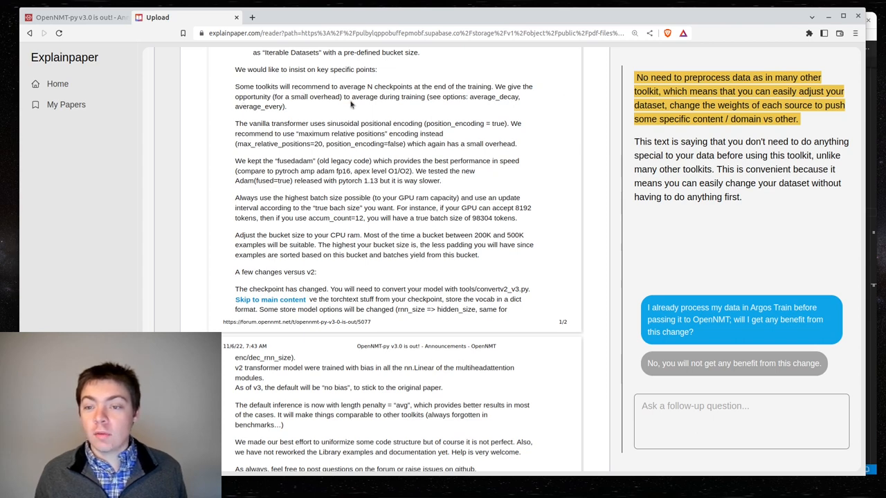
{"action": "mouse_move", "coordinate": [429, 97]}
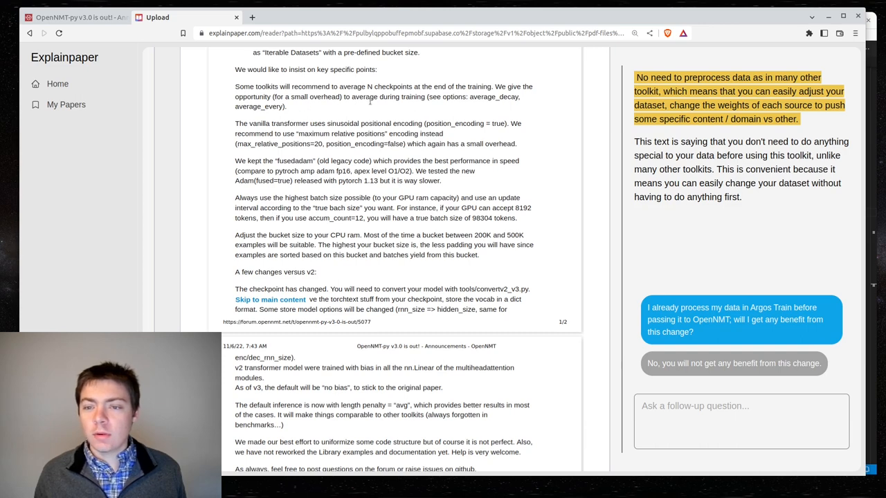
{"action": "mouse_move", "coordinate": [346, 110]}
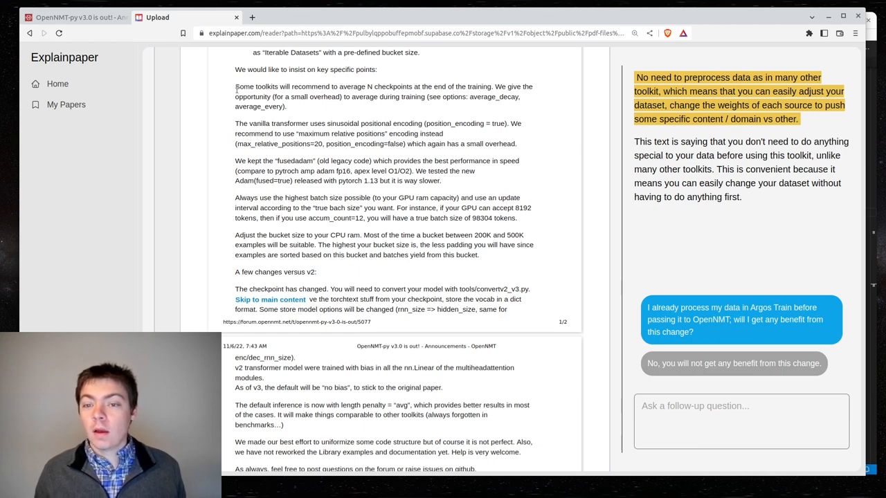
{"action": "mouse_move", "coordinate": [360, 103]}
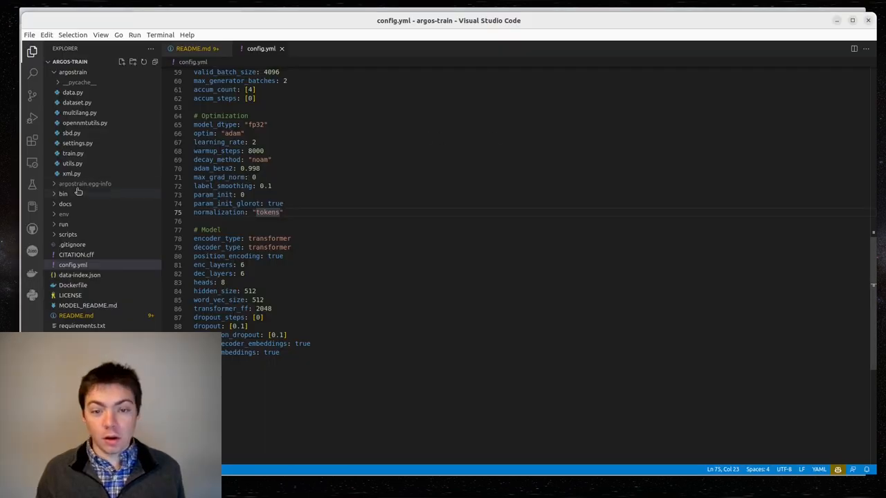
- Review train.py's checkpoint-averaging command and where epochs_count is used
{"action": "left_click", "coordinate": [72, 264]}
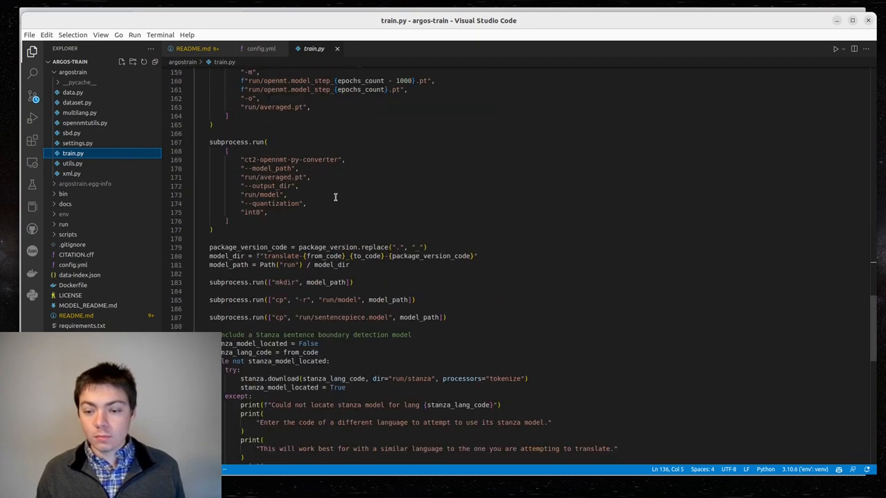
{"action": "scroll", "scroll_direction": "down", "scroll_amount": 3}
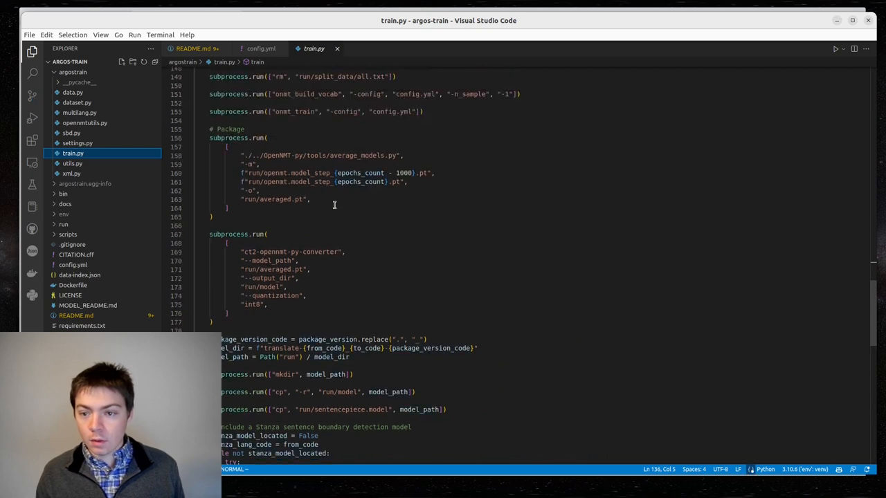
{"action": "double_click", "coordinate": [357, 202]}
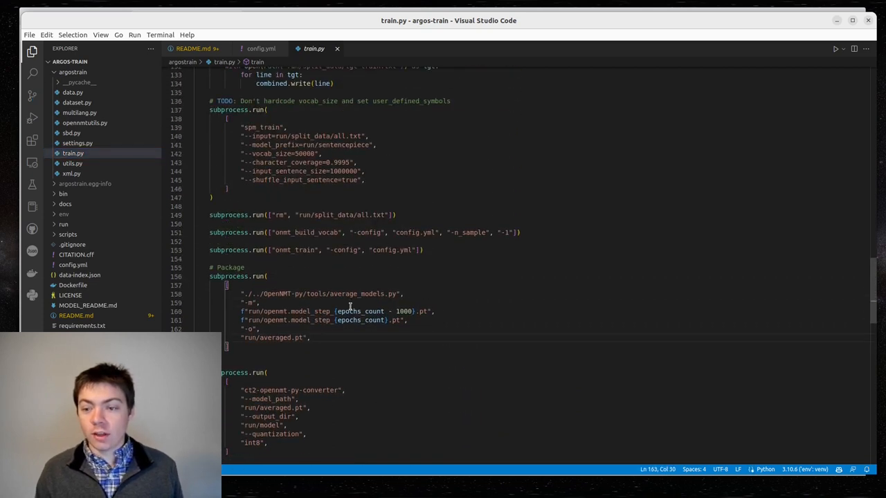
{"action": "double_click", "coordinate": [360, 320]}
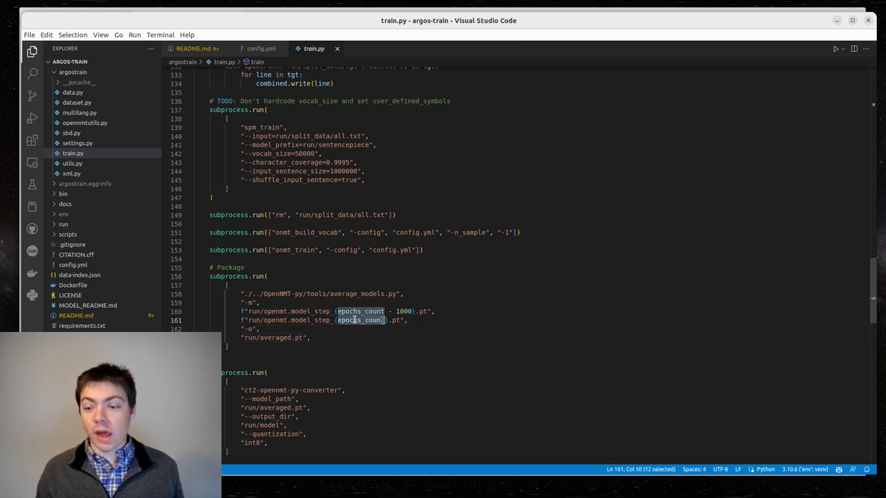
{"action": "mouse_move", "coordinate": [358, 319]}
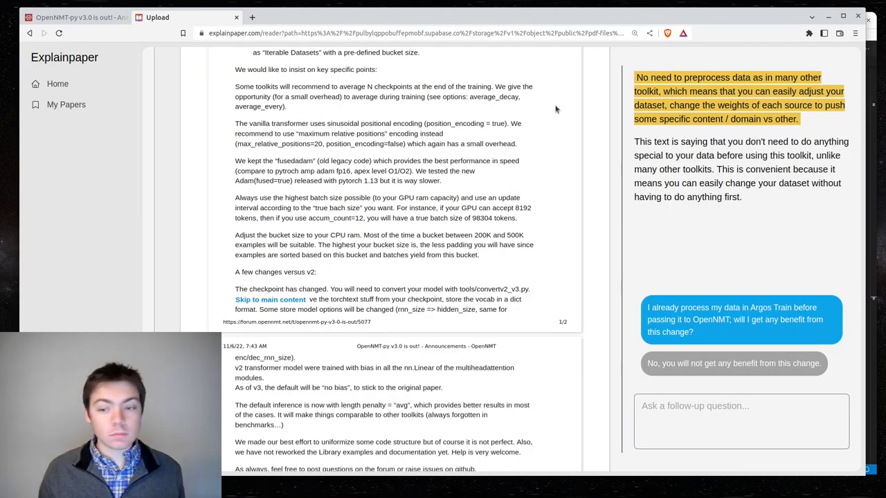
{"action": "mouse_move", "coordinate": [330, 95]}
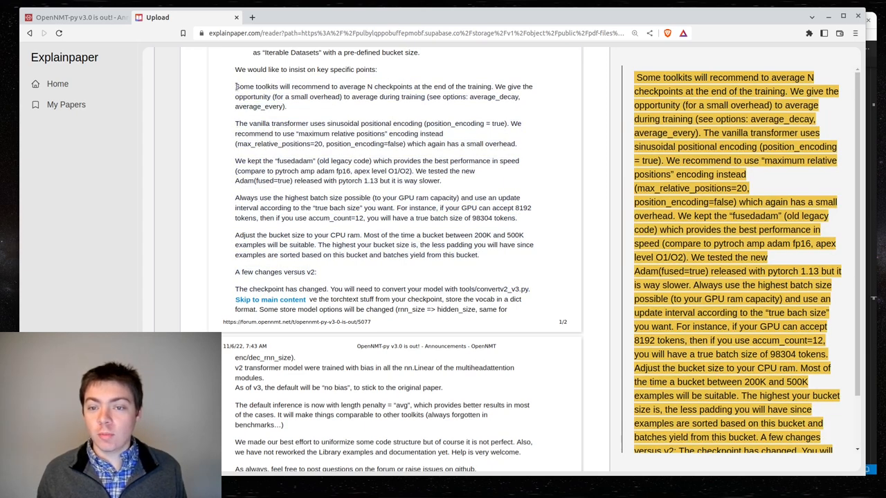
- Select just the 'Some toolkits…' checkpoint-averaging paragraph for explanation
{"action": "left_click_drag", "start_coordinate": [235, 86], "coordinate": [288, 107]}
{"action": "type", "text": "If I already"}
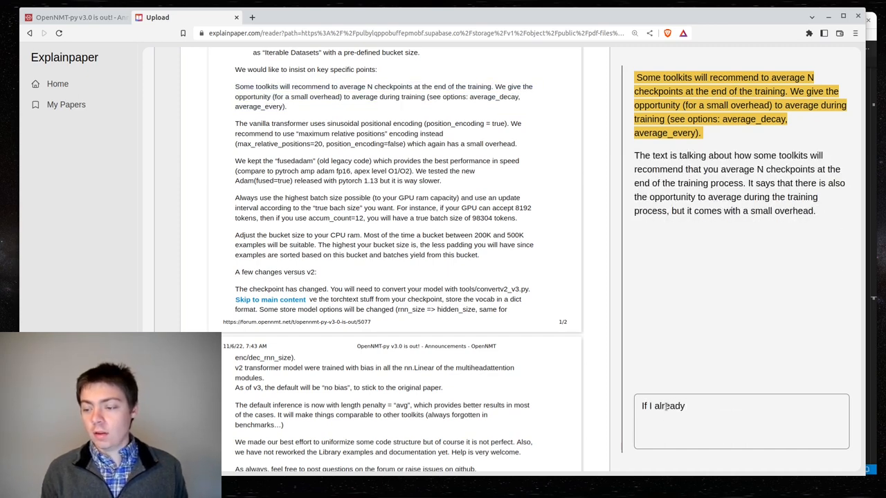
- Ask whether averaging two checkpoints gains any benefit from the 'average_decay' option
{"action": "type", "text": "average my final"}
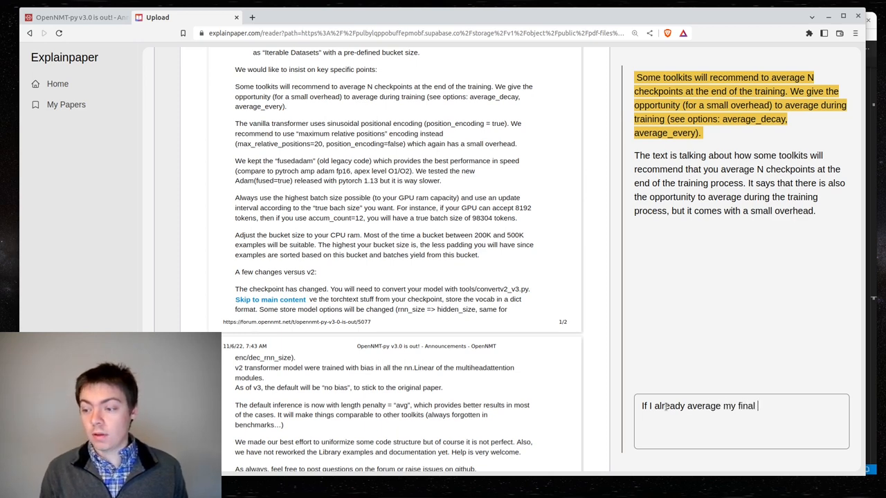
{"action": "type", "text": "two checkpoints"}
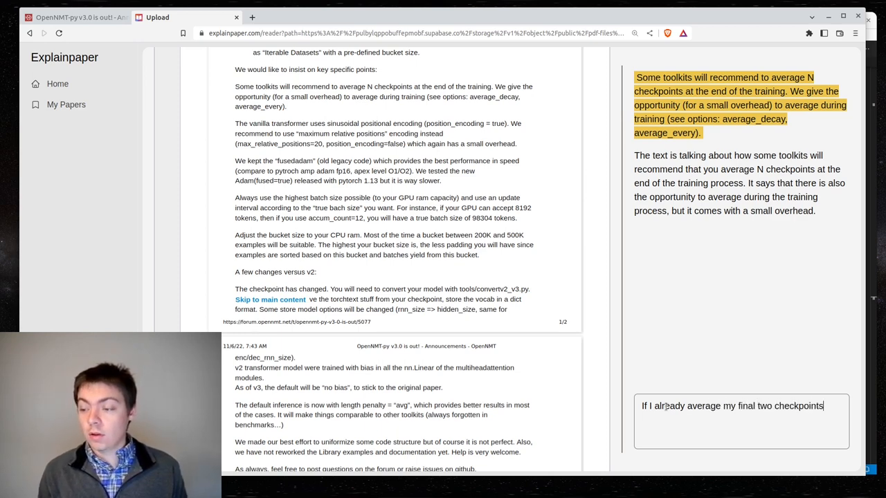
{"action": "type", "text": "would I get any b"}
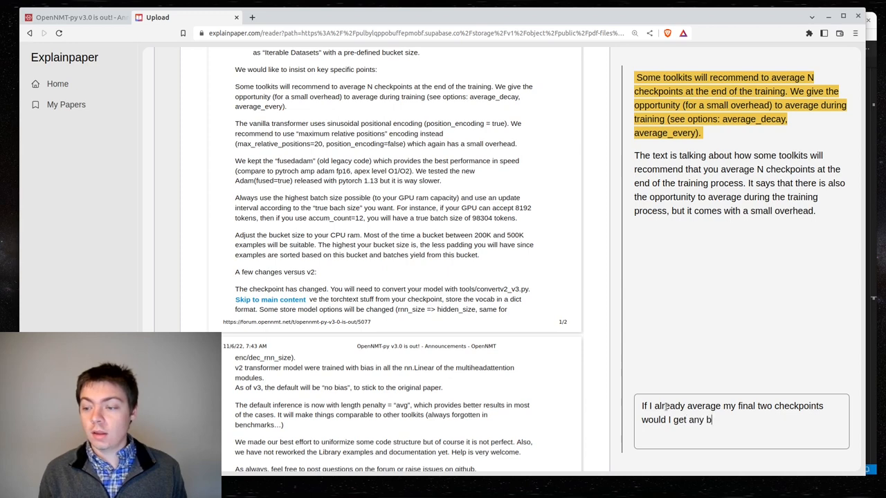
{"action": "type", "text": "enefit from usi"}
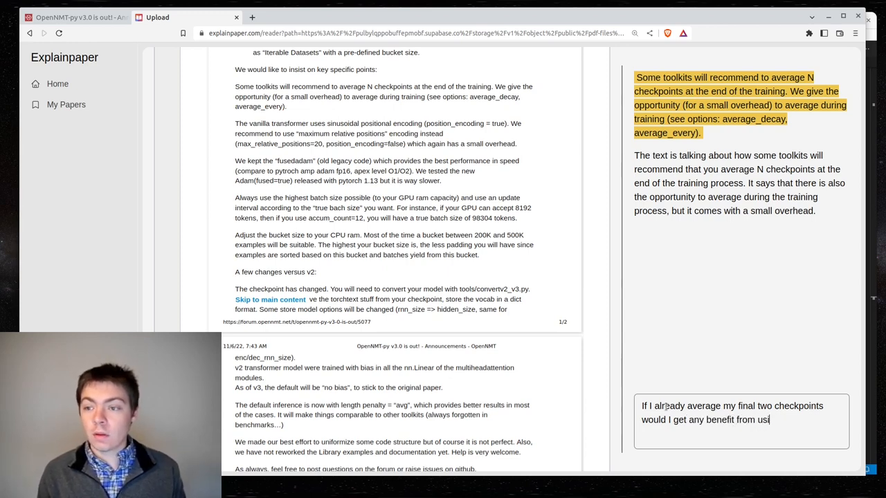
{"action": "type", "text": "ng the \""}
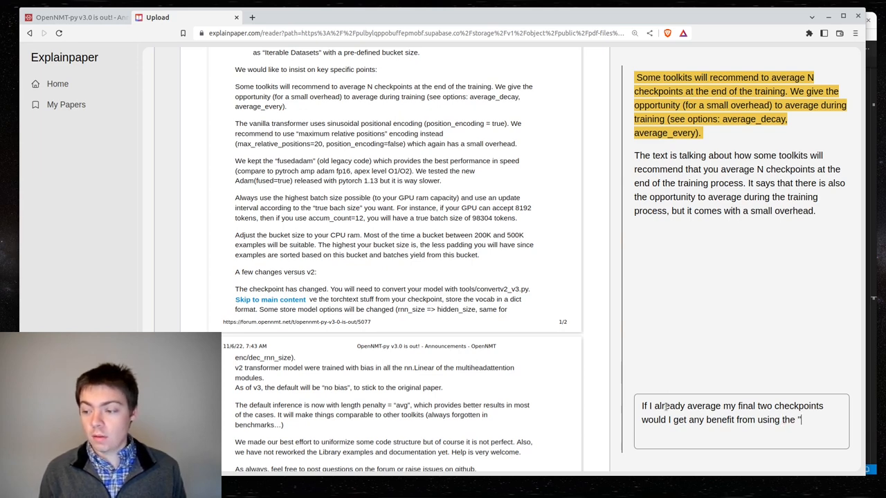
{"action": "type", "text": "average_decay"}
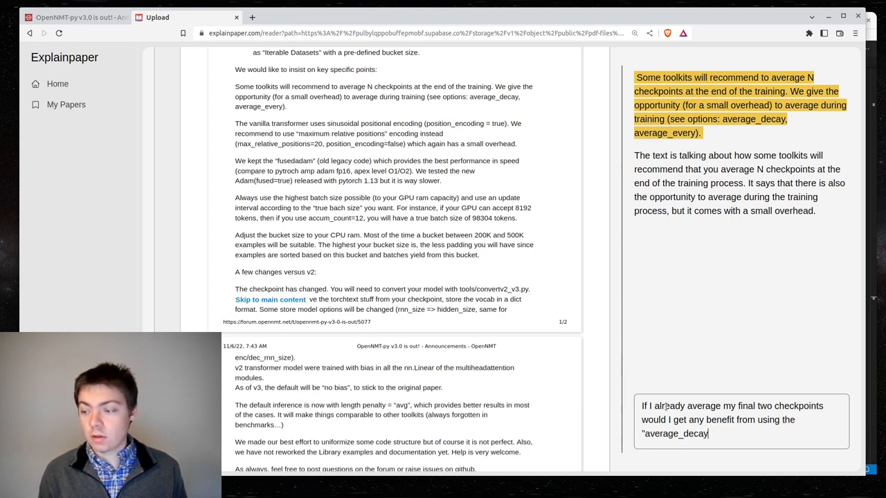
{"action": "type", "text": "\" option?"}
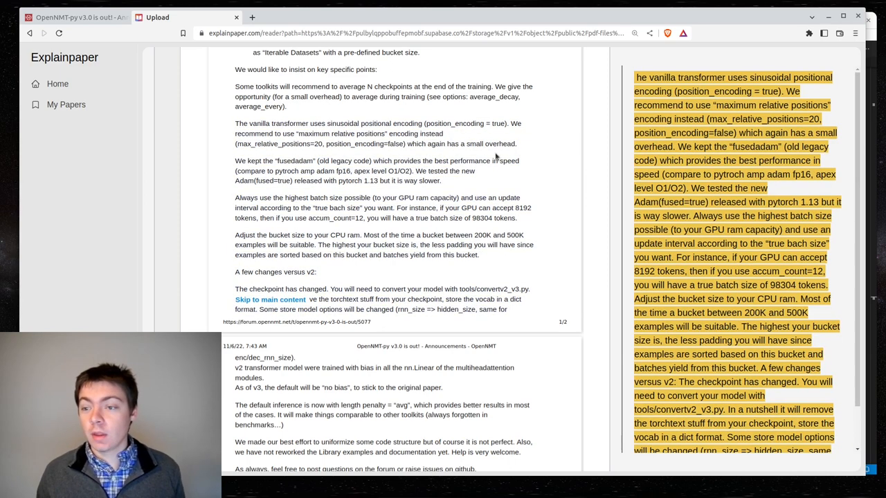
- Select the sinusoidal versus maximum relative positional encoding paragraph for explanation
{"action": "scroll", "scroll_direction": "down", "scroll_amount": 3}
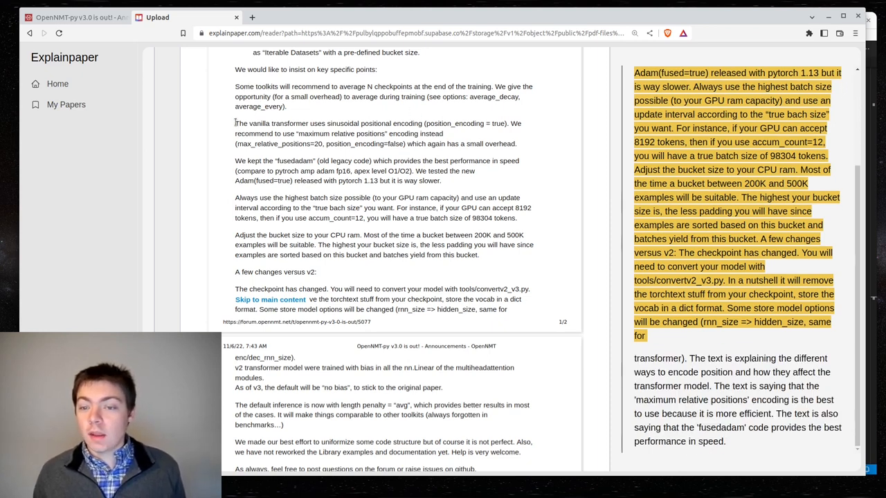
{"action": "left_click_drag", "start_coordinate": [235, 123], "coordinate": [510, 310]}
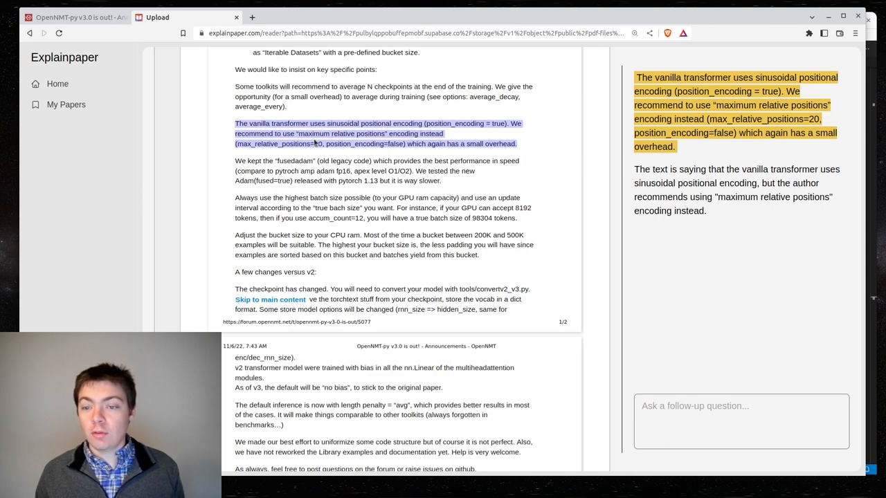
{"action": "mouse_move", "coordinate": [464, 142]}
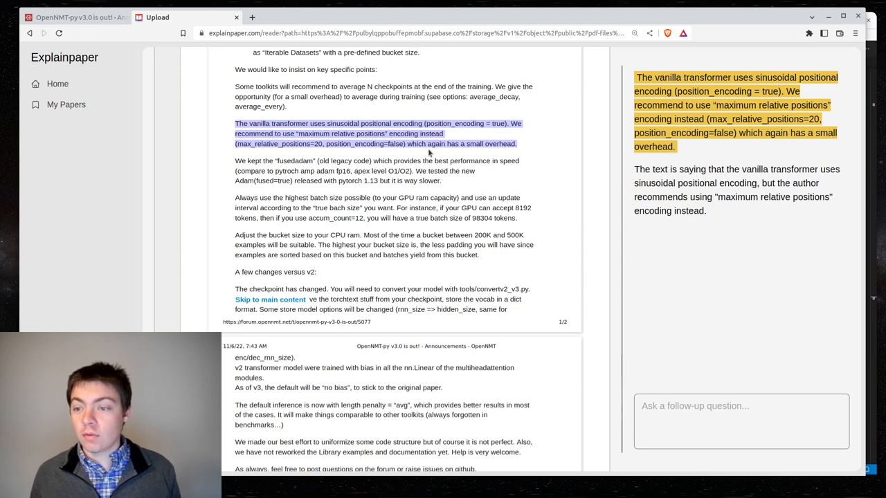
{"action": "mouse_move", "coordinate": [223, 123]}
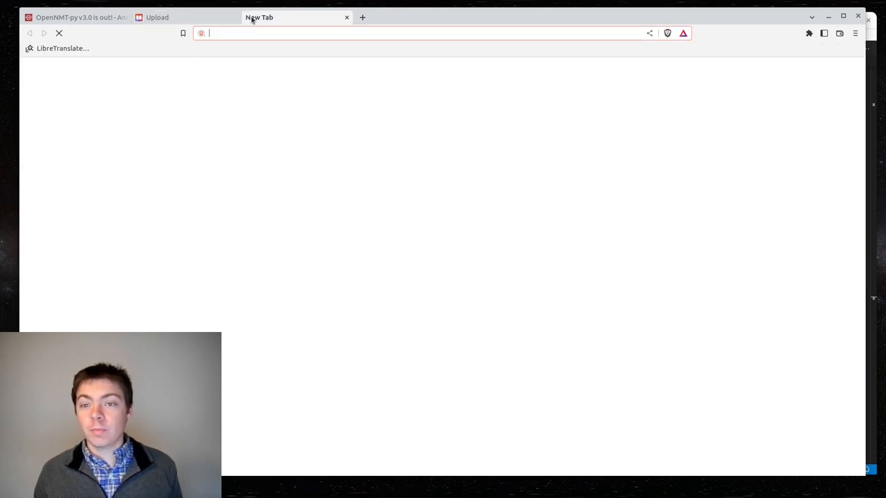
- Search Brave images for 'transformer network' and view the PRIMO.ai architecture diagram as a file
{"action": "type", "text": "translate.argosopentech.com"}
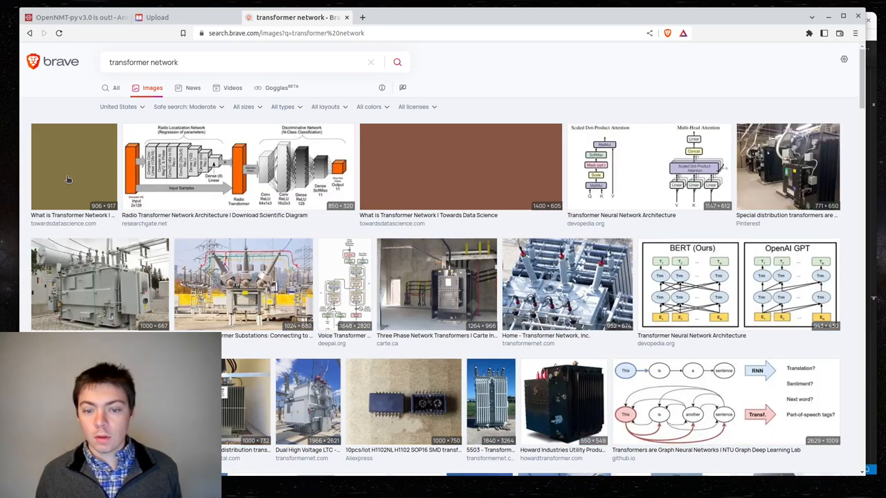
{"action": "scroll", "scroll_direction": "down", "scroll_amount": 3}
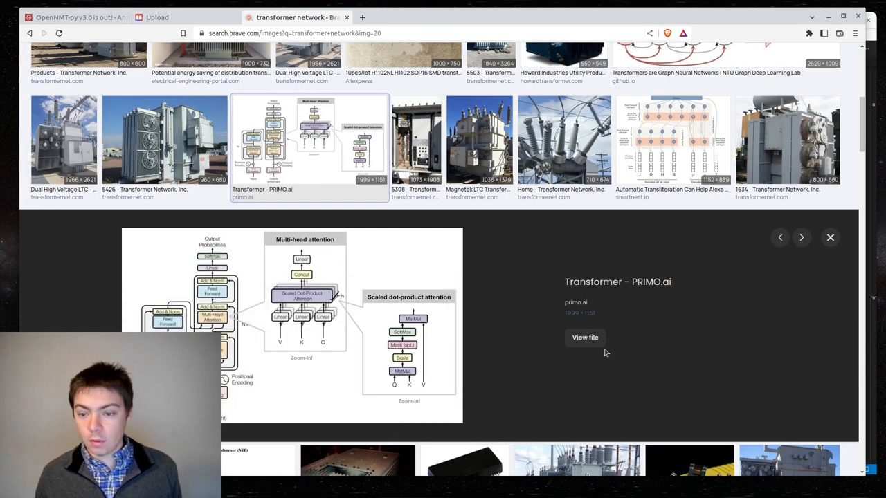
{"action": "left_click", "coordinate": [584, 338]}
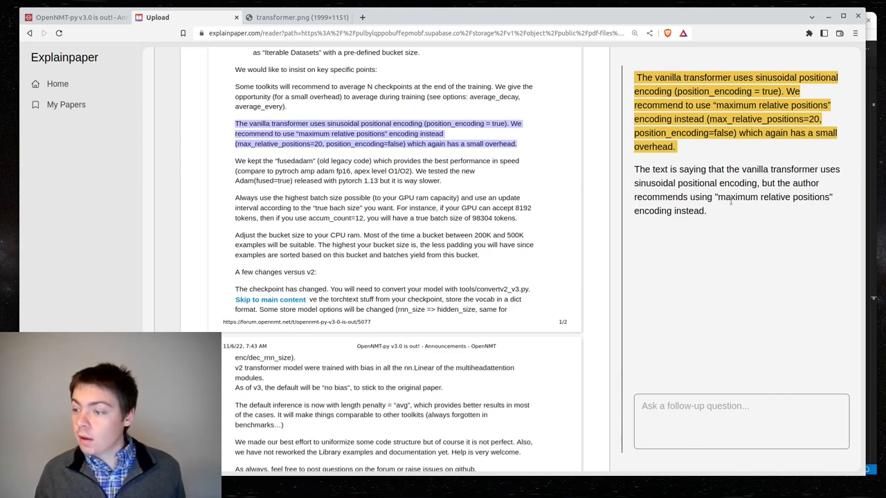
- Ask what a 'maximum relative positions' encoding is, then request more explanation of its efficiency
{"action": "type", "text": "E"}
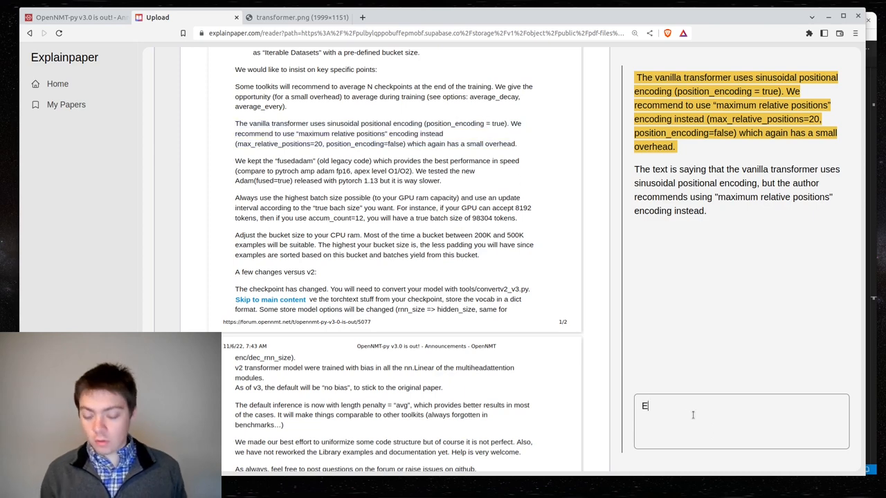
{"action": "type", "text": "xplain what a \"maximum relati"}
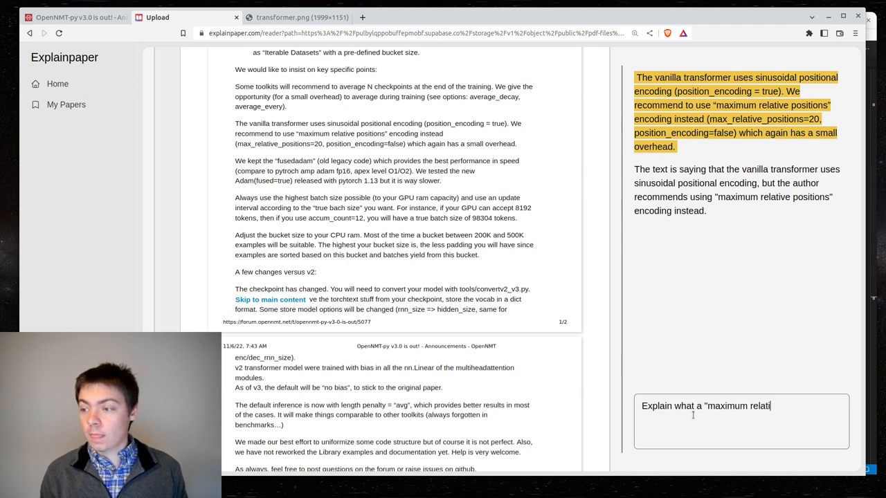
{"action": "type", "text": "ve position"}
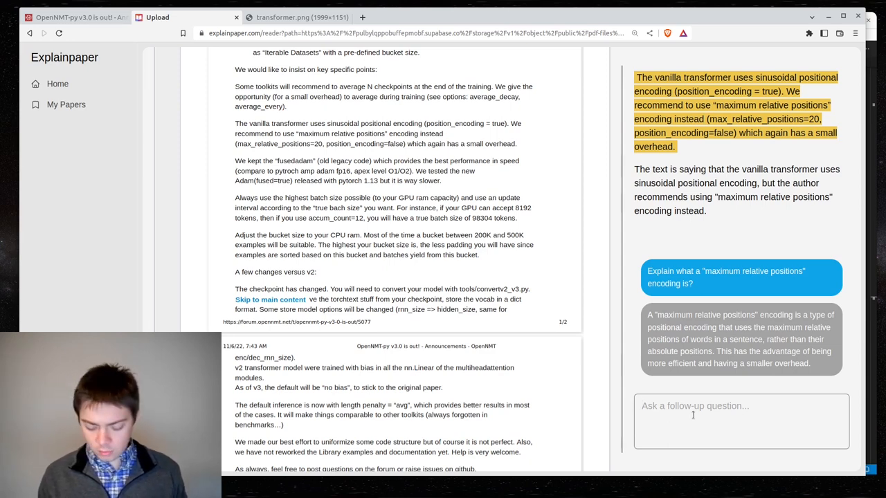
{"action": "type", "text": "Explain mo"}
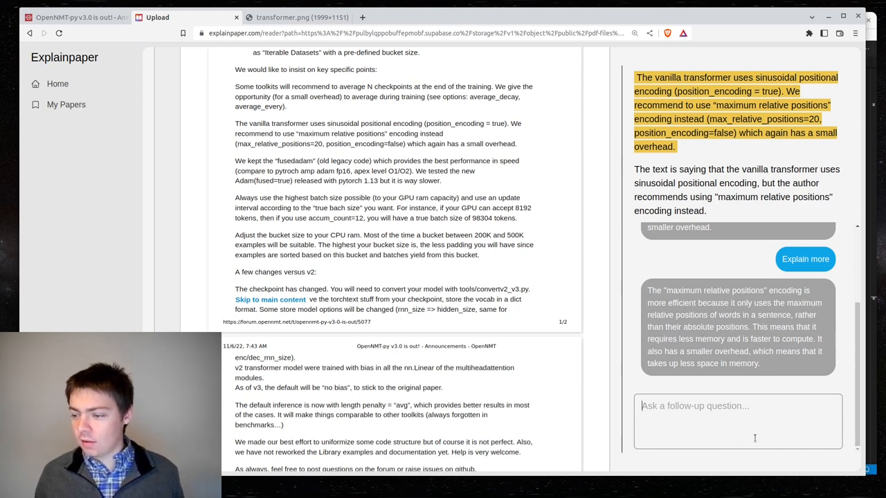
- Ask 'How do you calculate the maximum position of a word in a sentence?' and read the answer
{"action": "type", "text": "W"}
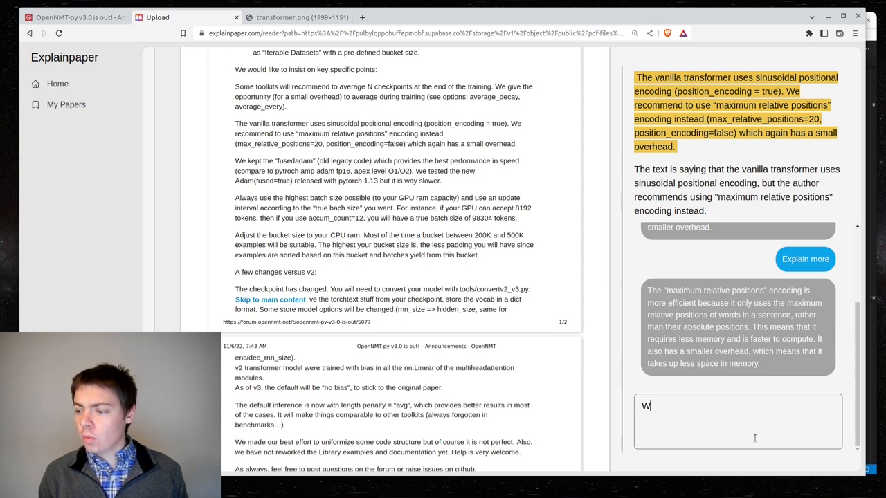
{"action": "type", "text": "hat"}
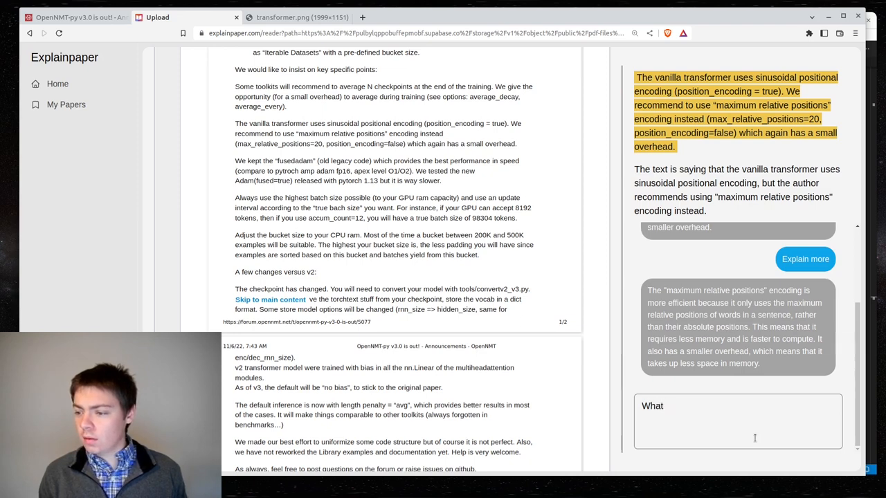
{"action": "type", "text": "How do you"}
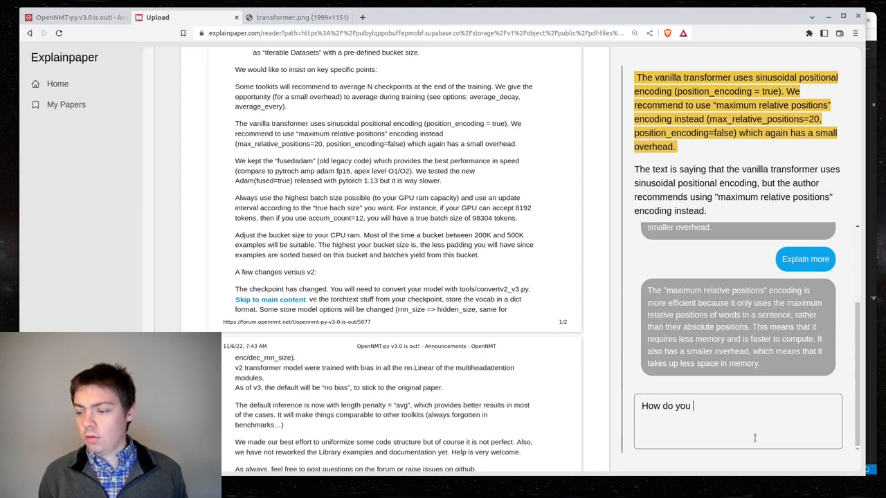
{"action": "type", "text": "calcu"}
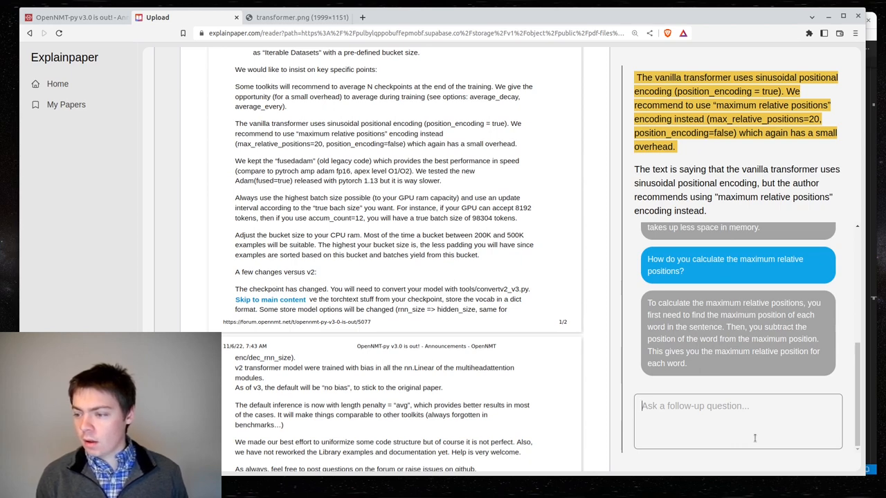
{"action": "type", "text": "How do you"}
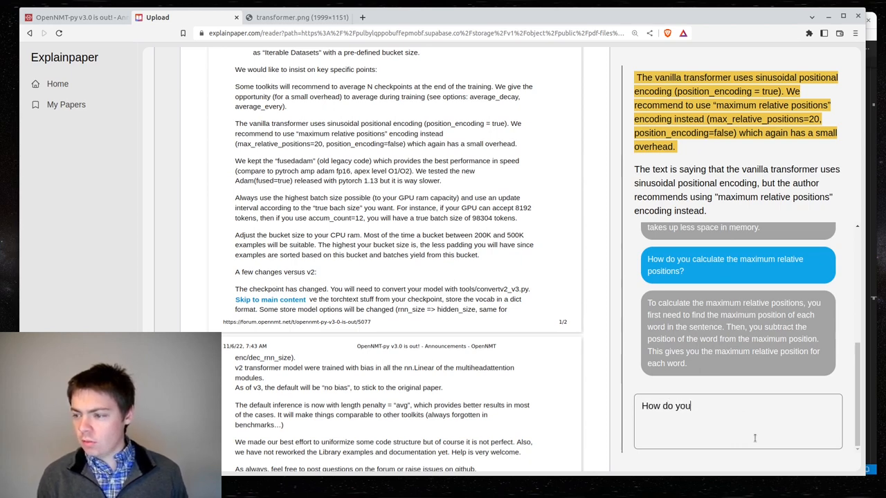
{"action": "type", "text": "calculate the"}
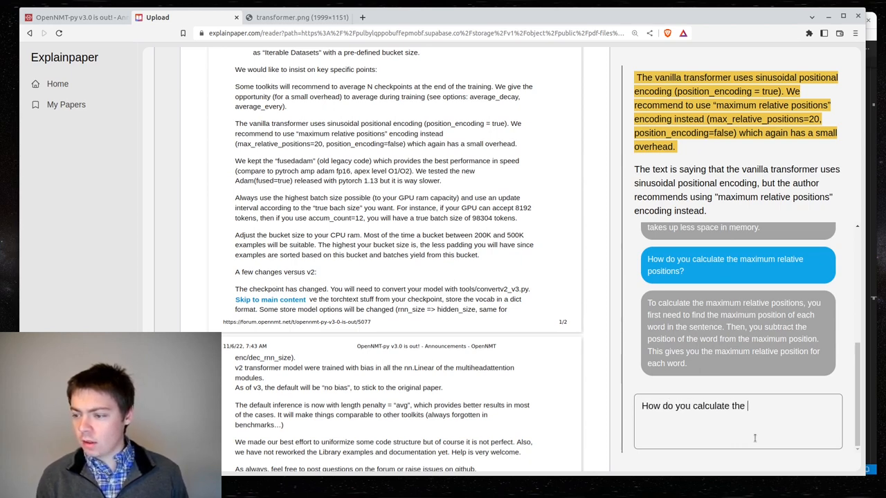
{"action": "type", "text": "maximum"}
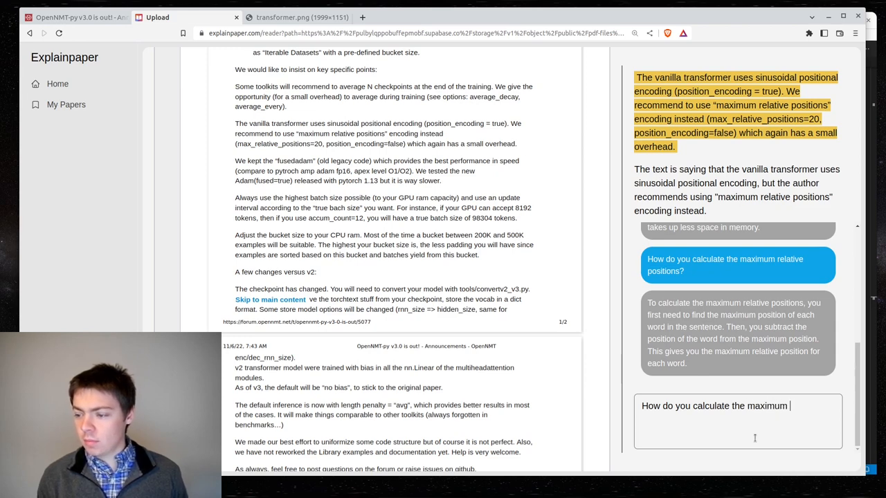
{"action": "type", "text": "position of a wo"}
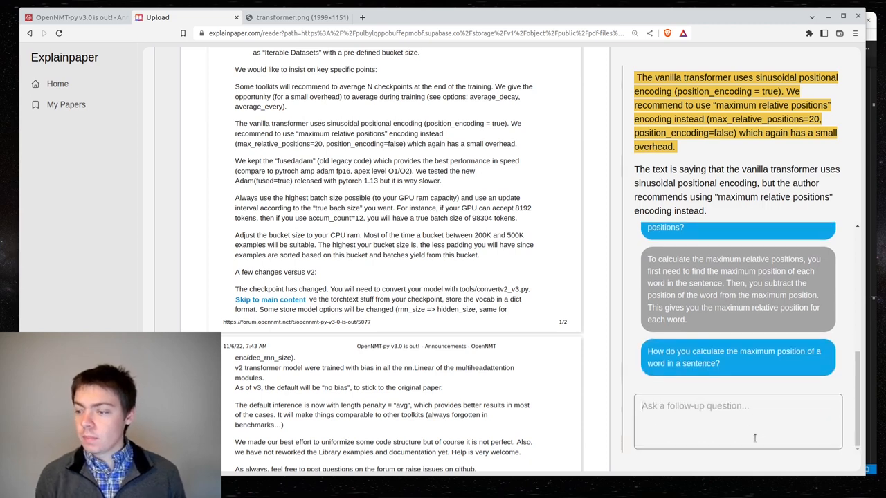
{"action": "scroll", "scroll_direction": "down", "scroll_amount": 3}
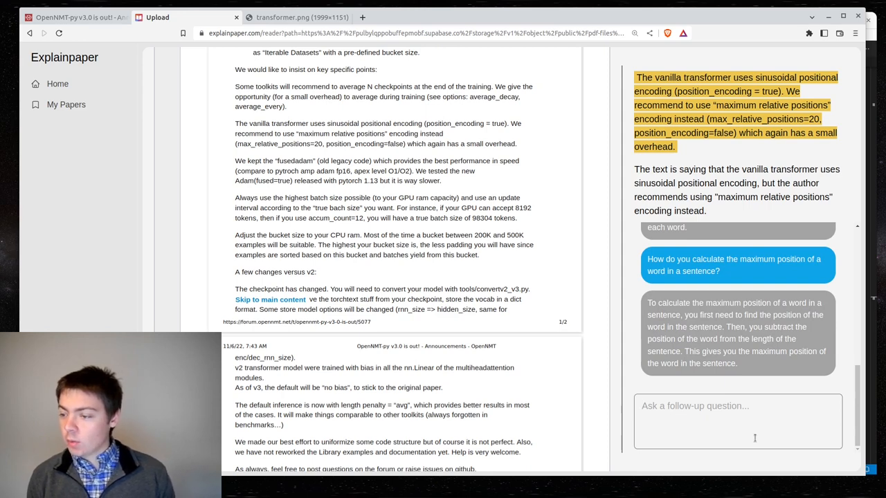
{"action": "left_click", "coordinate": [737, 406]}
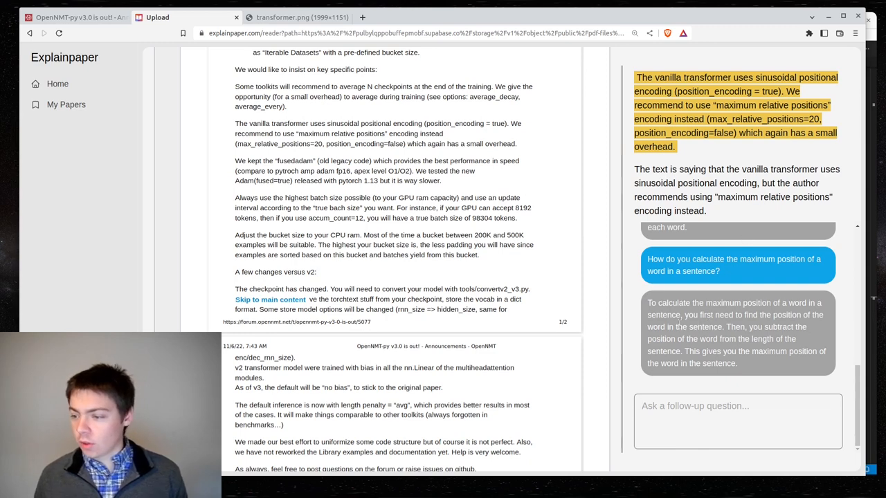
- Ask whether 'tree', 4th in a 10-word sentence, has maximum position (10 - 4 =) 6
{"action": "type", "text": "So if"}
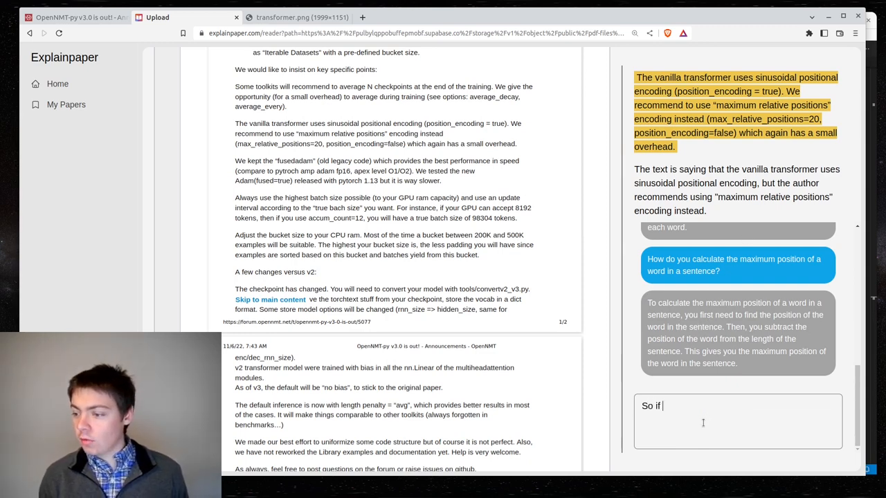
{"action": "type", "text": "the word"}
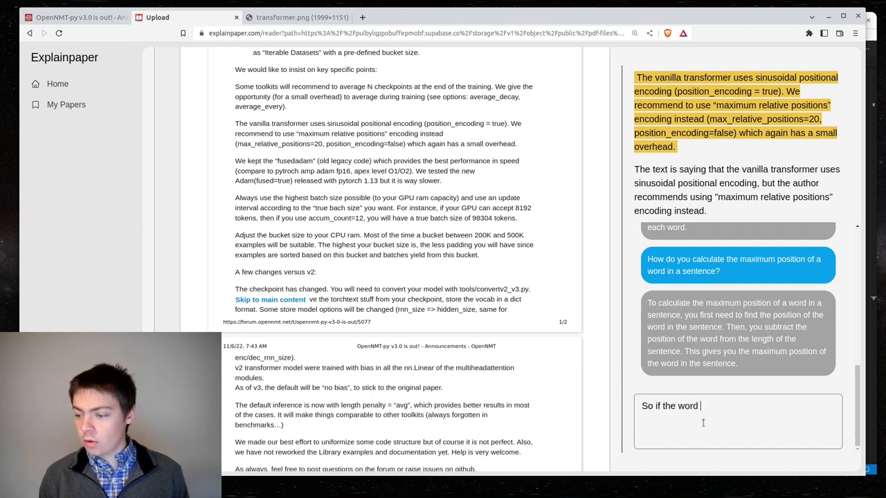
{"action": "type", "text": "\""}
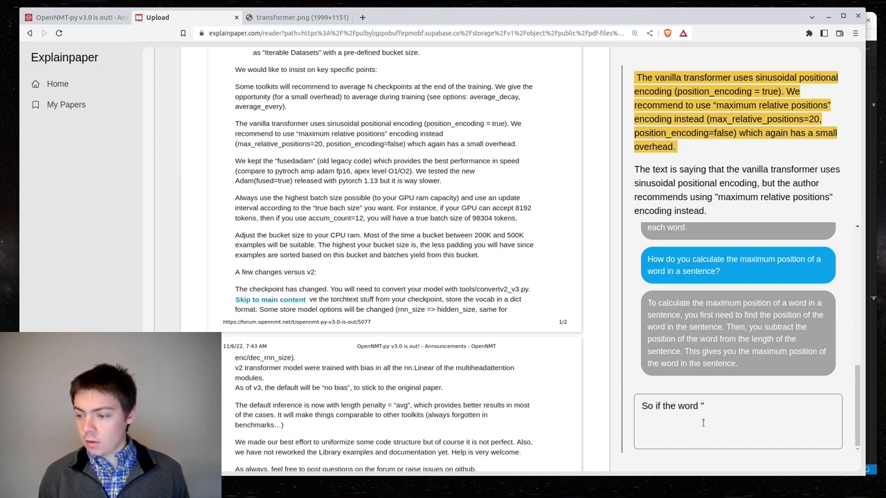
{"action": "type", "text": "tree"}
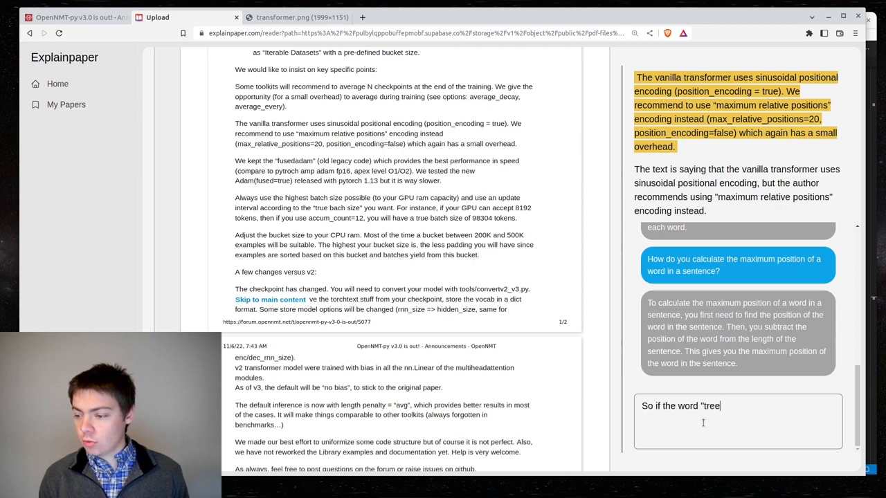
{"action": "type", "text": "\" is the 4th word in a 10 word s"}
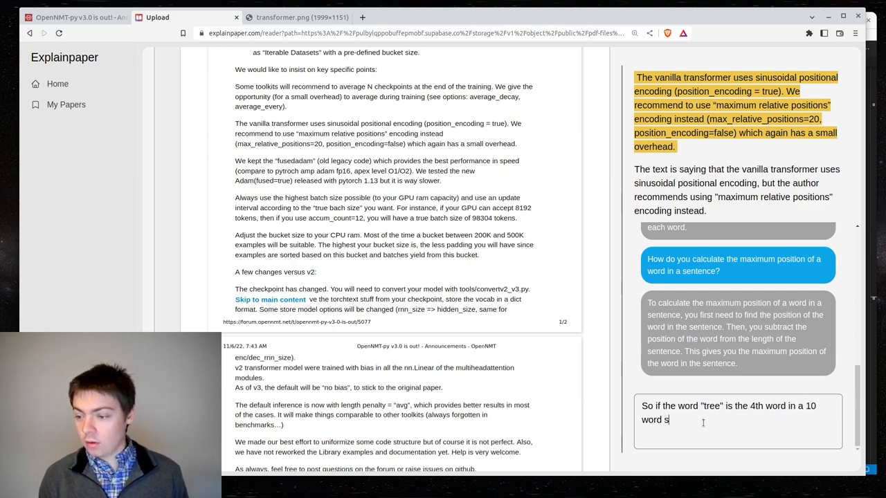
{"action": "type", "text": "entence"}
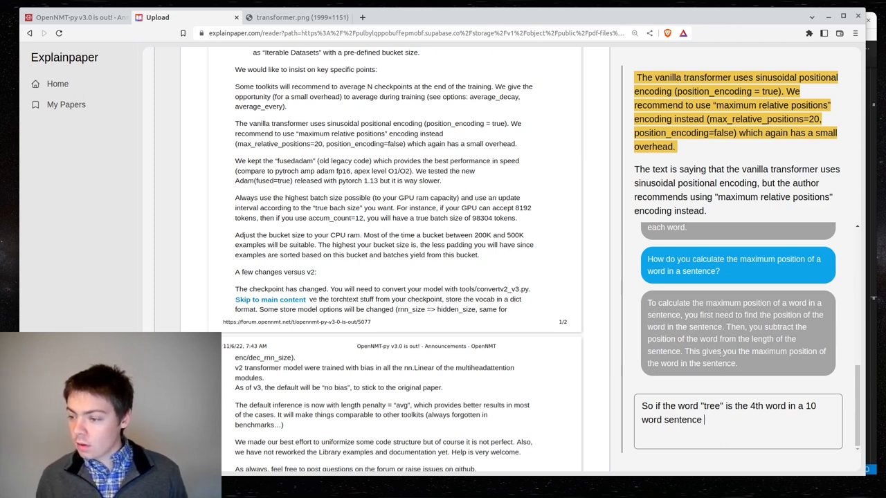
{"action": "type", "text": "than the"}
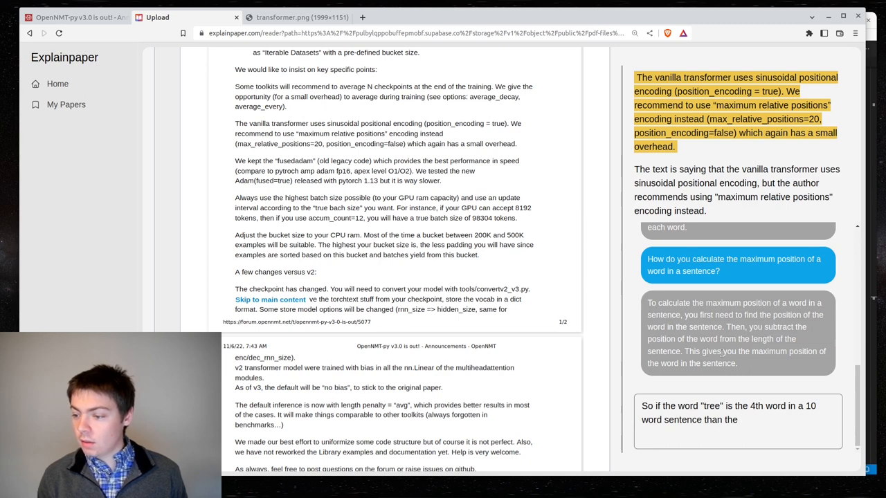
{"action": "type", "text": "maximum position of tree"}
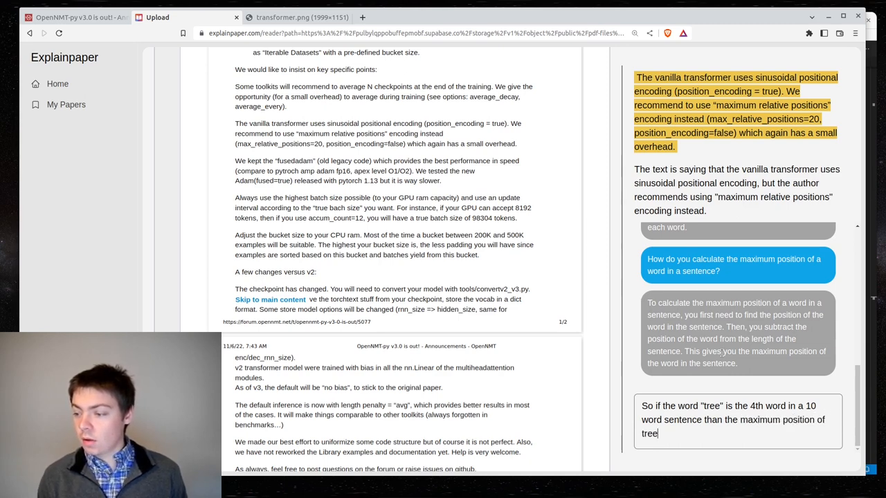
{"action": "type", "text": "is"}
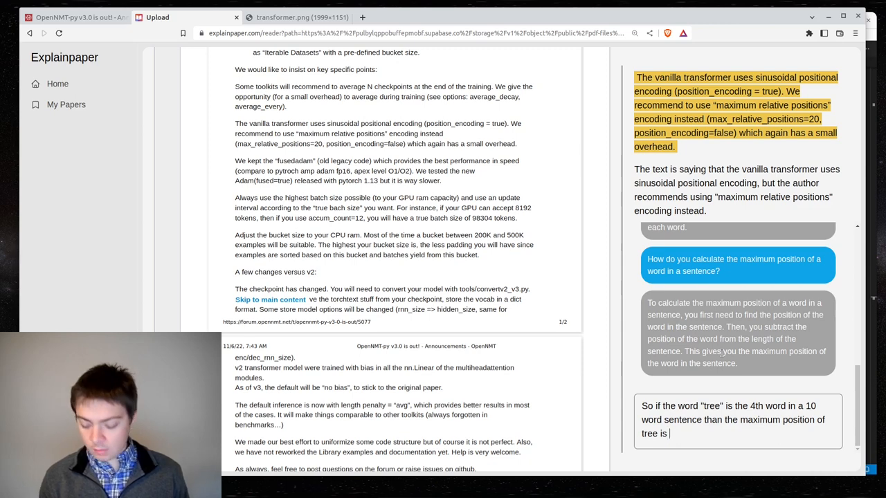
{"action": "type", "text": "(10 -"}
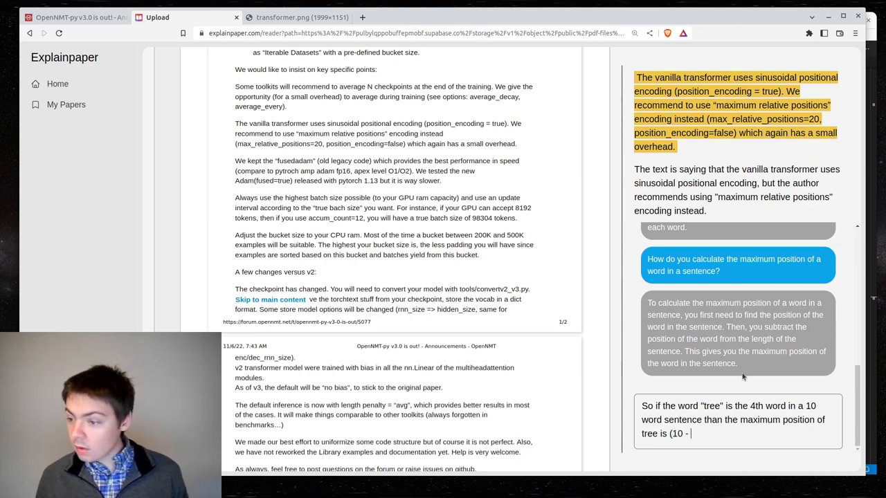
{"action": "type", "text": "4 ="}
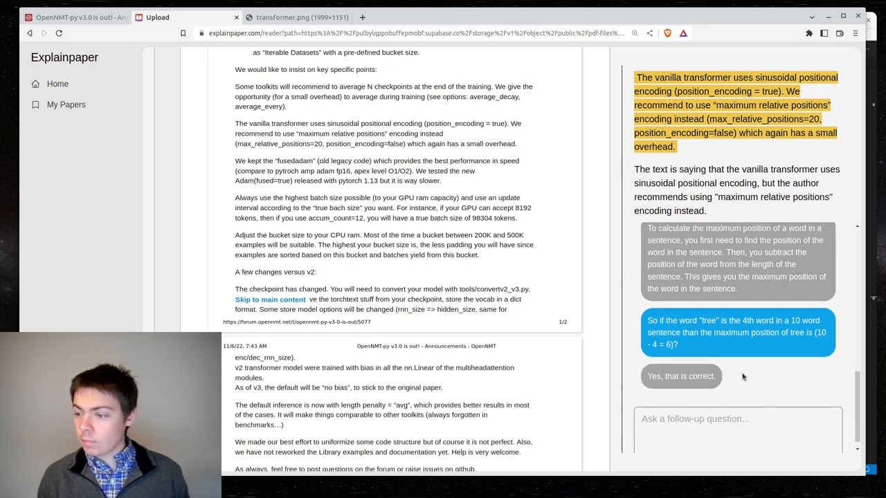
- Read through the assistant's confirmation and highlight parts of the reply
{"action": "scroll", "scroll_direction": "down", "scroll_amount": 3}
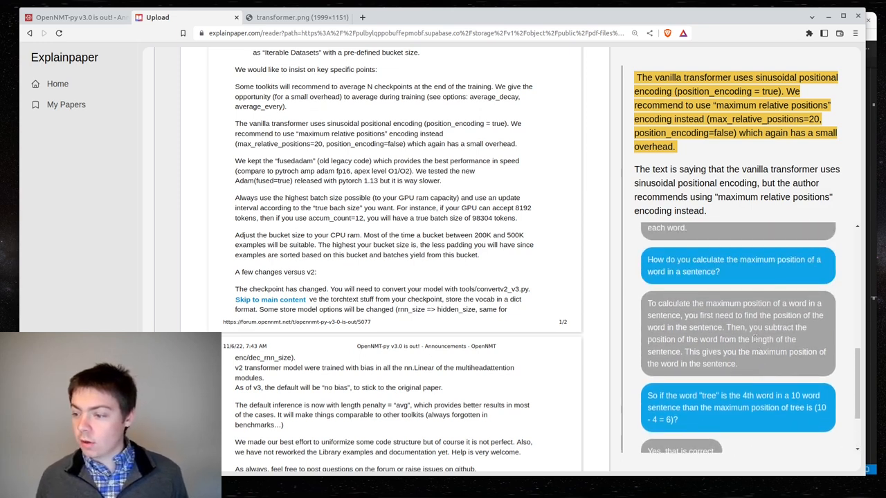
{"action": "scroll", "scroll_direction": "down", "scroll_amount": 3}
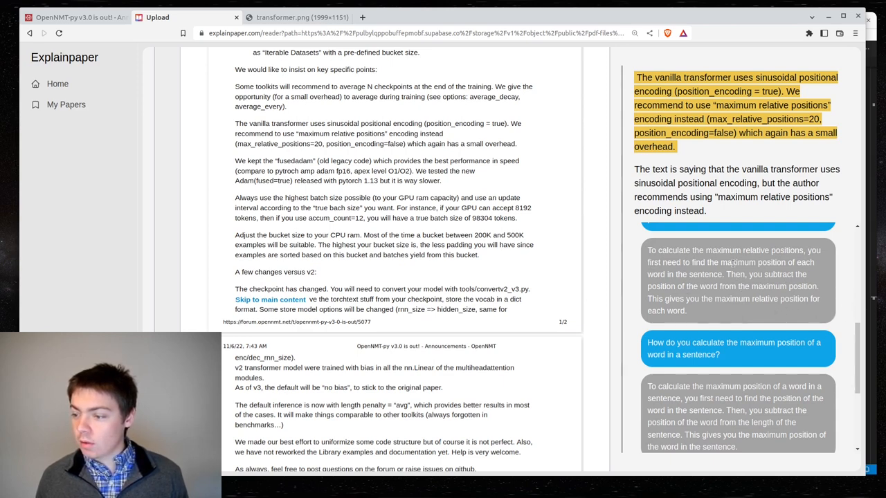
{"action": "mouse_move", "coordinate": [748, 274]}
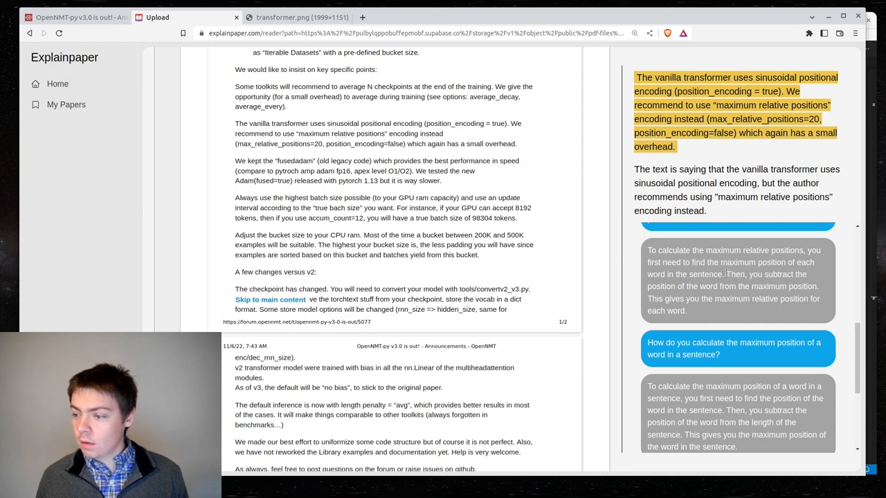
{"action": "left_click_drag", "start_coordinate": [728, 274], "coordinate": [685, 310]}
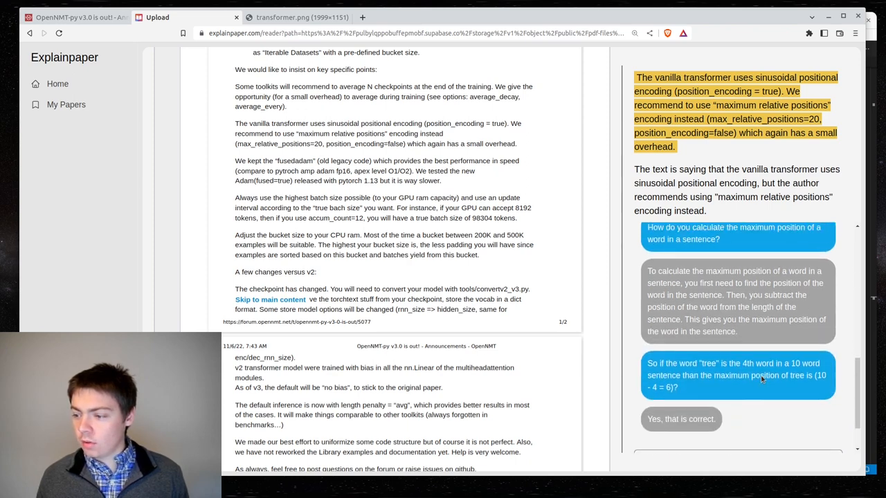
{"action": "scroll", "scroll_direction": "down", "scroll_amount": 3}
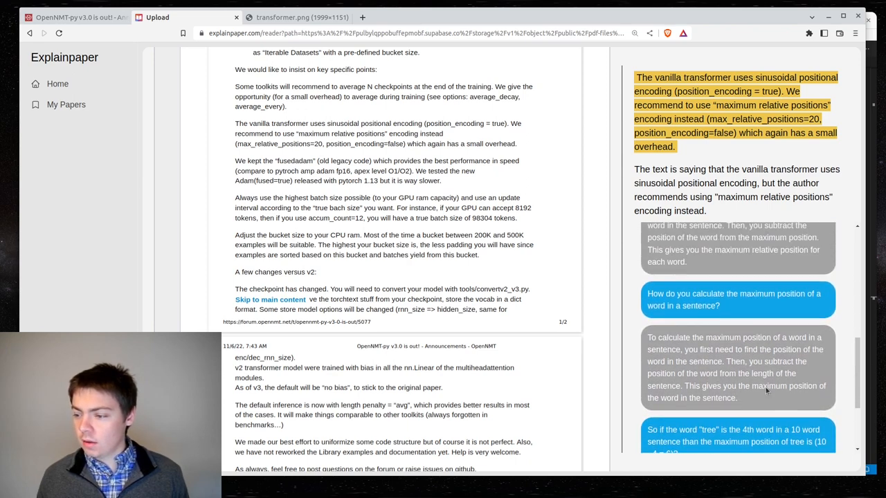
{"action": "scroll", "scroll_direction": "down", "scroll_amount": 3}
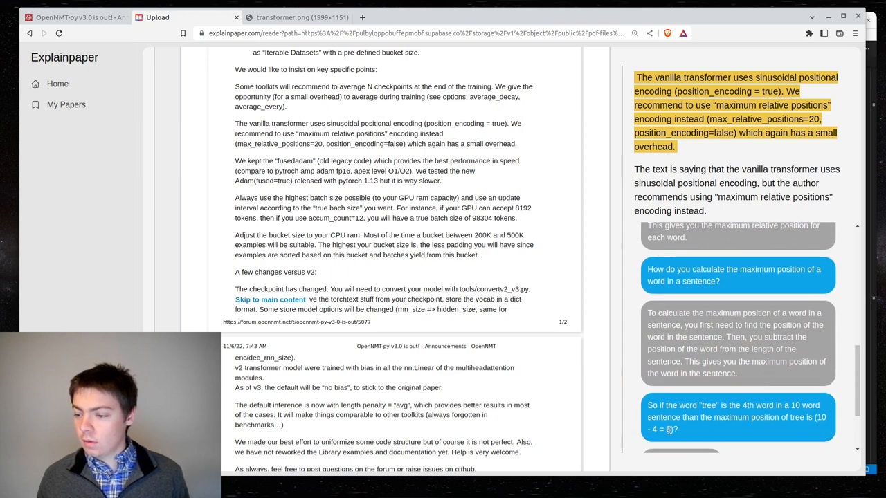
{"action": "scroll", "scroll_direction": "down", "scroll_amount": 3}
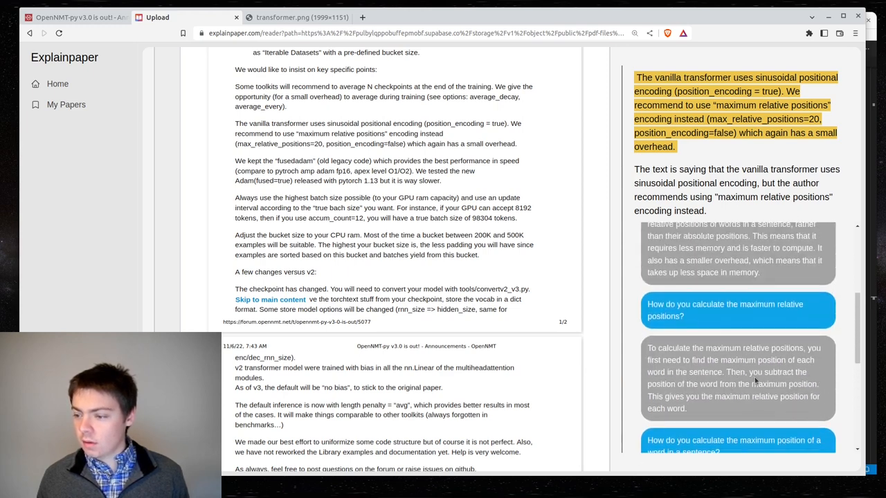
{"action": "scroll", "scroll_direction": "down", "scroll_amount": 3}
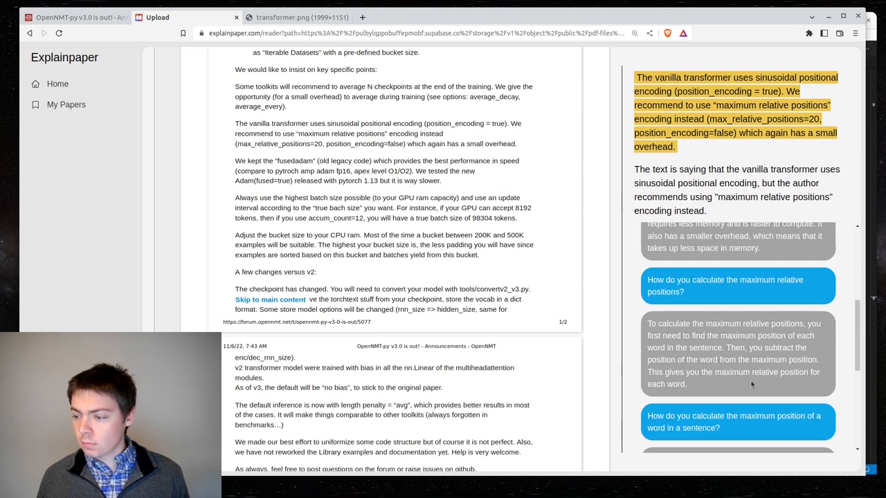
{"action": "scroll", "scroll_direction": "down", "scroll_amount": 3}
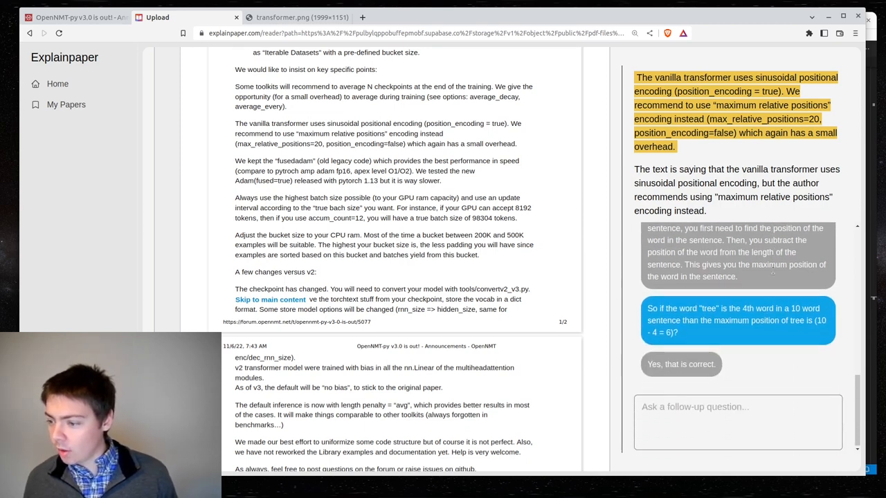
{"action": "scroll", "scroll_direction": "down", "scroll_amount": 3}
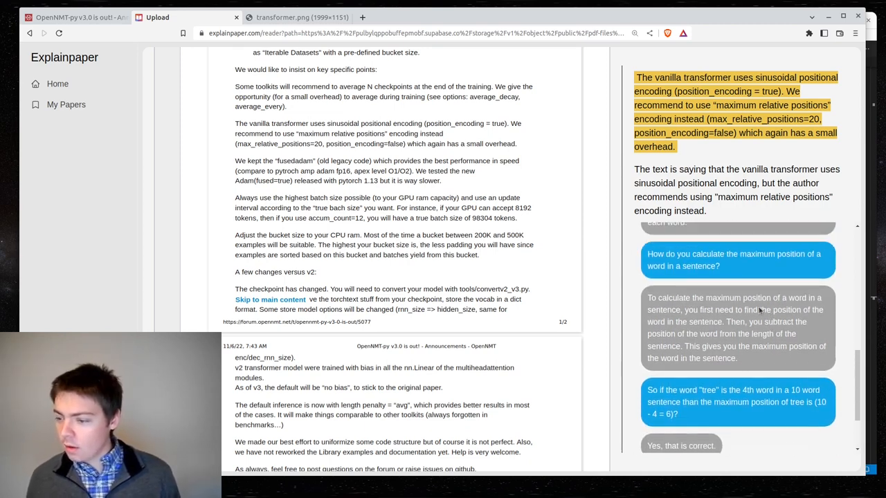
{"action": "scroll", "scroll_direction": "down", "scroll_amount": 3}
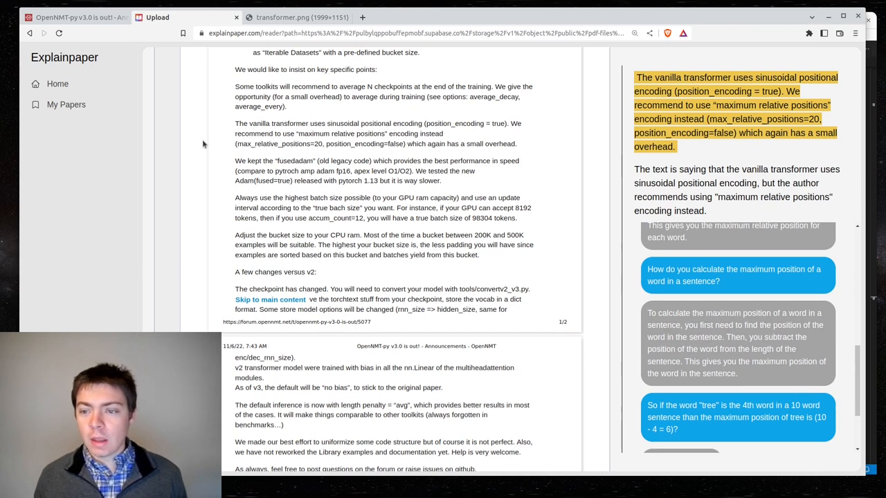
{"action": "left_click_drag", "start_coordinate": [235, 143], "coordinate": [357, 143]}
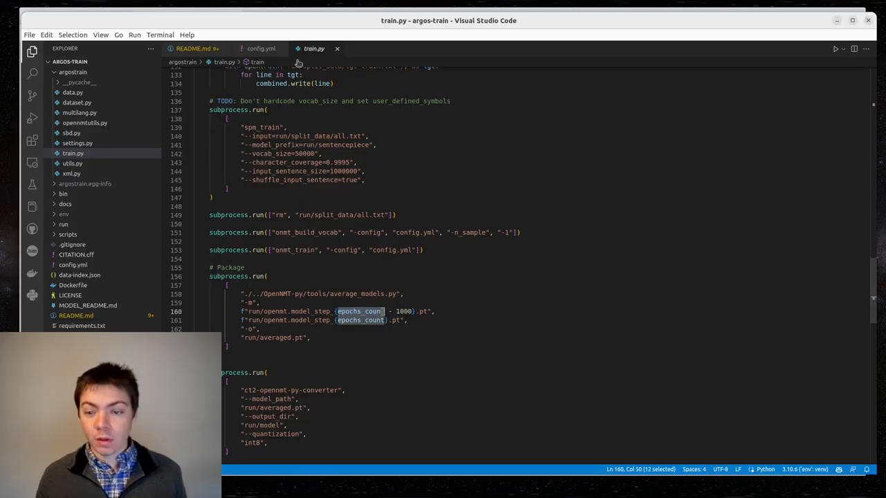
- In config.yml set position_encoding to false and add max_relative_positions: 20
{"action": "left_click", "coordinate": [260, 48]}
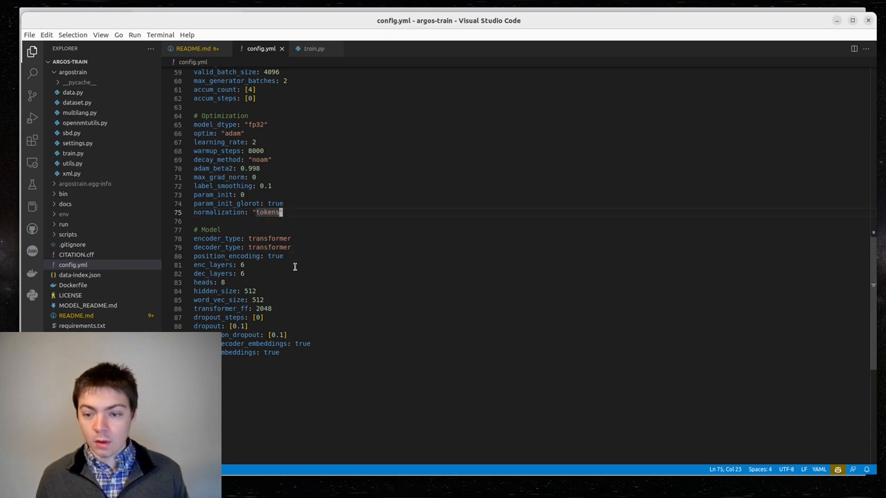
{"action": "left_click", "coordinate": [262, 256]}
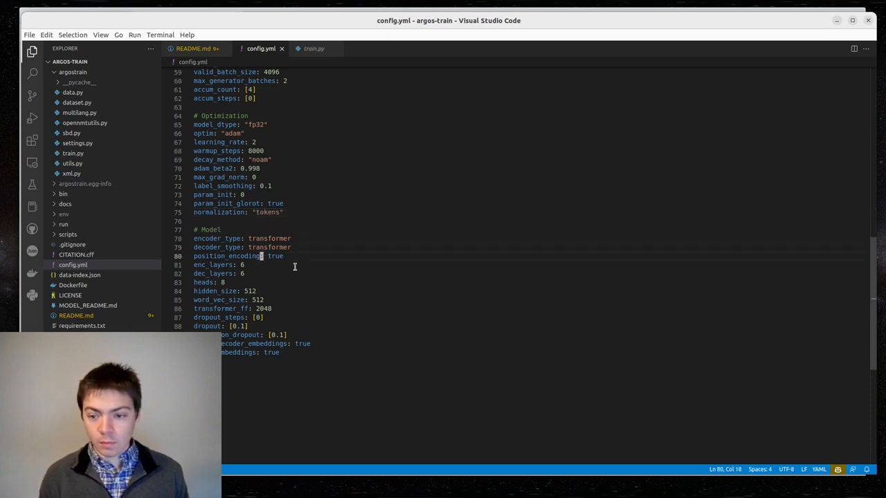
{"action": "type", "text": "false"}
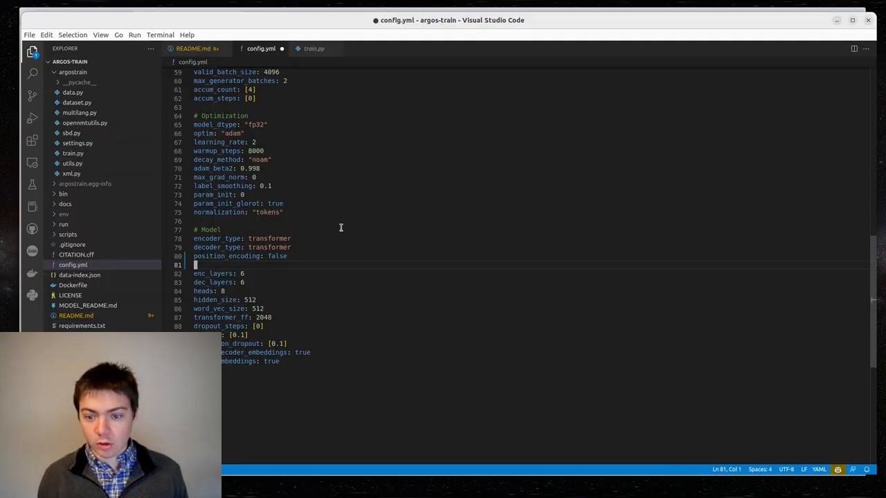
{"action": "type", "text": "max_relative_positions"}
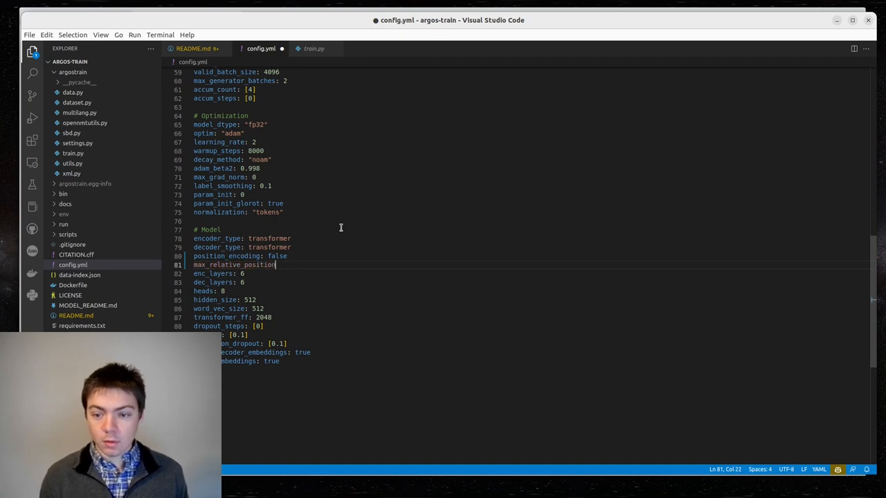
{"action": "type", "text": "s:"}
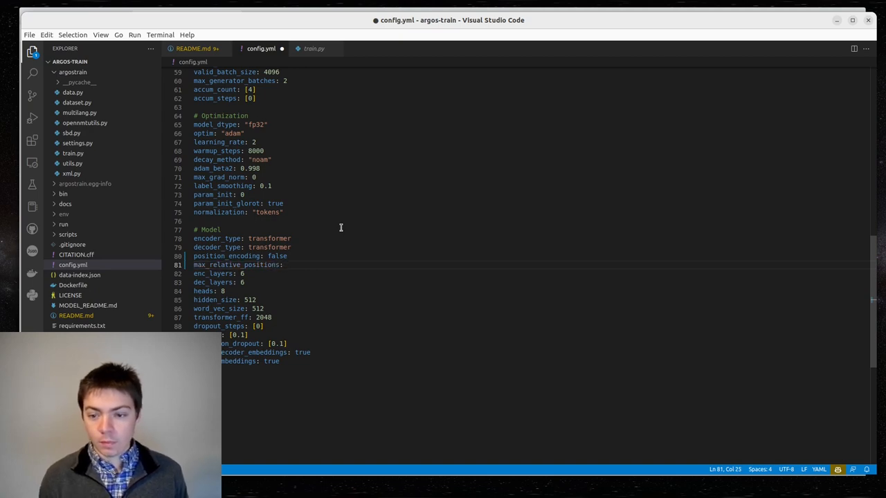
{"action": "type", "text": "20"}
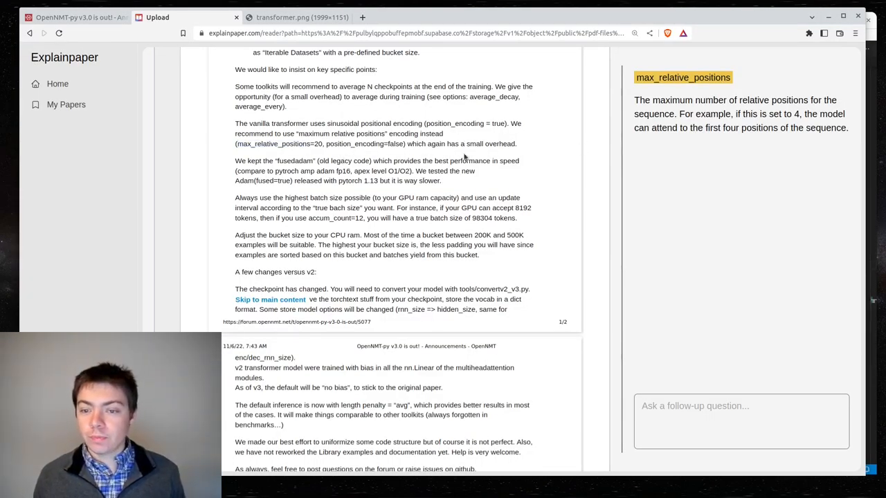
- Scroll the OpenNMT-py v3.0 notes down to the 'Enjoy v3.0 !' ending
{"action": "scroll", "scroll_direction": "down", "scroll_amount": 3}
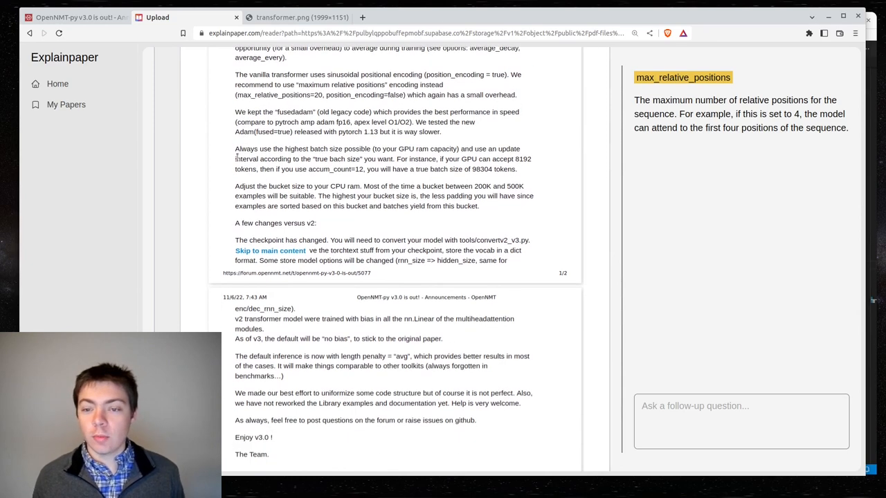
{"action": "scroll", "scroll_direction": "down", "scroll_amount": 3}
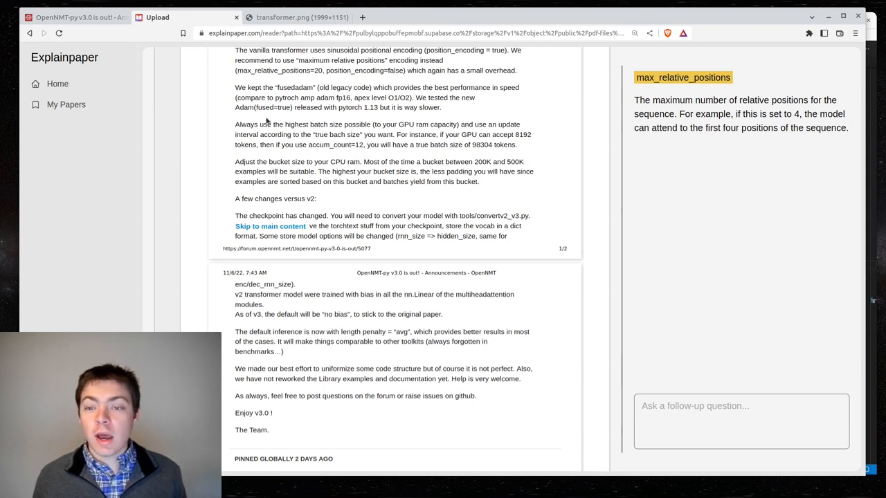
{"action": "mouse_move", "coordinate": [346, 114]}
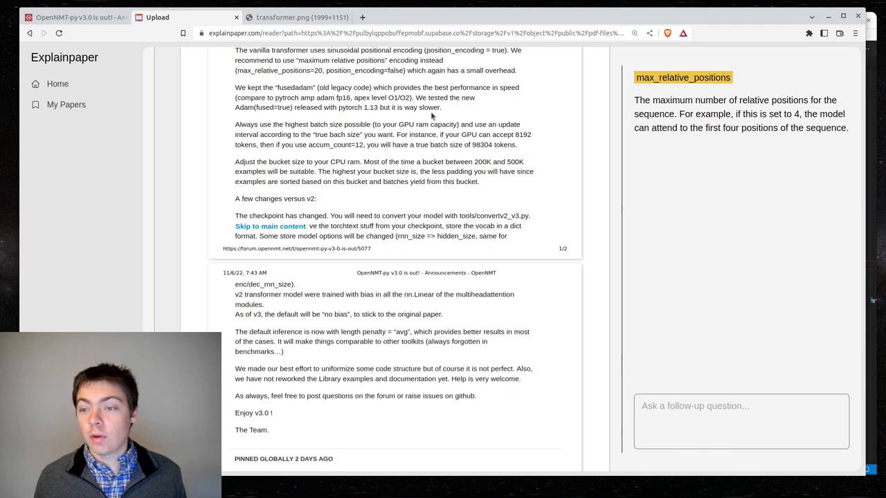
{"action": "mouse_move", "coordinate": [452, 112]}
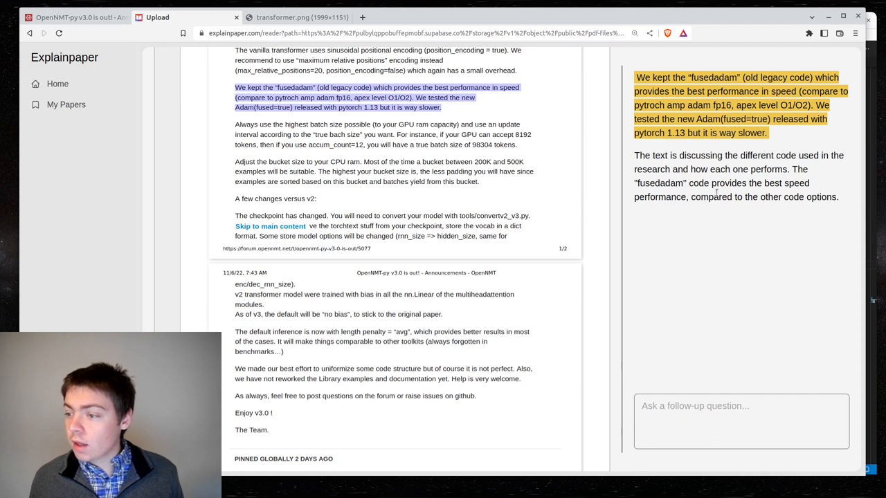
{"action": "mouse_move", "coordinate": [667, 210]}
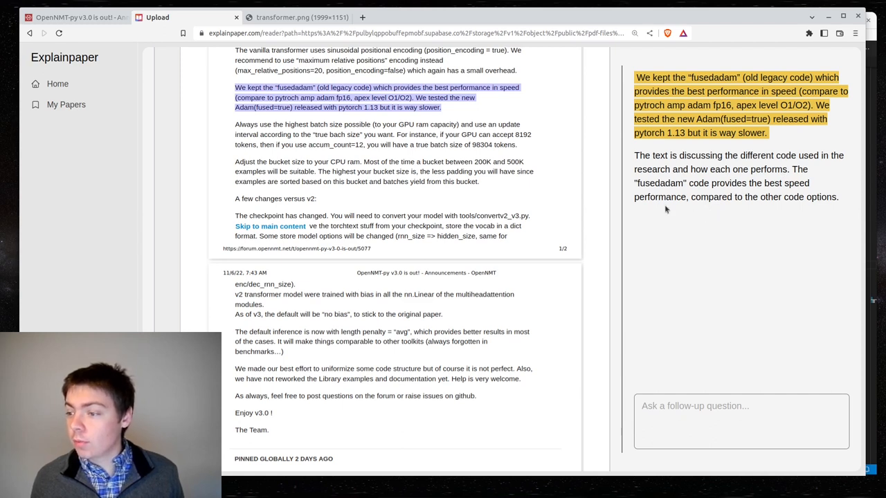
{"action": "mouse_move", "coordinate": [822, 206]}
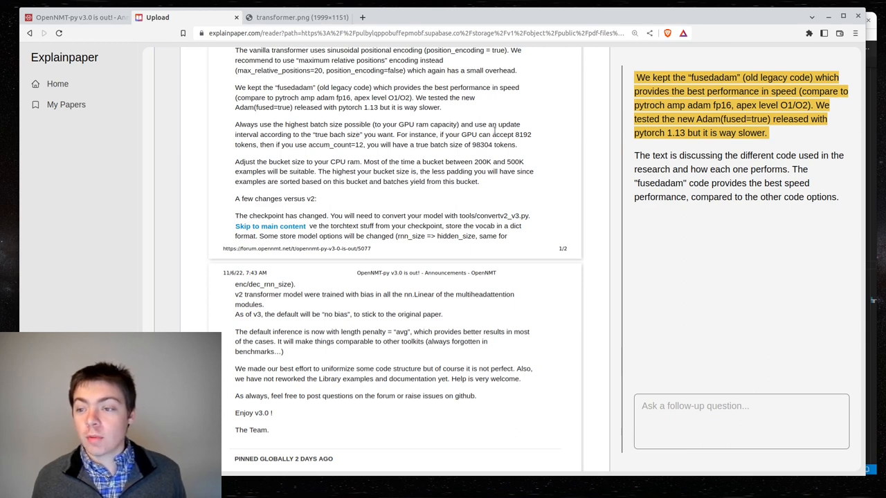
{"action": "mouse_move", "coordinate": [330, 144]}
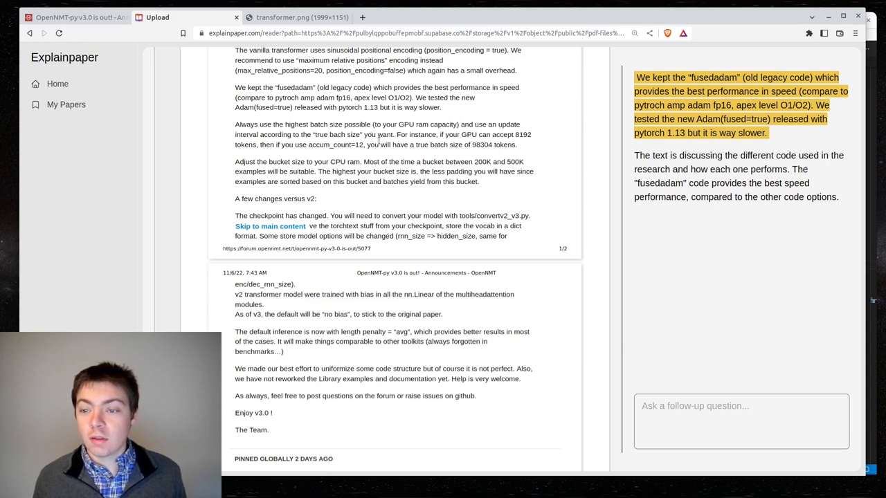
{"action": "mouse_move", "coordinate": [395, 141]}
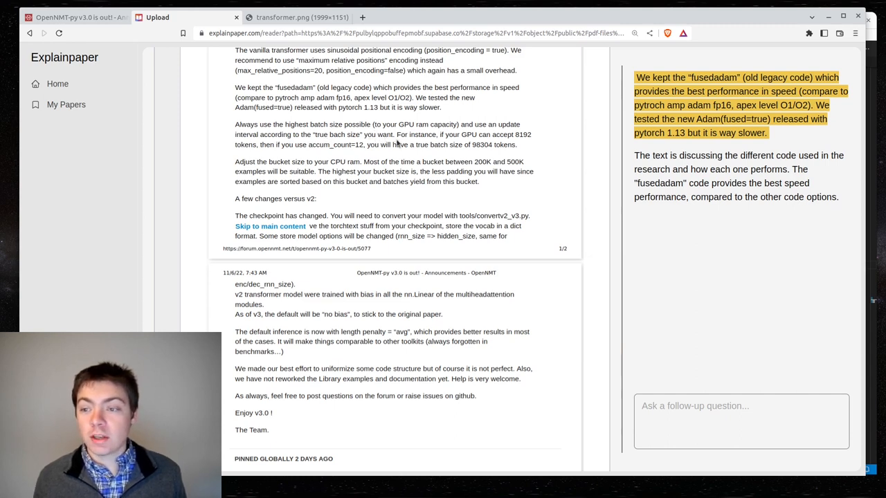
{"action": "mouse_move", "coordinate": [513, 154]}
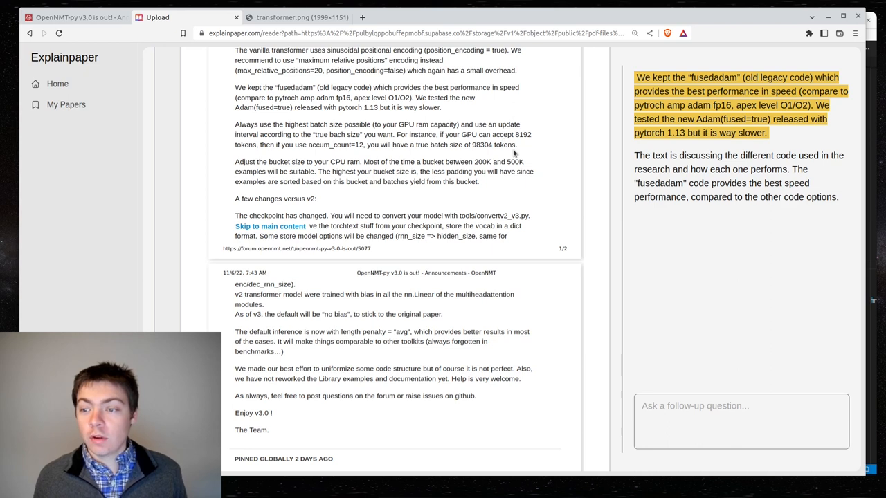
{"action": "mouse_move", "coordinate": [520, 147]}
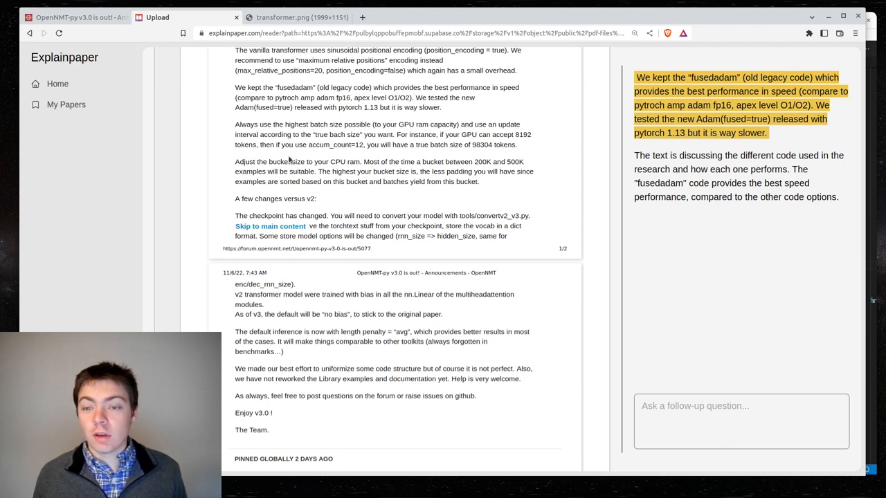
{"action": "mouse_move", "coordinate": [324, 154]}
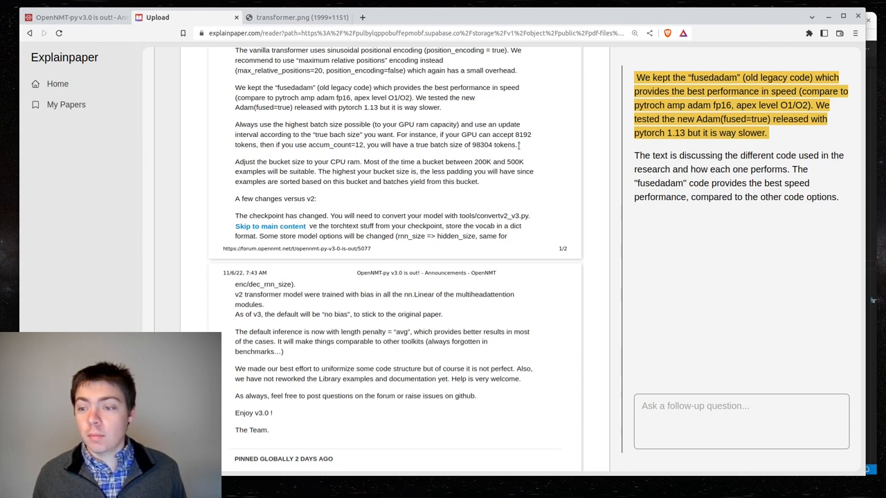
{"action": "mouse_move", "coordinate": [579, 150]}
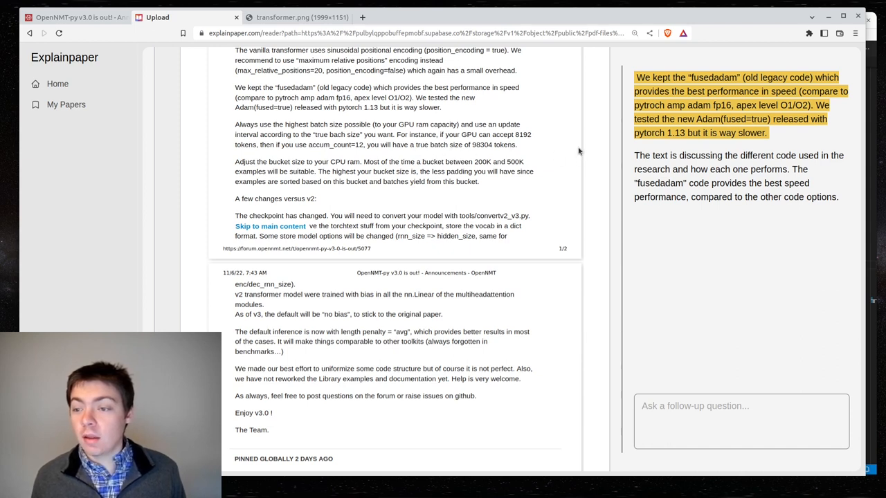
{"action": "mouse_move", "coordinate": [558, 139]}
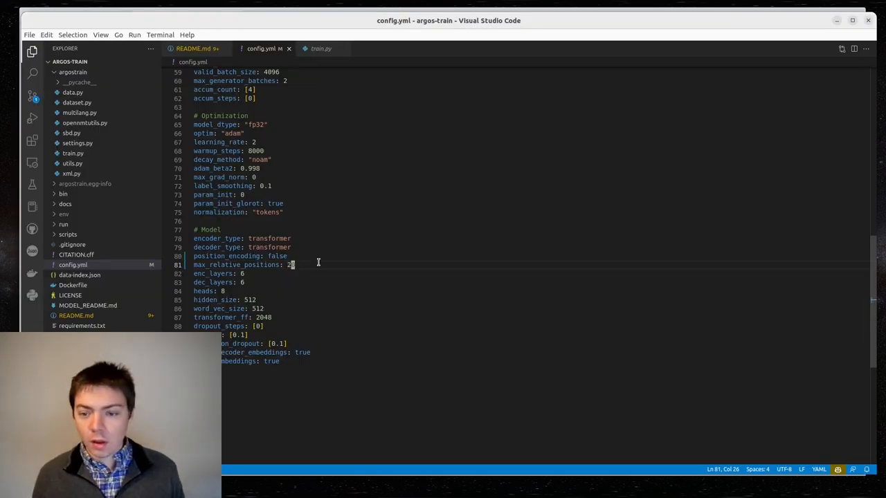
{"action": "mouse_move", "coordinate": [335, 229]}
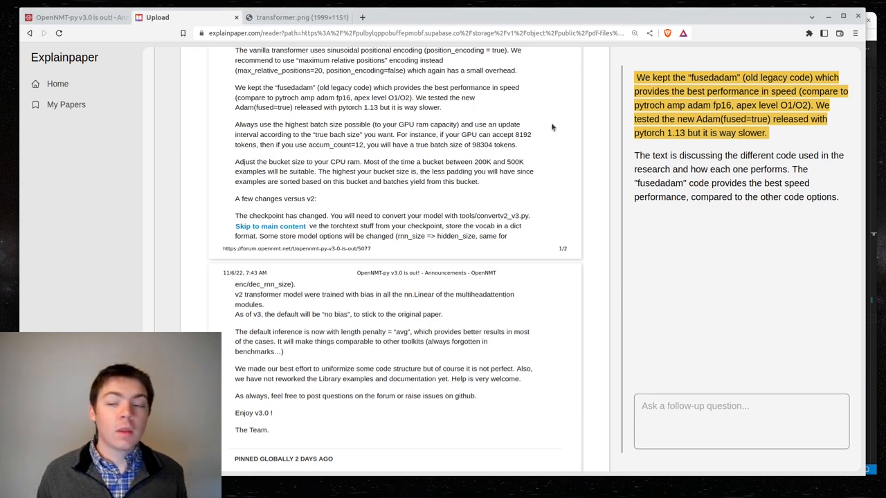
- Get 8192 explained, then mark the paragraph about using the highest batch size
{"action": "double_click", "coordinate": [523, 133]}
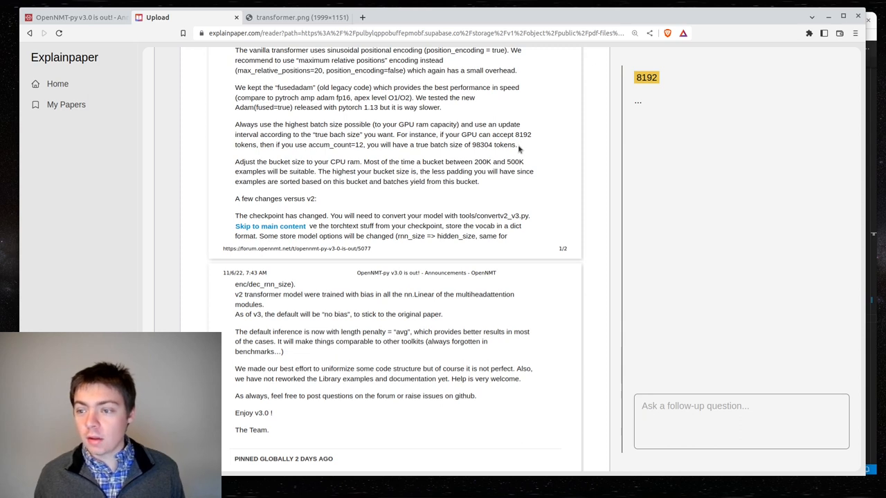
{"action": "left_click", "coordinate": [645, 78]}
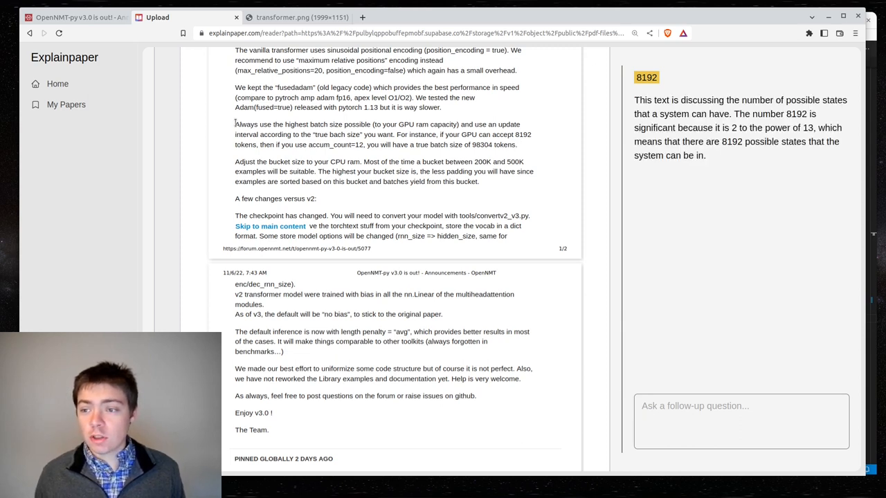
{"action": "left_click_drag", "start_coordinate": [236, 124], "coordinate": [506, 235]}
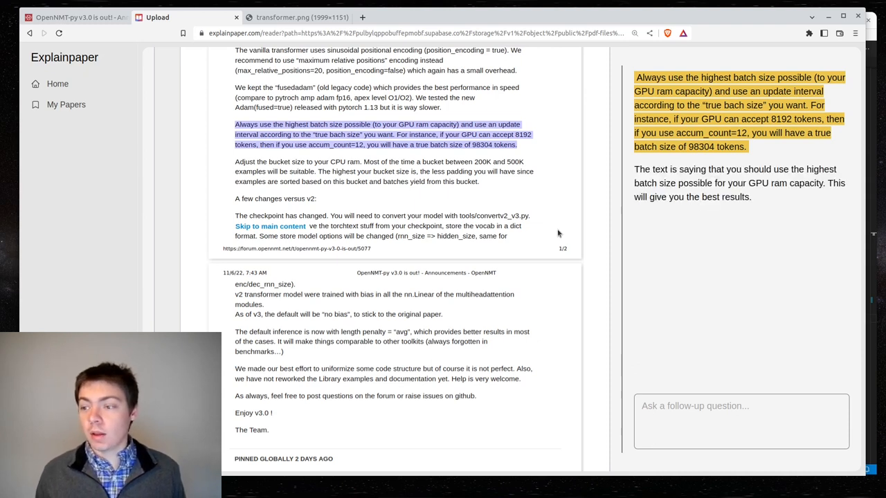
{"action": "mouse_move", "coordinate": [593, 66]}
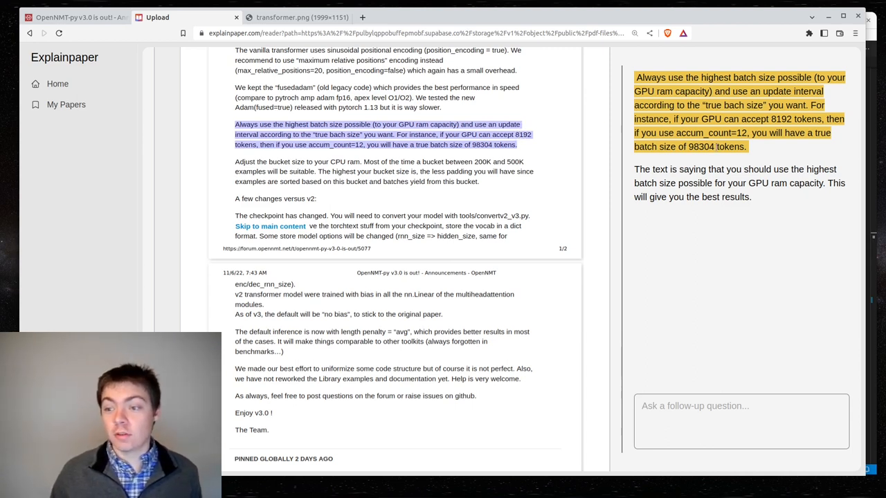
{"action": "mouse_move", "coordinate": [795, 252]}
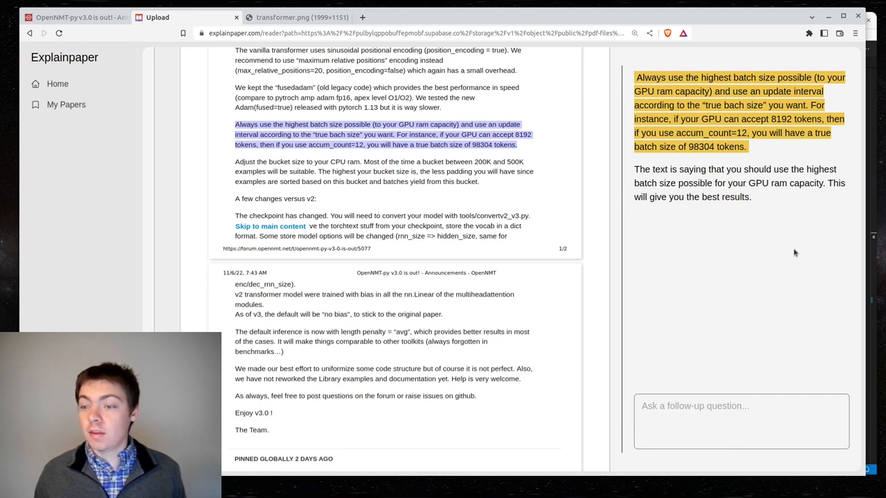
{"action": "mouse_move", "coordinate": [706, 193]}
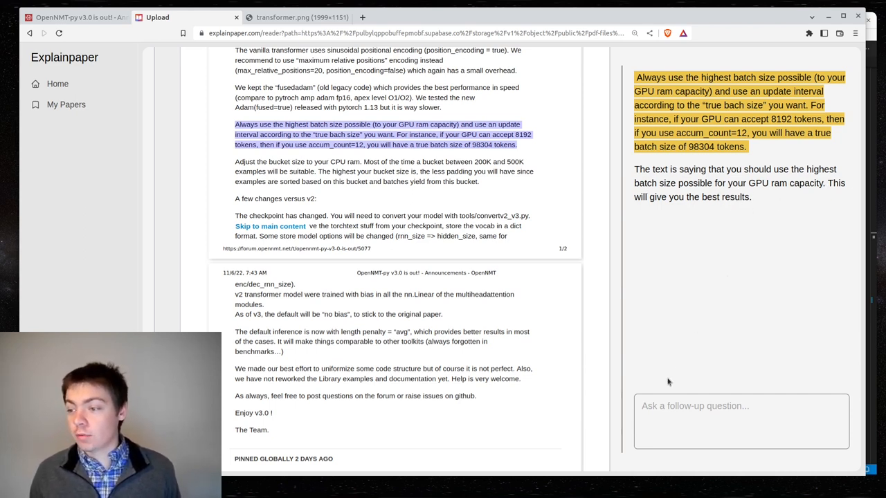
- Ask 'What is a good batch size to use with a single RTX 3090 GPU?'
{"action": "left_click", "coordinate": [741, 421]}
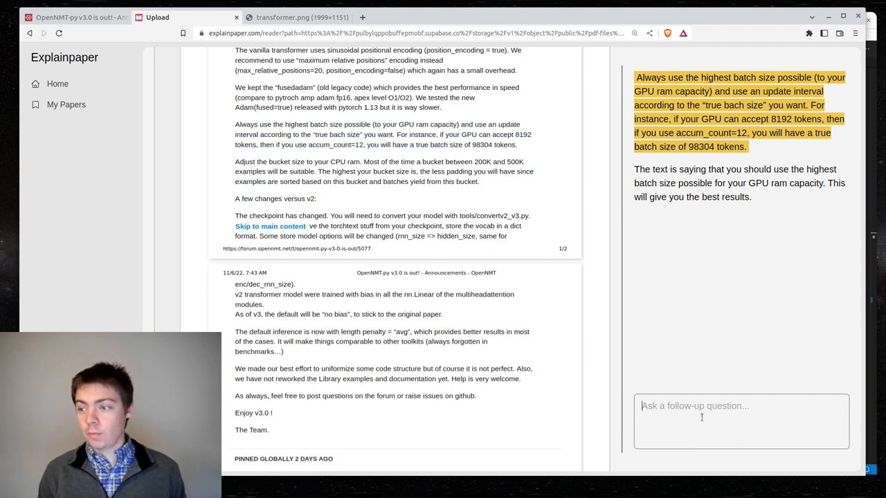
{"action": "type", "text": "What is a"}
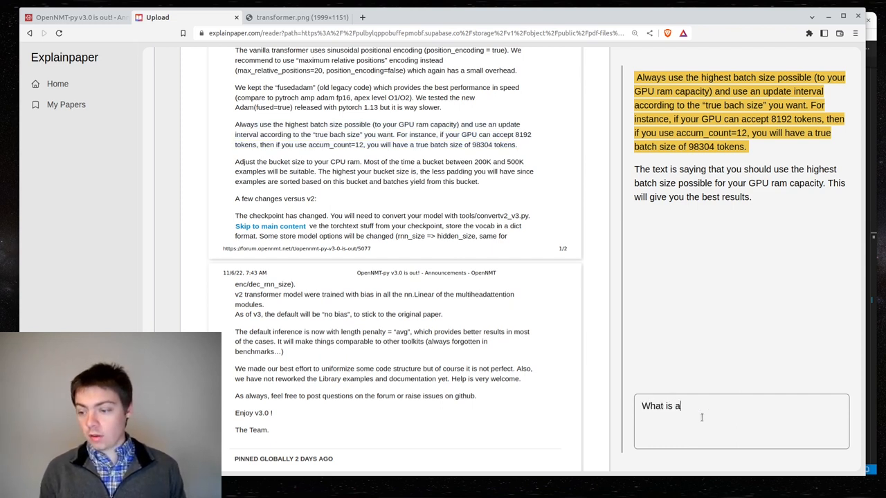
{"action": "type", "text": "good bat"}
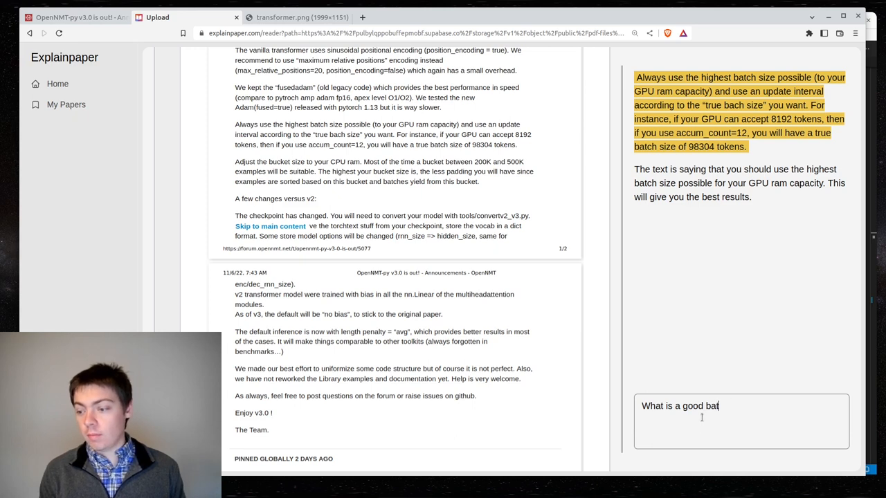
{"action": "type", "text": "ch size to use with"}
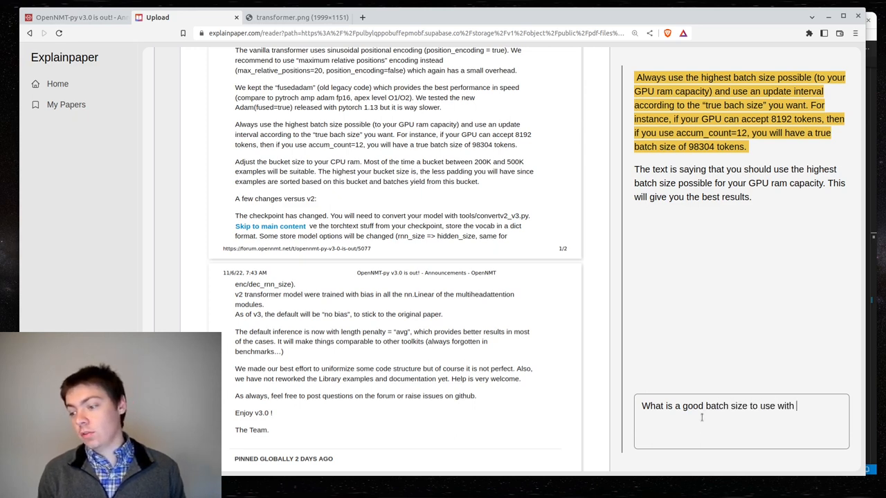
{"action": "type", "text": "a single"}
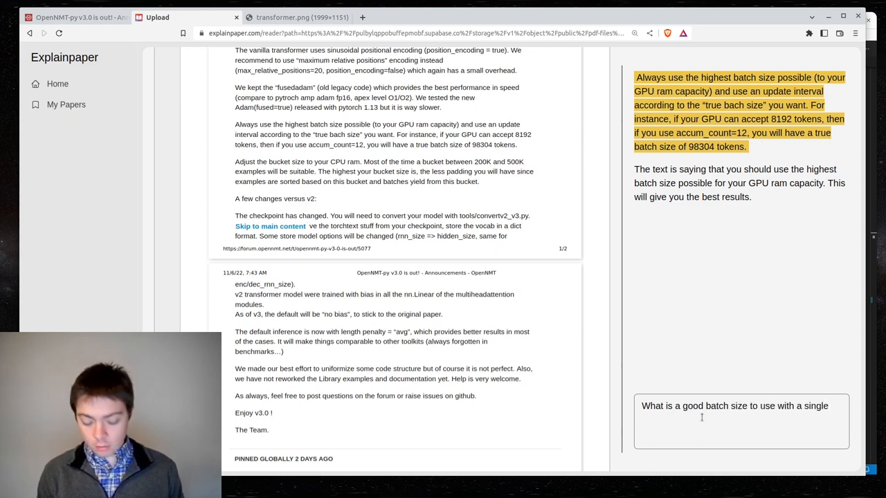
{"action": "type", "text": "RTX"}
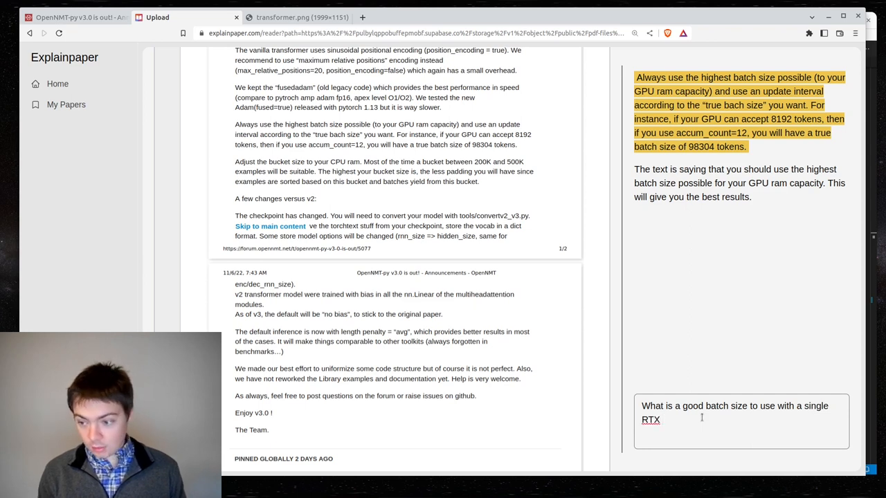
{"action": "type", "text": "3090 GPU?"}
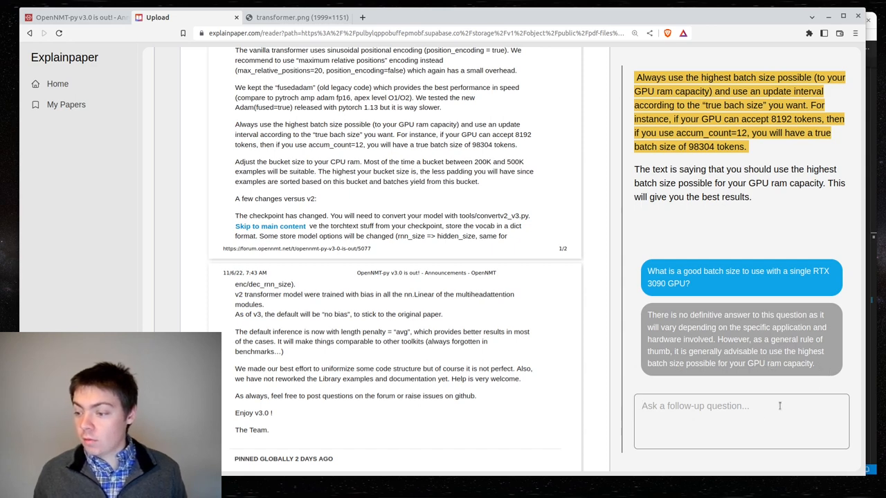
- Ask the largest batch size usable on an RTX 3090 and select the 8192 in the answer
{"action": "type", "text": "What is"}
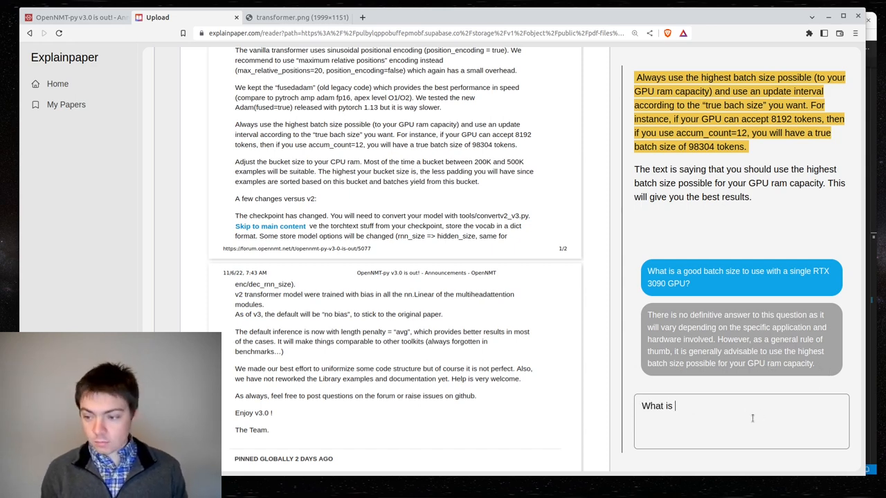
{"action": "type", "text": "the largest batch size I could use on a"}
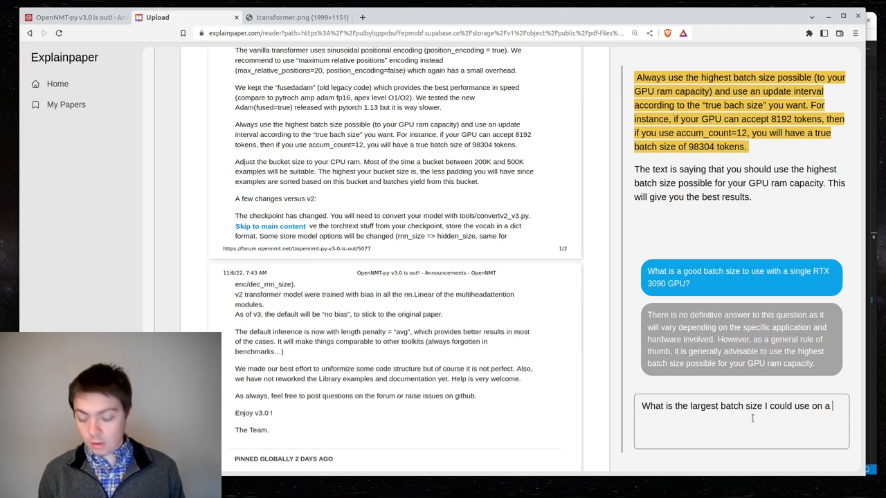
{"action": "type", "text": "RTX"}
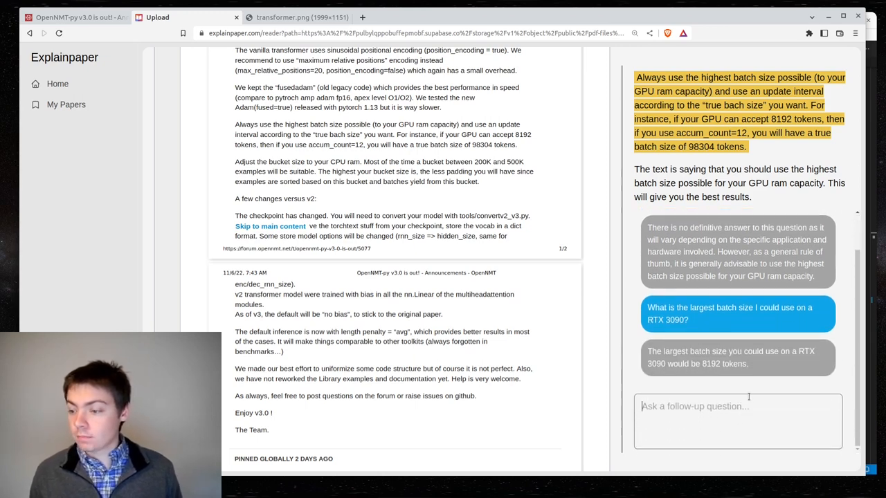
{"action": "double_click", "coordinate": [712, 364]}
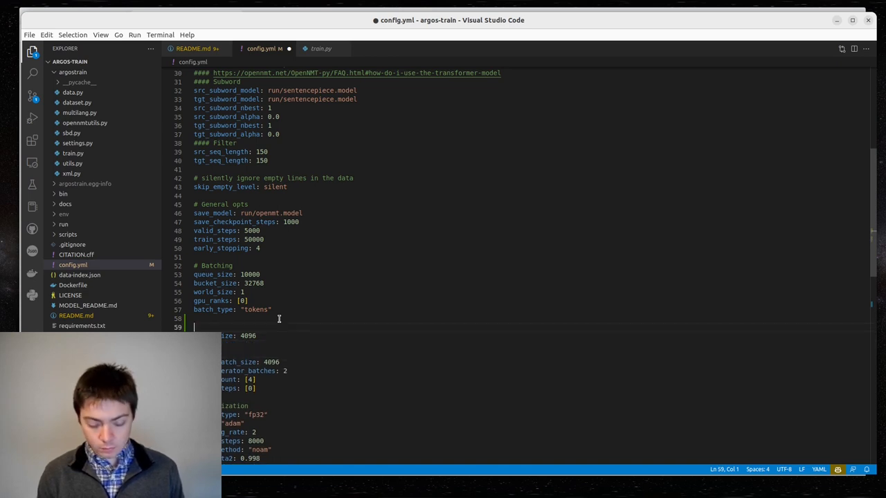
- Add the comment '# Batch size to fill GPU memory on RTX 3090' below batch_type
{"action": "type", "text": "# Batch size to"}
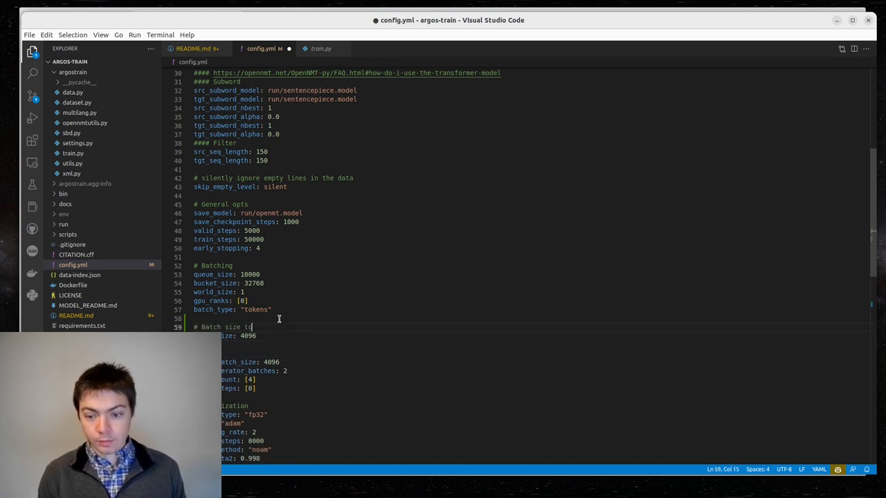
{"action": "type", "text": "fill"}
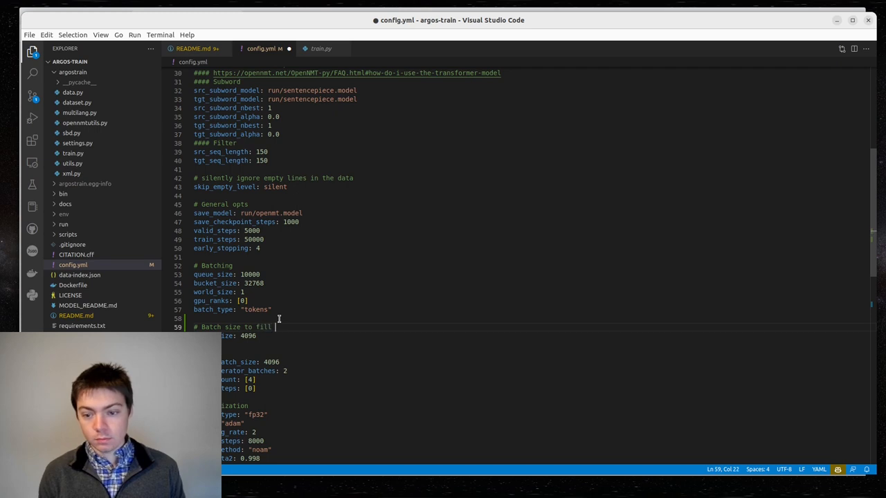
{"action": "type", "text": "GPU memory on"}
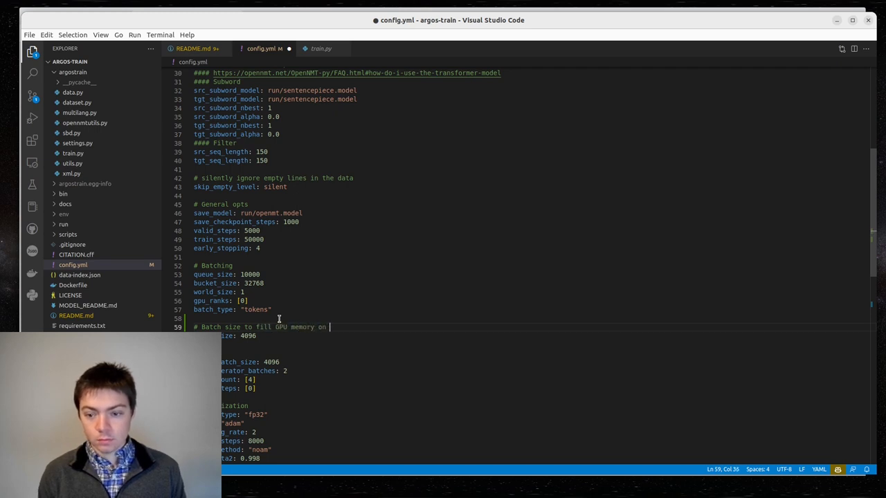
{"action": "type", "text": "RTX"}
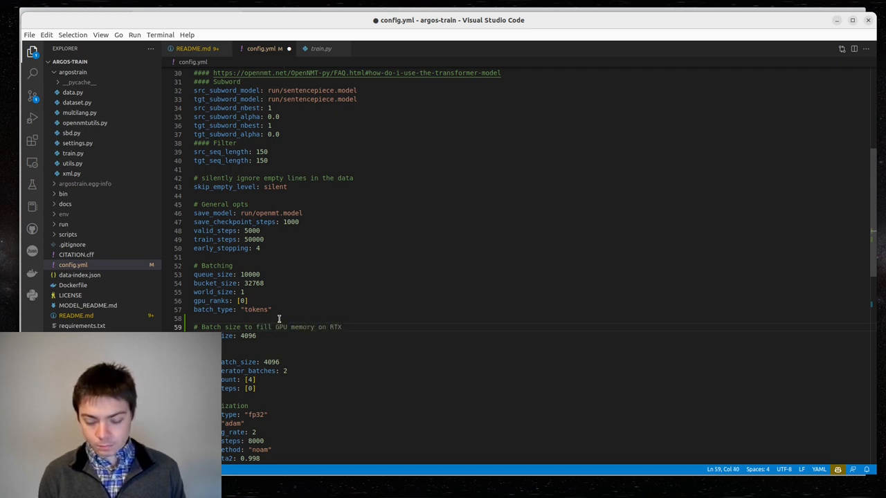
{"action": "type", "text": "3090"}
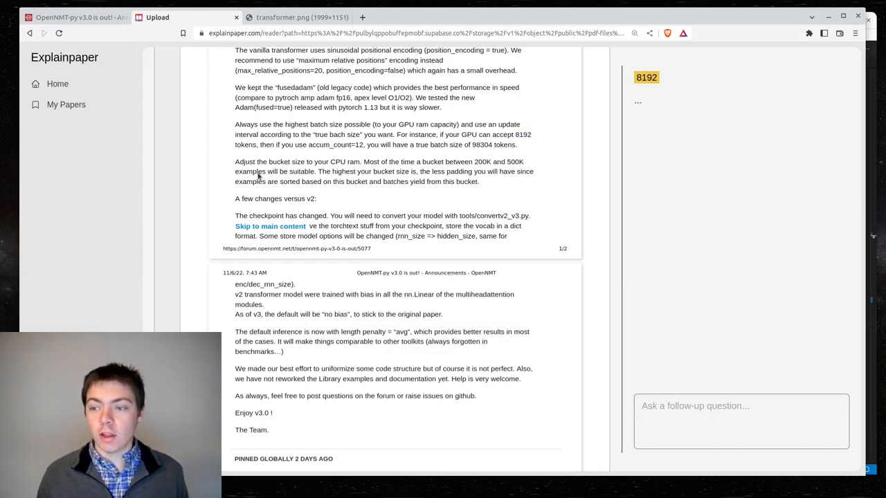
- Get 8192 explained and open the GitHub wmt14_en_de.yaml example config in a new tab
{"action": "left_click", "coordinate": [645, 78]}
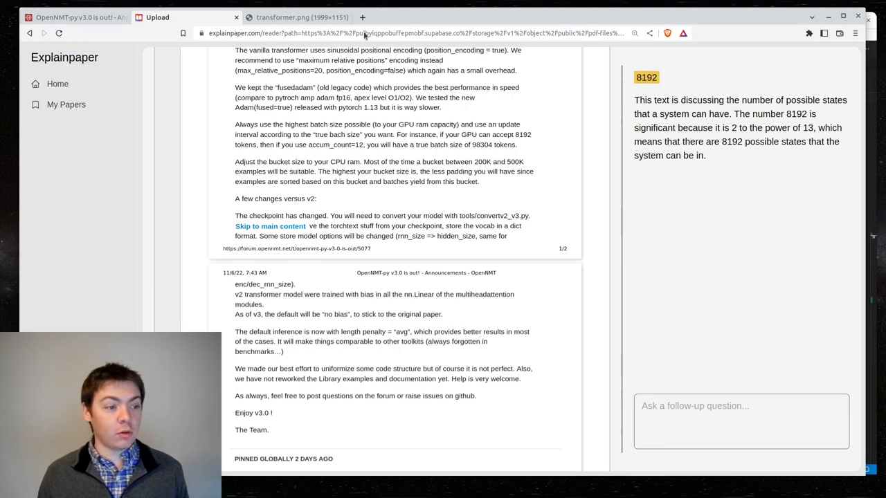
{"action": "mouse_move", "coordinate": [363, 16]}
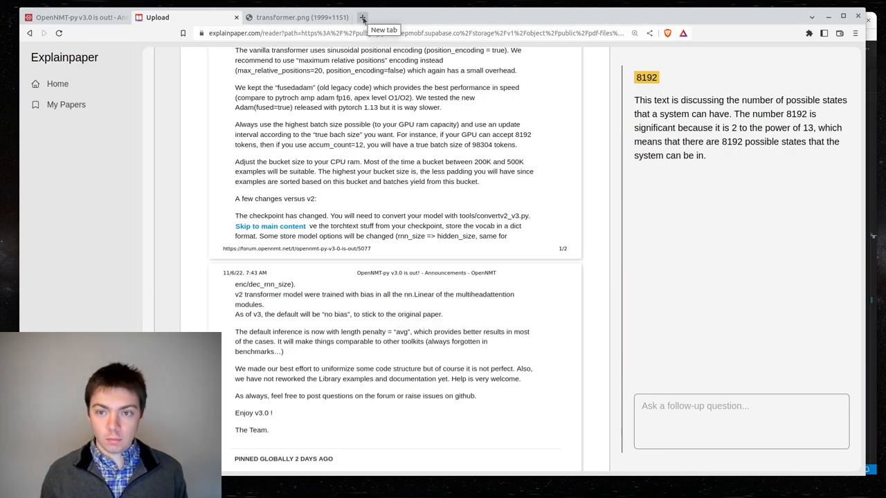
{"action": "left_click", "coordinate": [362, 17]}
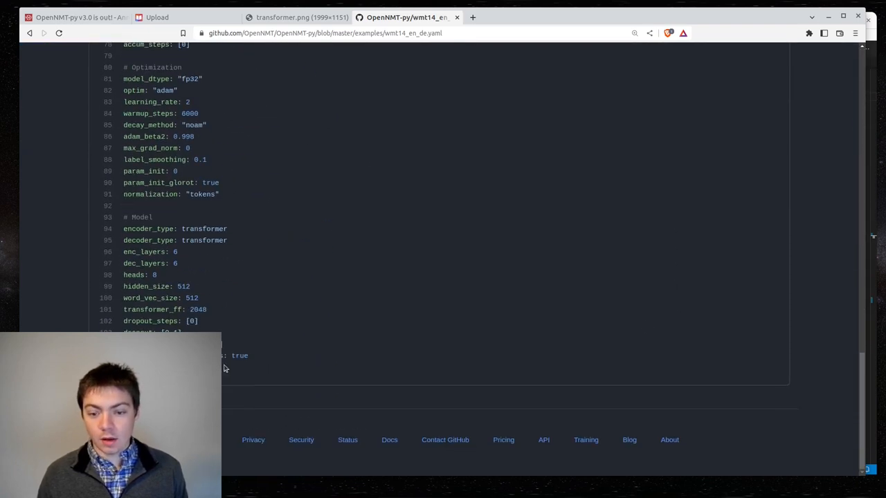
{"action": "scroll", "scroll_direction": "up", "scroll_amount": 3}
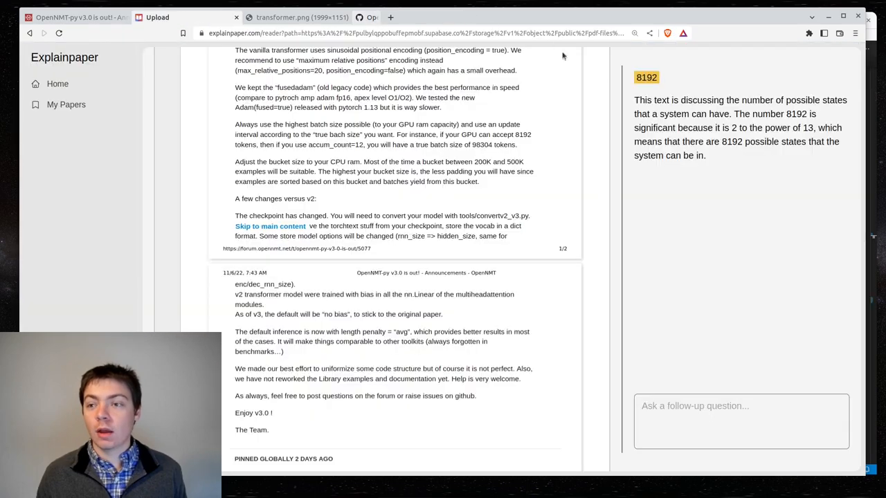
- Select the 'Adjust the bucket size to your CPU ram' paragraph for explanation
{"action": "left_click", "coordinate": [522, 134]}
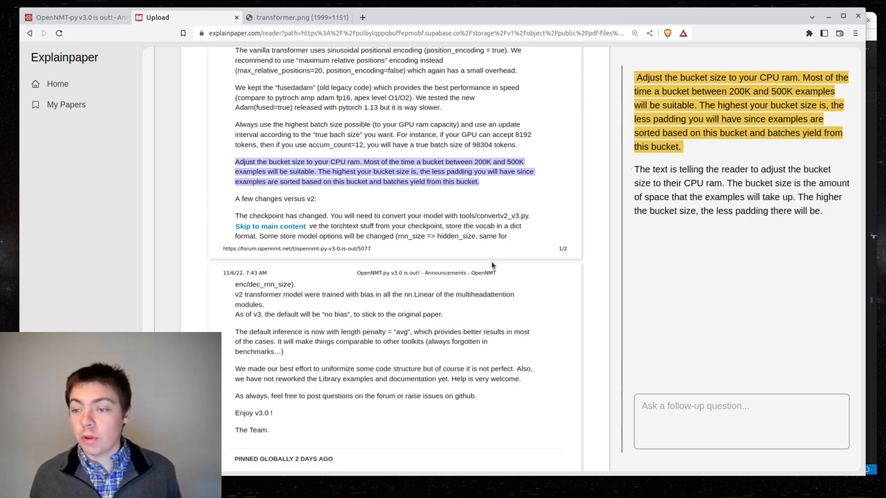
{"action": "mouse_move", "coordinate": [316, 209]}
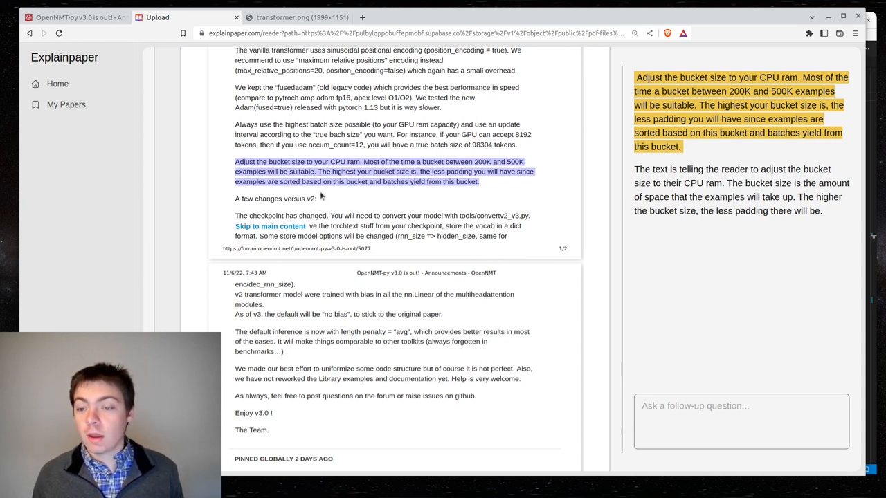
{"action": "mouse_move", "coordinate": [326, 200]}
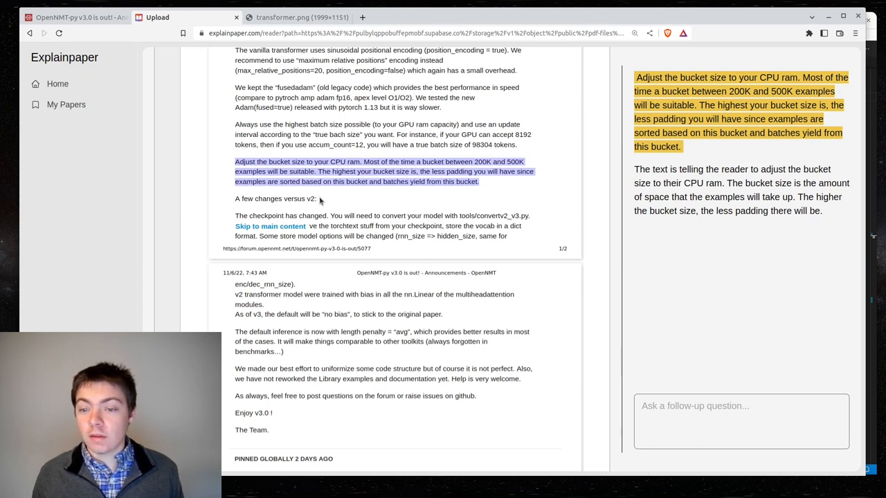
{"action": "mouse_move", "coordinate": [385, 205]}
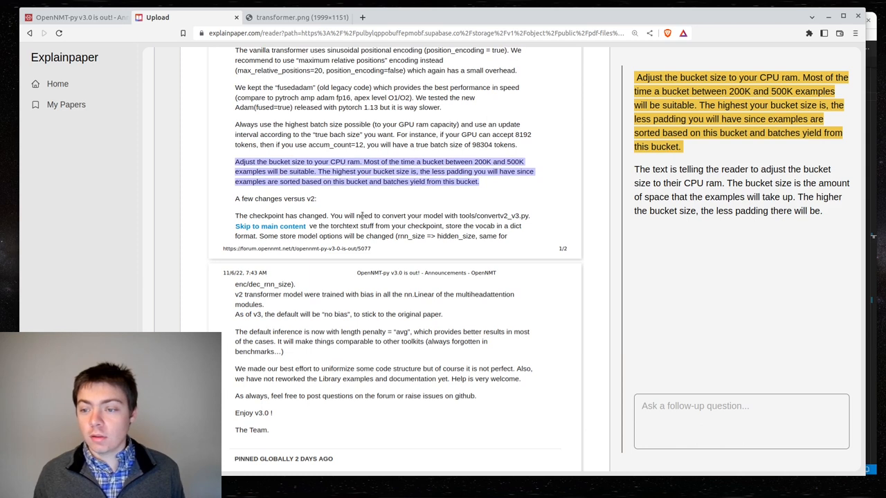
{"action": "mouse_move", "coordinate": [360, 202]}
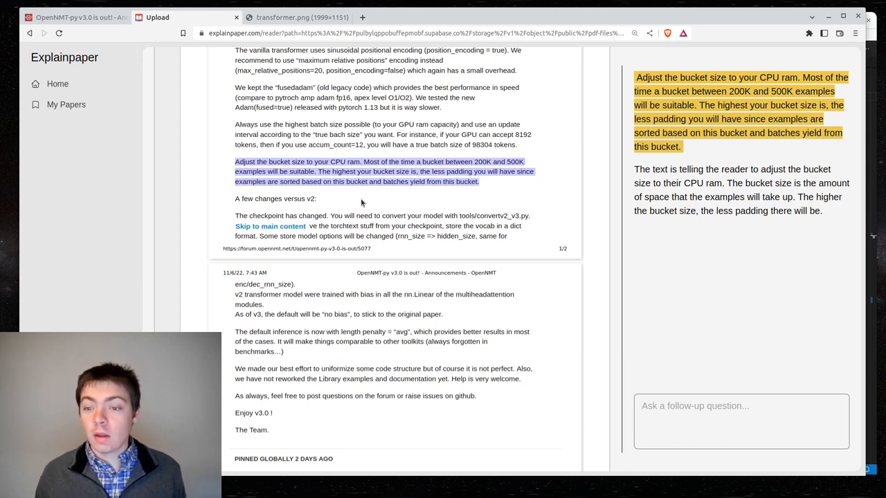
{"action": "mouse_move", "coordinate": [374, 208]}
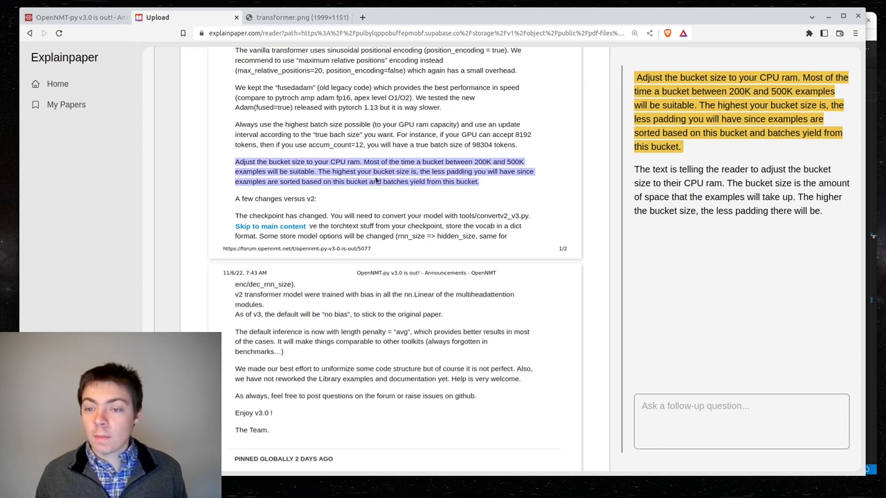
{"action": "mouse_move", "coordinate": [648, 233]}
{"action": "type", "text": "What is"}
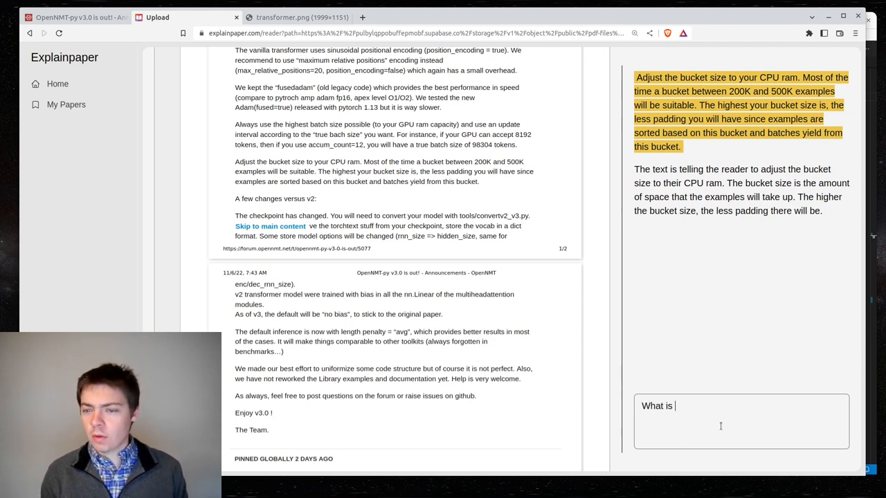
- Ask 'What is the bucket size?' and 'How do I set the bucket size?'
{"action": "type", "text": "the bucket siz"}
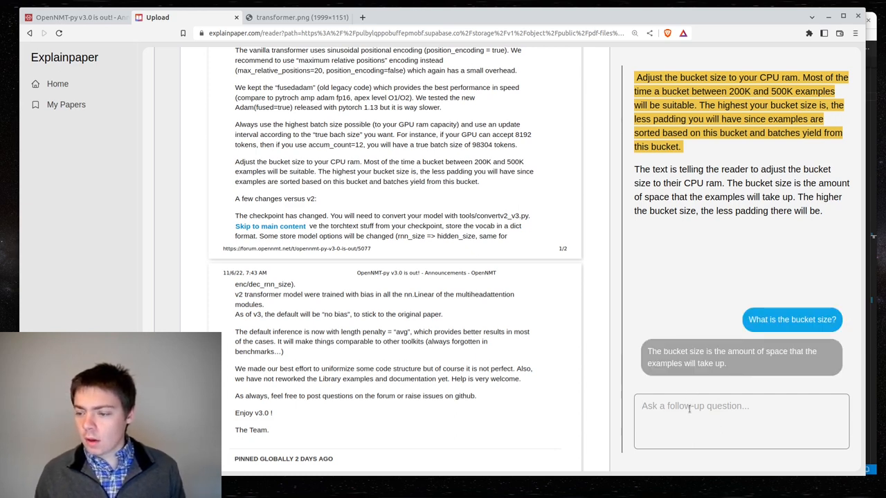
{"action": "type", "text": "How do I"}
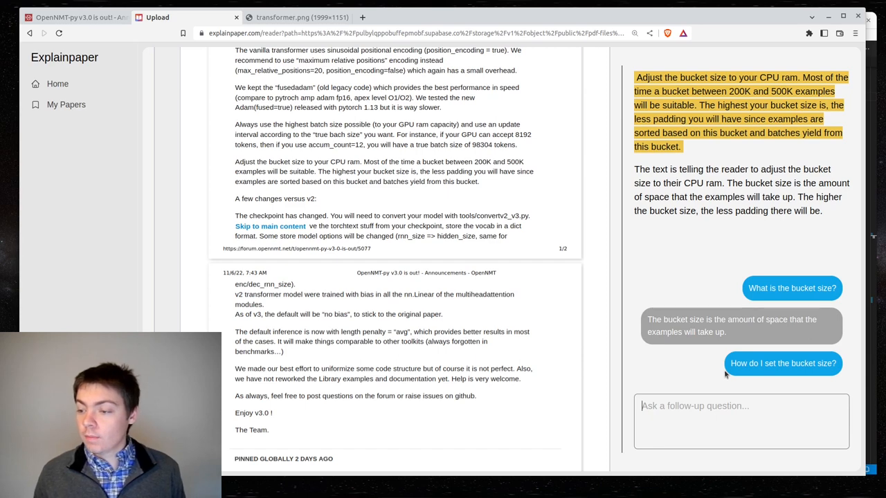
{"action": "left_click", "coordinate": [783, 363]}
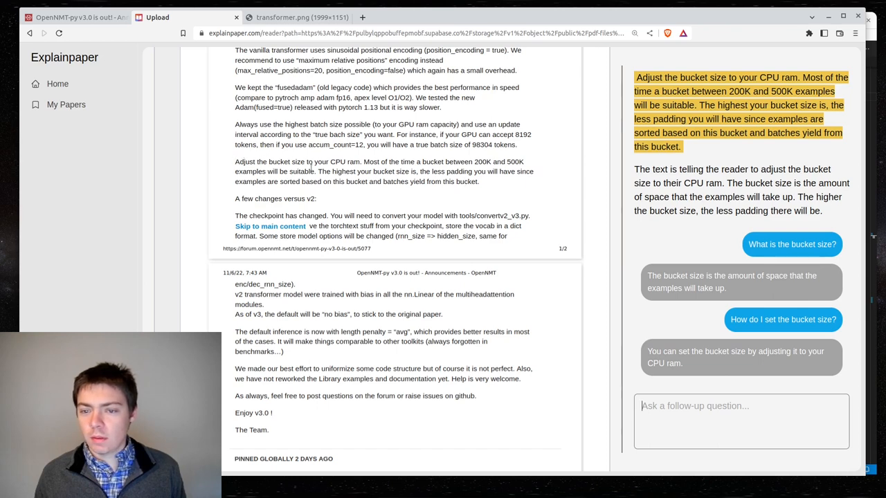
{"action": "mouse_move", "coordinate": [487, 198]}
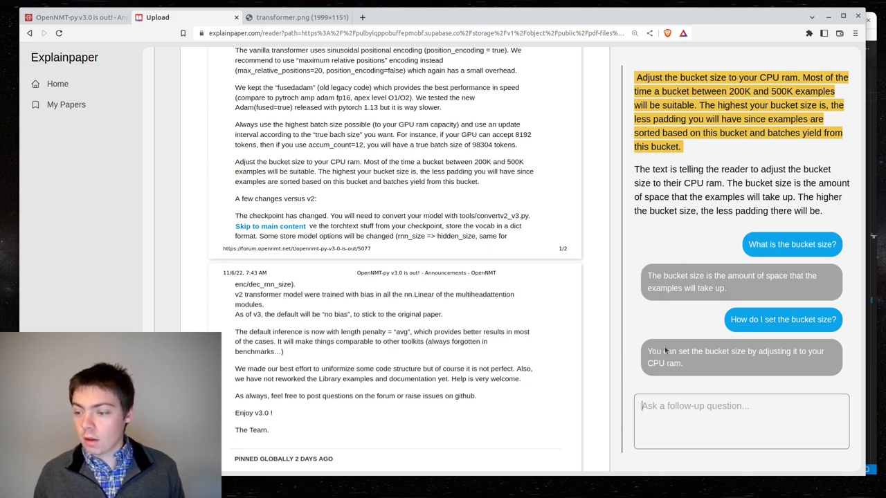
{"action": "mouse_move", "coordinate": [690, 371]}
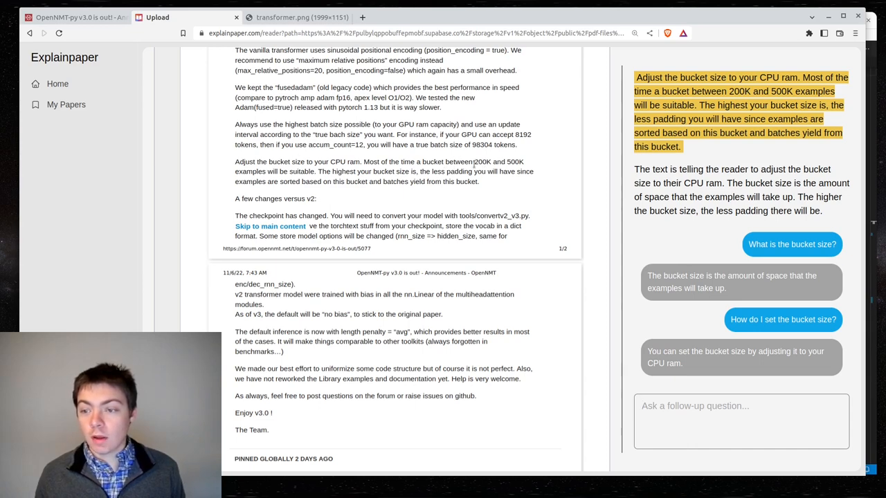
{"action": "mouse_move", "coordinate": [546, 181]}
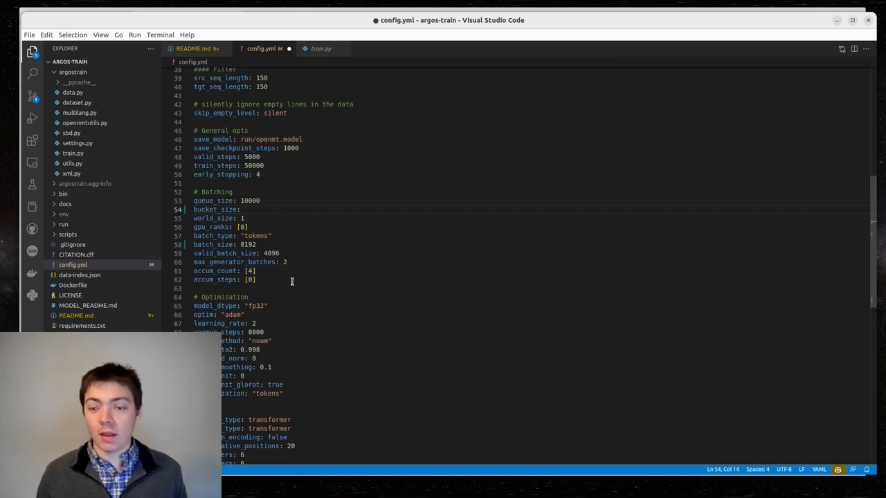
{"action": "mouse_move", "coordinate": [308, 222]}
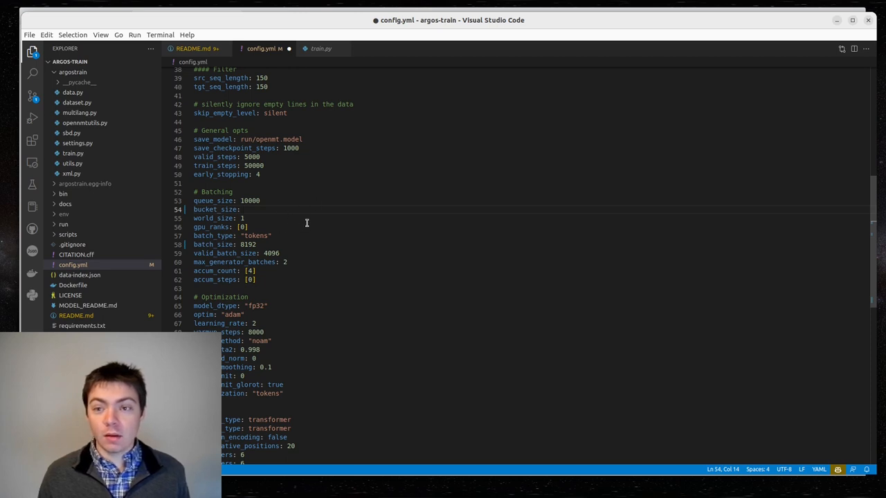
- Set bucket_size to 250000 in the batching section of config.yml
{"action": "type", "text": "2"}
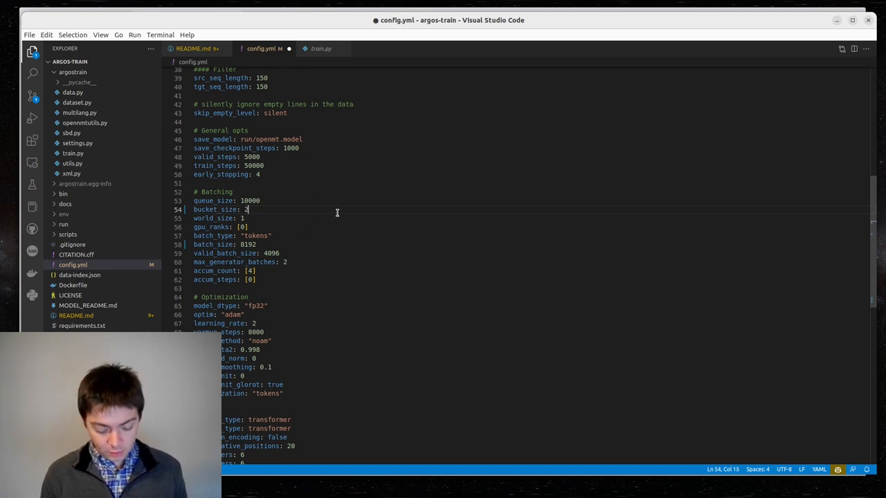
{"action": "type", "text": "50000"}
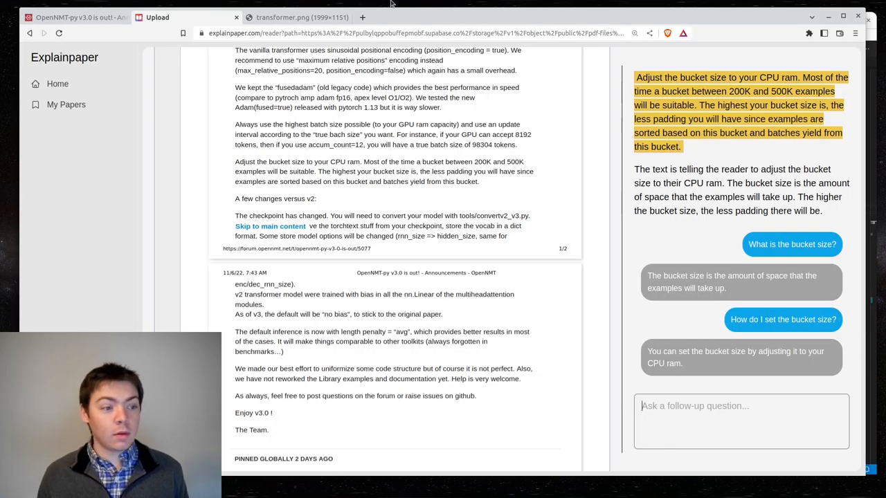
- Search the GitHub wmt14 example config for 'bucket' to check its 32768 value, then resume the Explainpaper notes
{"action": "left_click", "coordinate": [284, 17]}
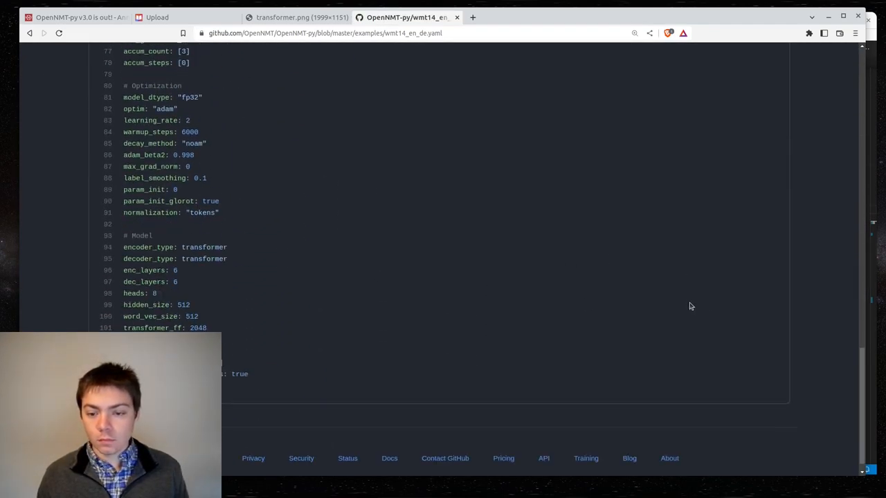
{"action": "type", "text": "bu c"}
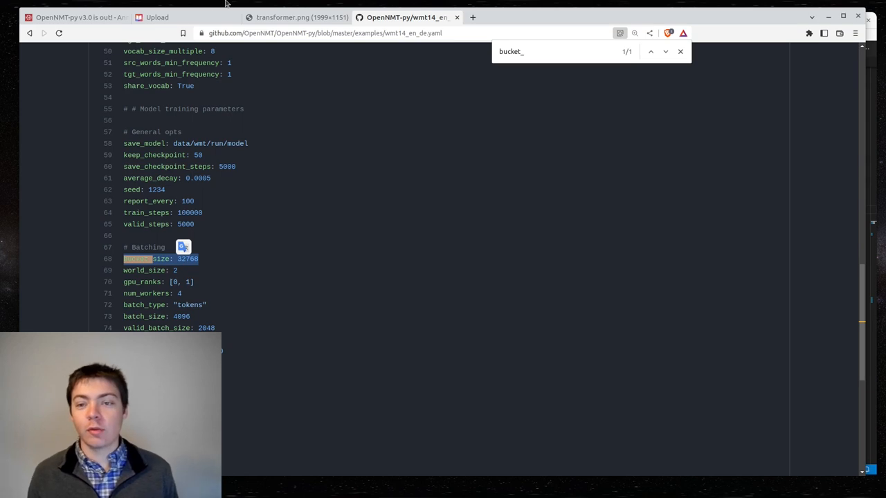
{"action": "left_click", "coordinate": [76, 16]}
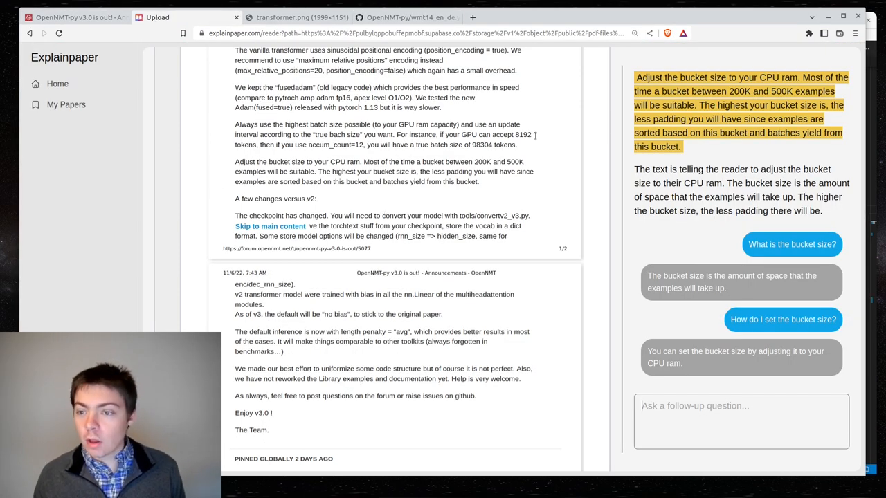
{"action": "scroll", "scroll_direction": "down", "scroll_amount": 3}
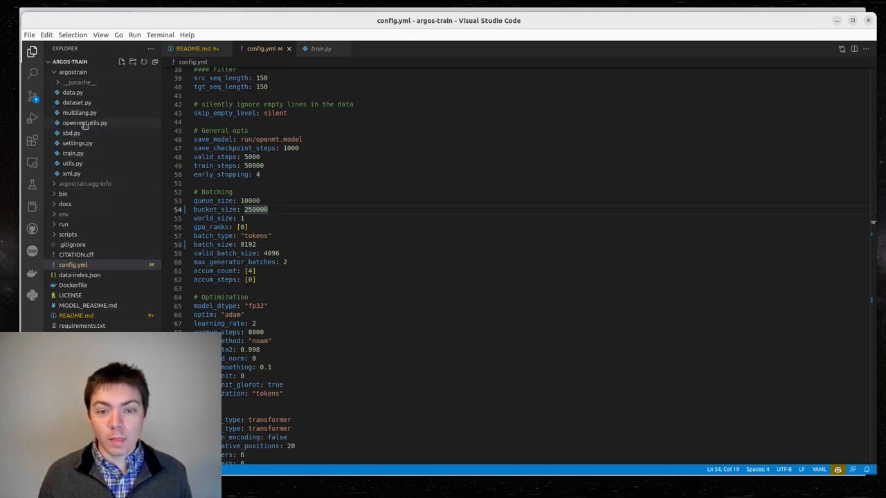
- Look through dataset.py's code in the argos-train project
{"action": "left_click", "coordinate": [78, 102]}
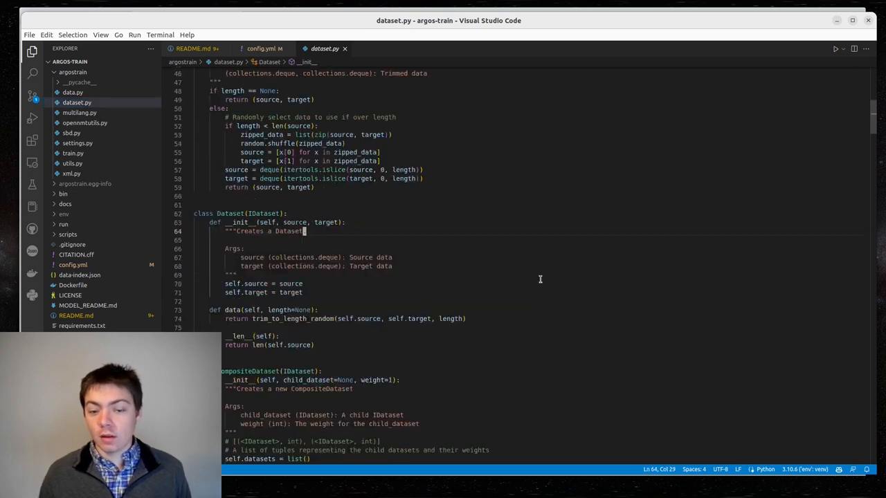
{"action": "scroll", "scroll_direction": "down", "scroll_amount": 3}
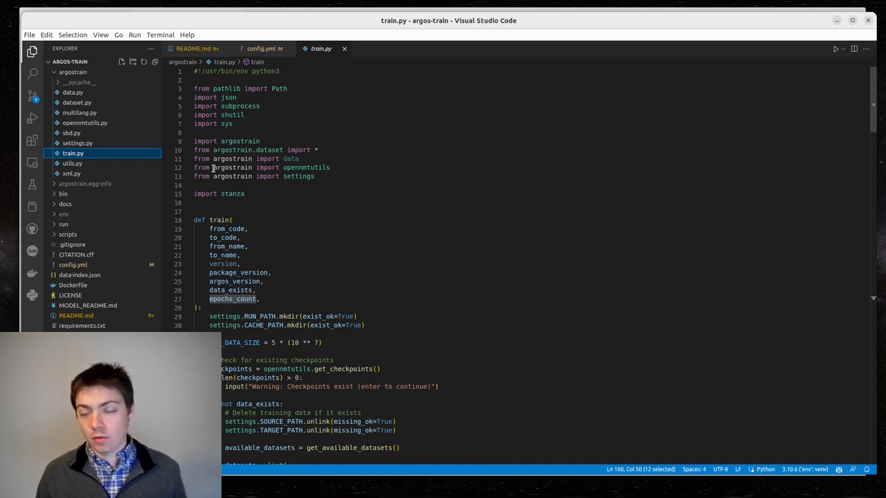
{"action": "mouse_move", "coordinate": [337, 200]}
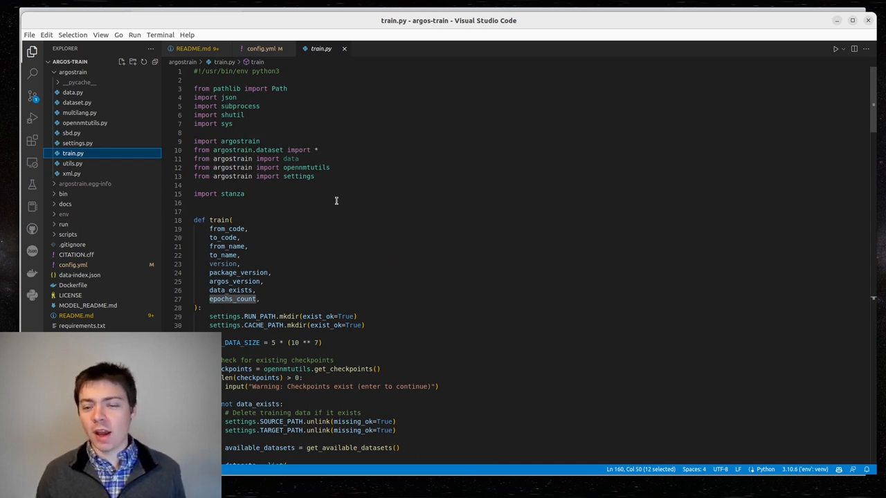
{"action": "mouse_move", "coordinate": [339, 188]}
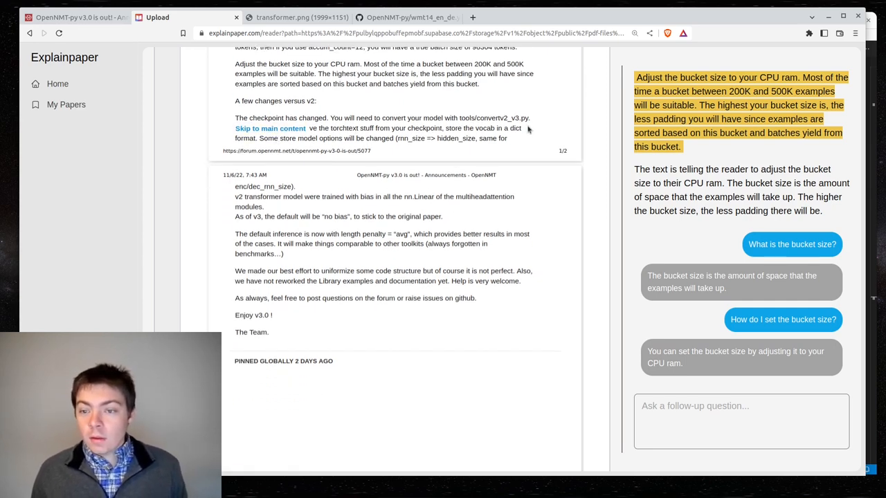
{"action": "mouse_move", "coordinate": [288, 207]}
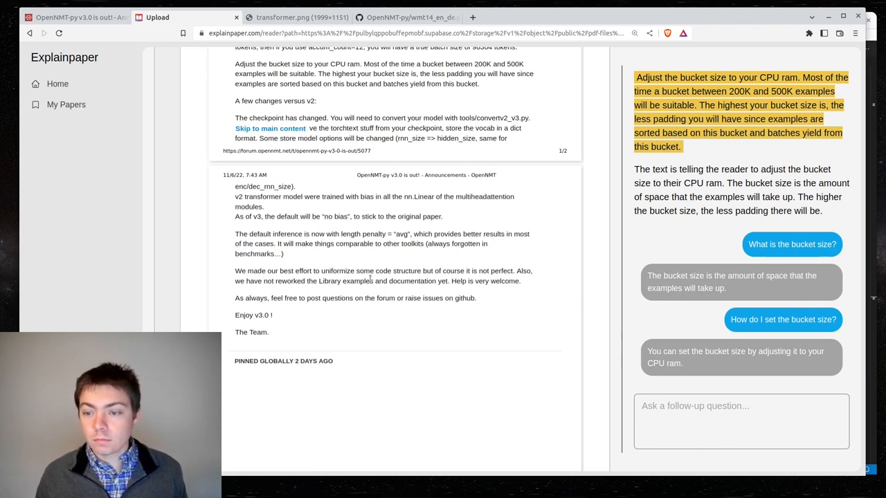
- Scroll the v3.0 notes down to the 'length penalty = avg' passage
{"action": "scroll", "scroll_direction": "down", "scroll_amount": 3}
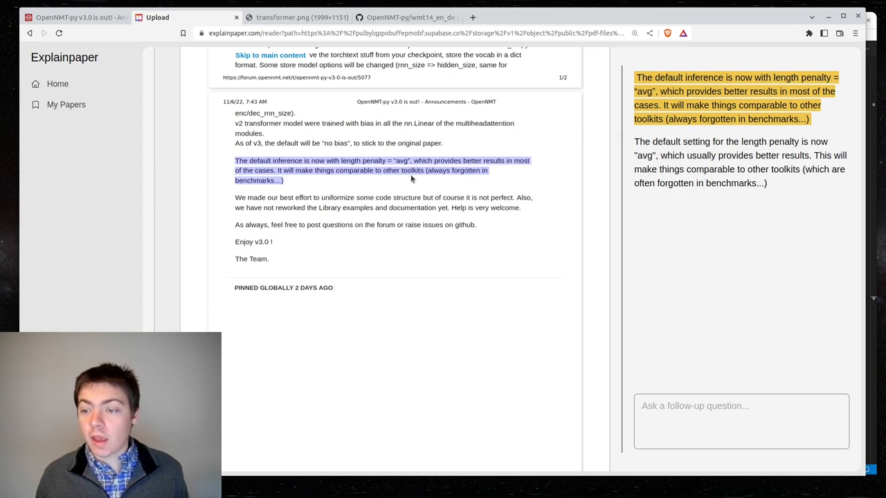
{"action": "mouse_move", "coordinate": [310, 180]}
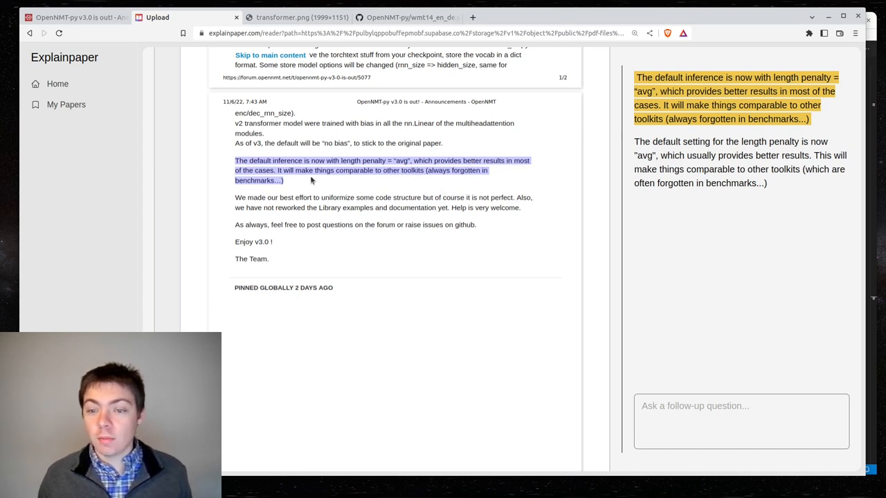
{"action": "mouse_move", "coordinate": [387, 183]}
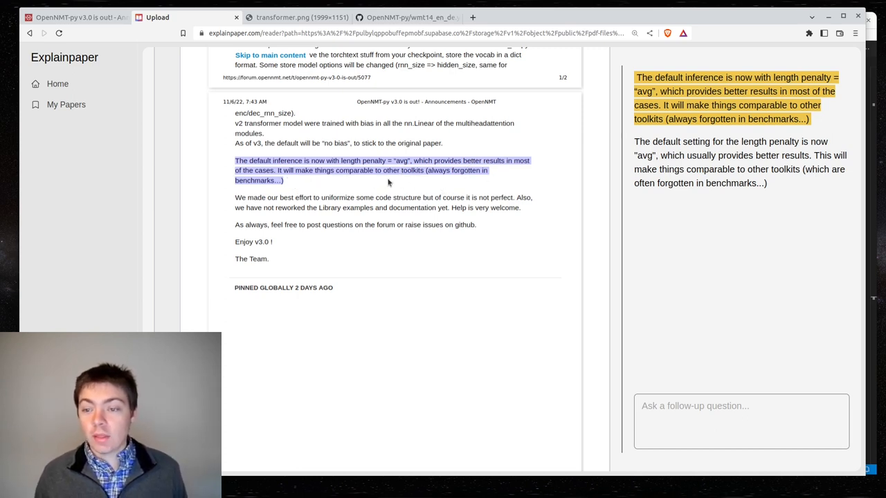
{"action": "mouse_move", "coordinate": [493, 181]}
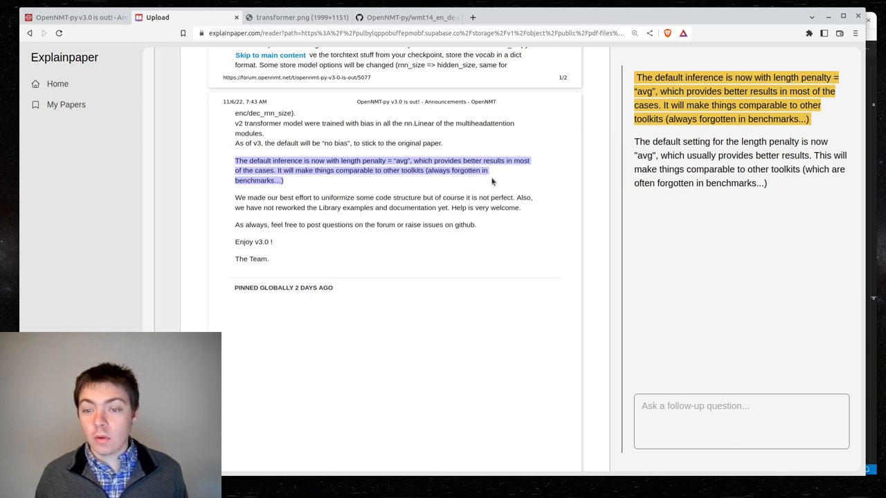
{"action": "mouse_move", "coordinate": [690, 183]}
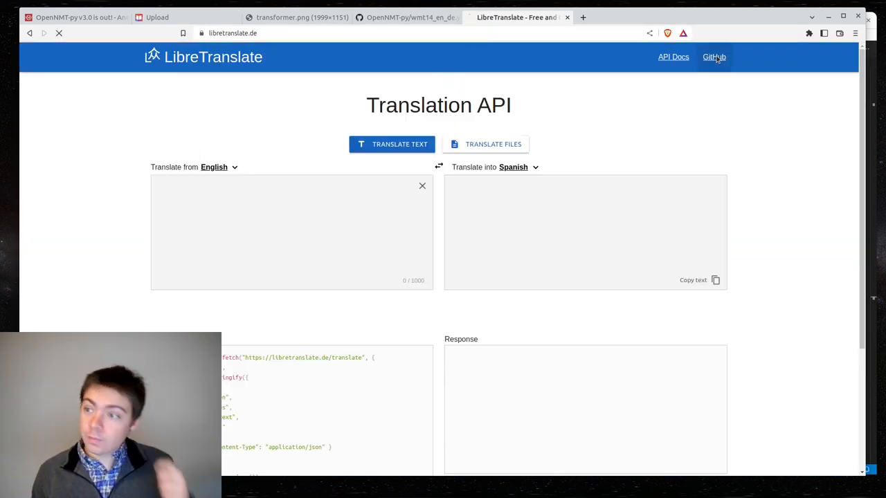
- Find LibreTranslate issue #46 about repeated 'salad' translations via an issues search for 'sala'
{"action": "left_click", "coordinate": [714, 57]}
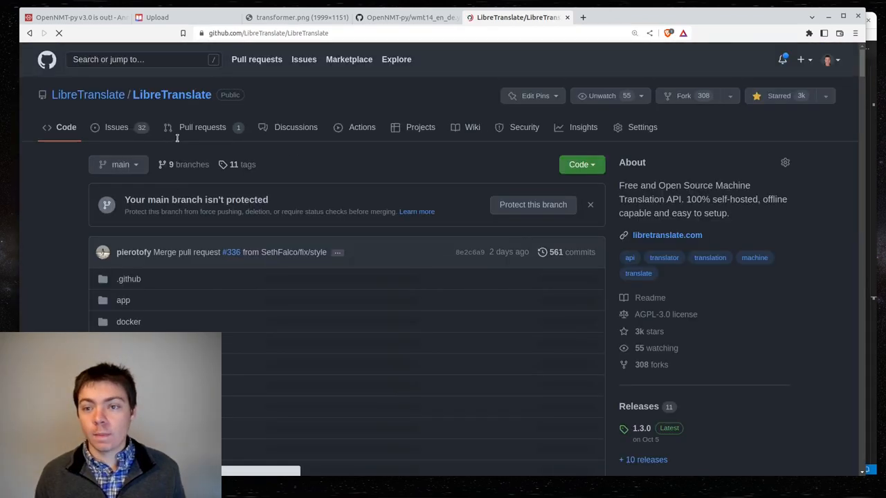
{"action": "left_click", "coordinate": [116, 128]}
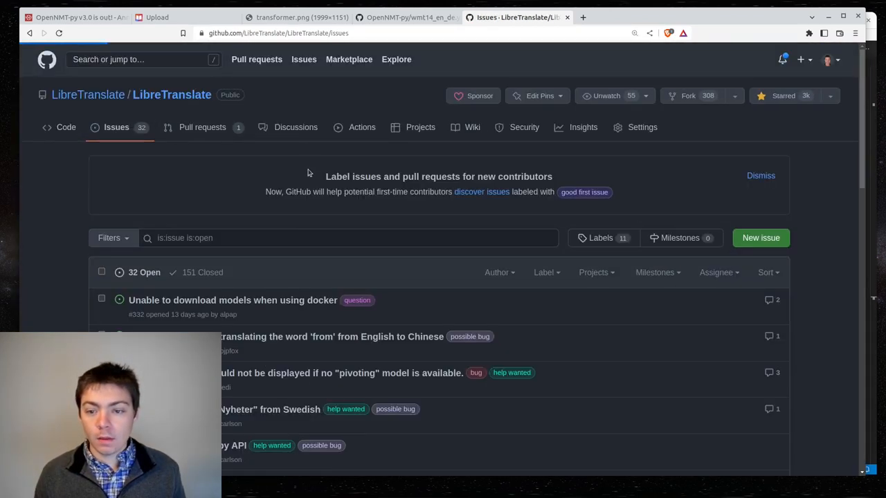
{"action": "type", "text": "salad"}
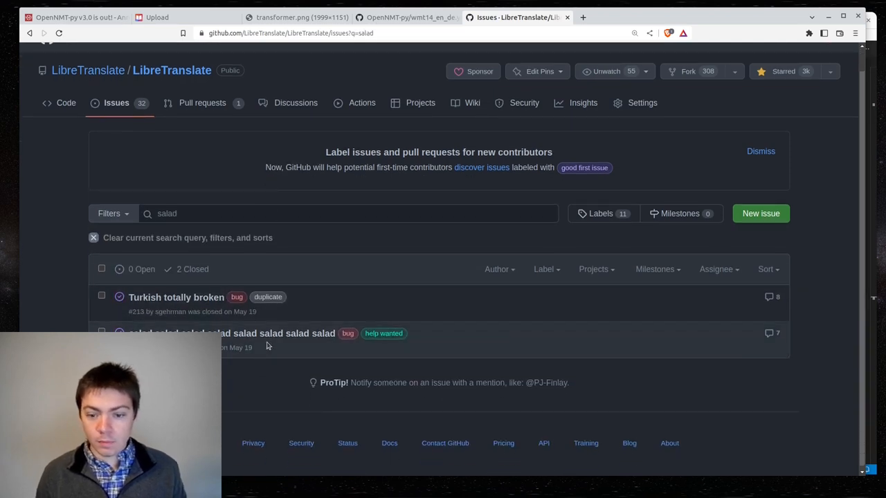
{"action": "left_click", "coordinate": [232, 334]}
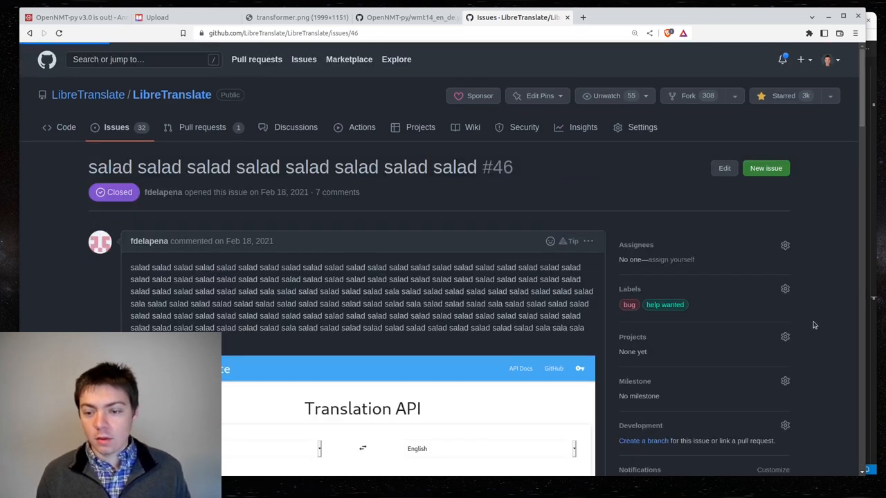
- Read through the comments of the closed repeated-salad issue
{"action": "scroll", "scroll_direction": "down", "scroll_amount": 3}
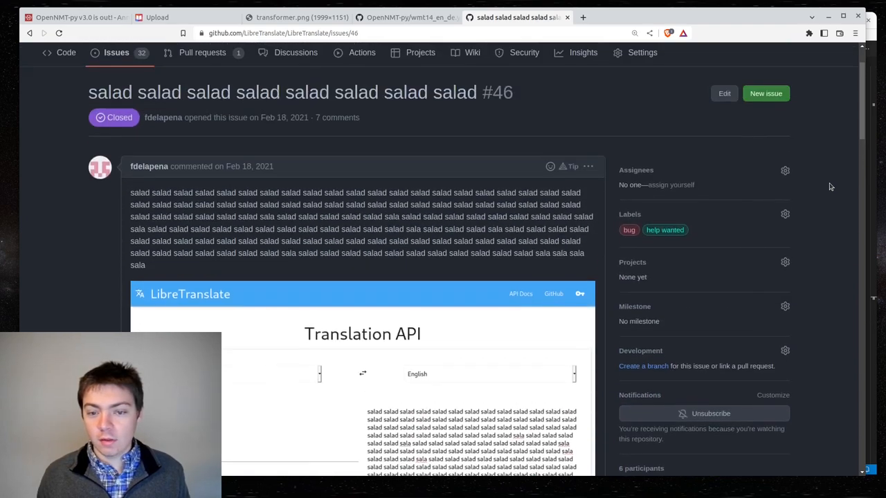
{"action": "scroll", "scroll_direction": "down", "scroll_amount": 3}
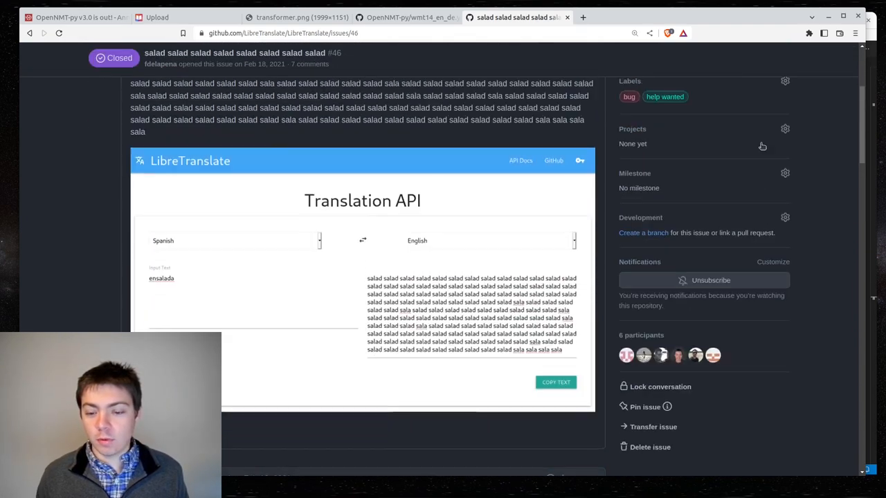
{"action": "scroll", "scroll_direction": "down", "scroll_amount": 3}
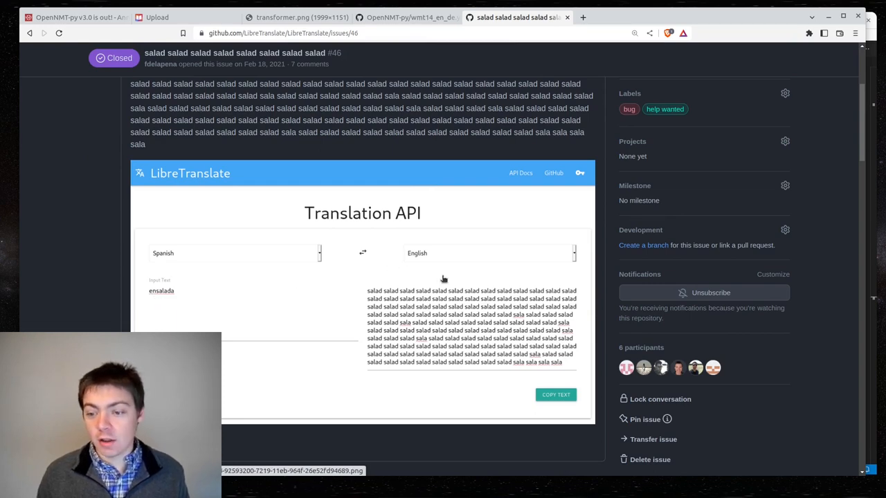
{"action": "mouse_move", "coordinate": [525, 354]}
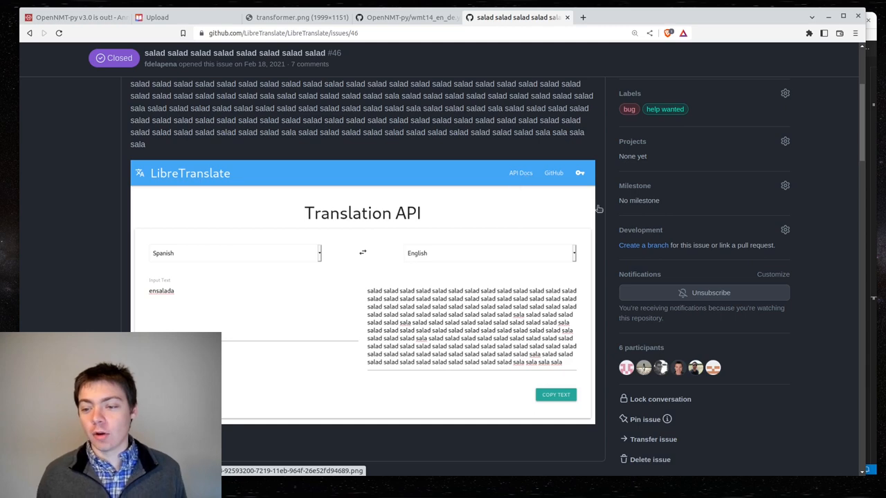
{"action": "scroll", "scroll_direction": "down", "scroll_amount": 3}
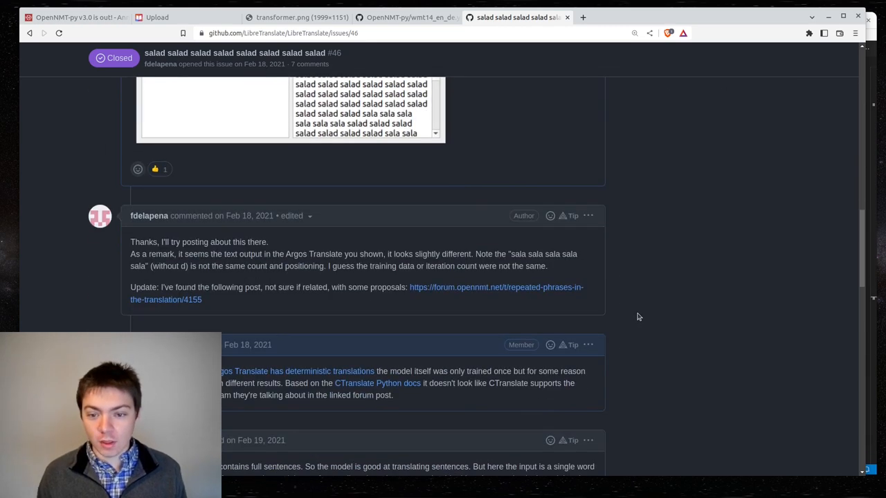
{"action": "scroll", "scroll_direction": "down", "scroll_amount": 3}
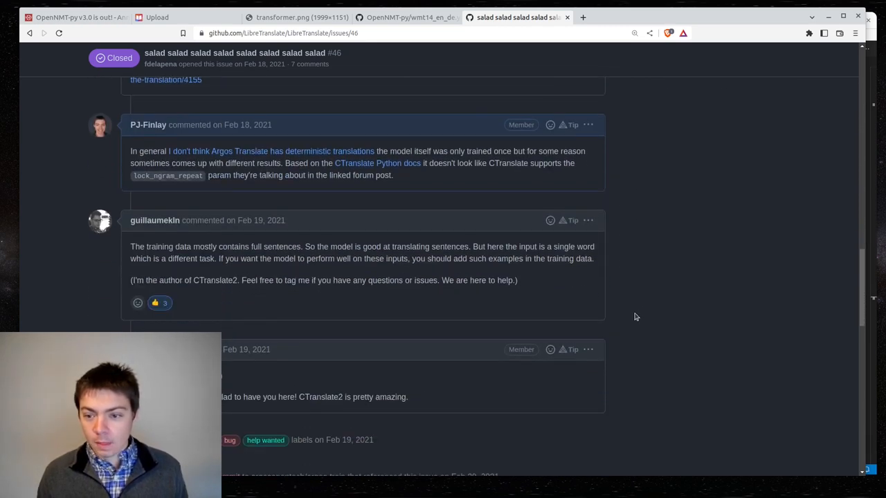
{"action": "mouse_move", "coordinate": [637, 313]}
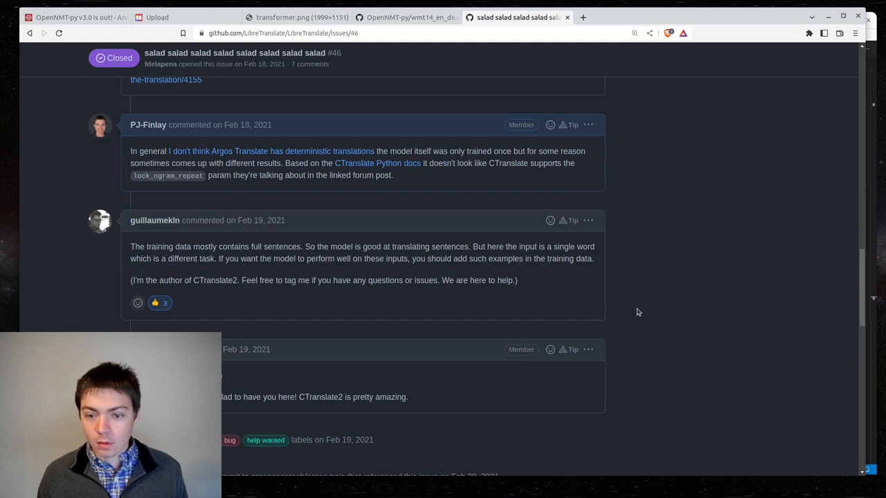
{"action": "scroll", "scroll_direction": "down", "scroll_amount": 3}
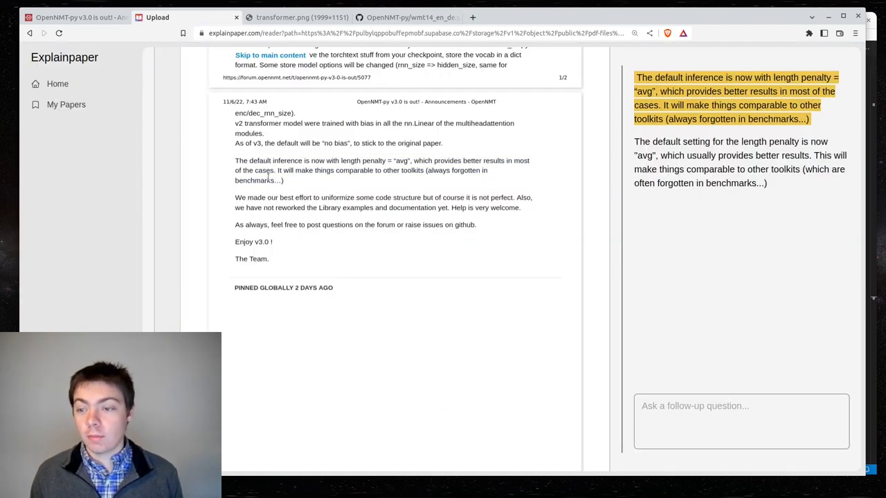
{"action": "mouse_move", "coordinate": [399, 184]}
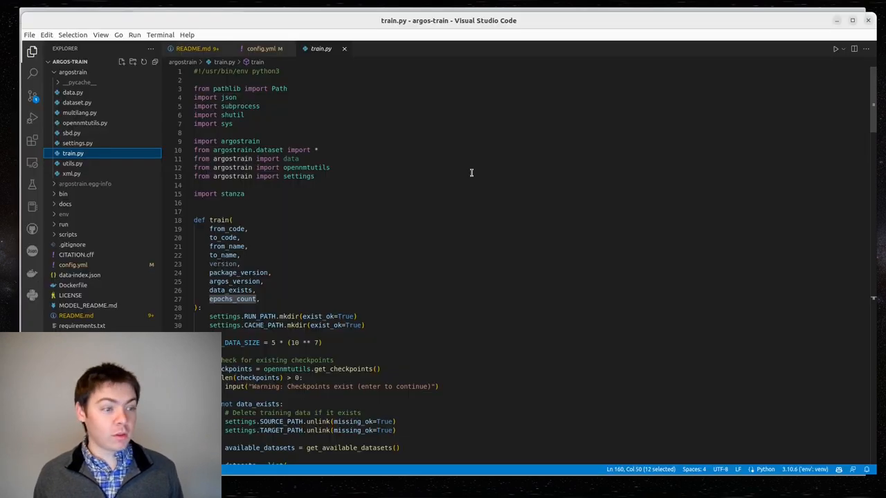
- Highlight the 'We made our best effort to uniformize some code structure' passage for explanation
{"action": "left_click", "coordinate": [260, 48]}
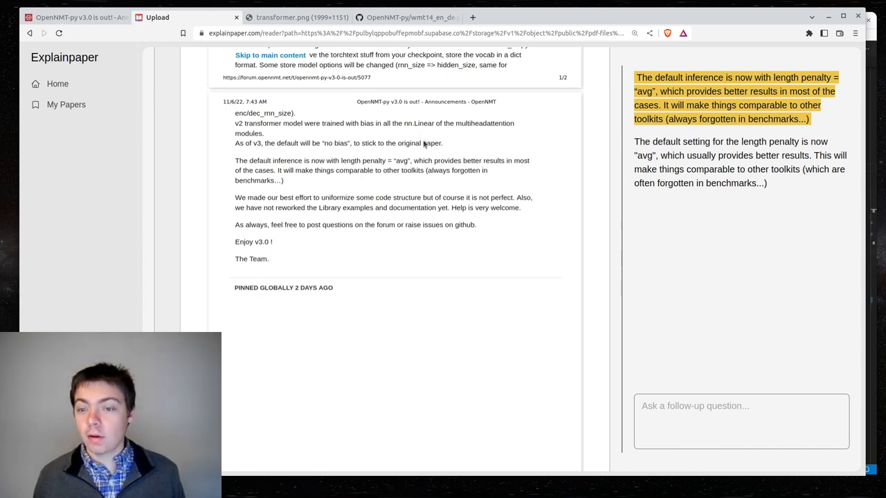
{"action": "left_click_drag", "start_coordinate": [236, 196], "coordinate": [520, 208]}
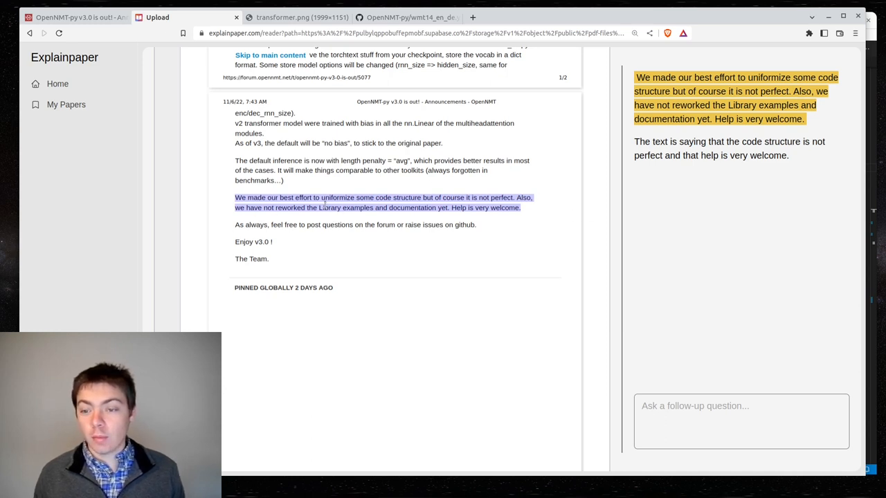
{"action": "mouse_move", "coordinate": [600, 166]}
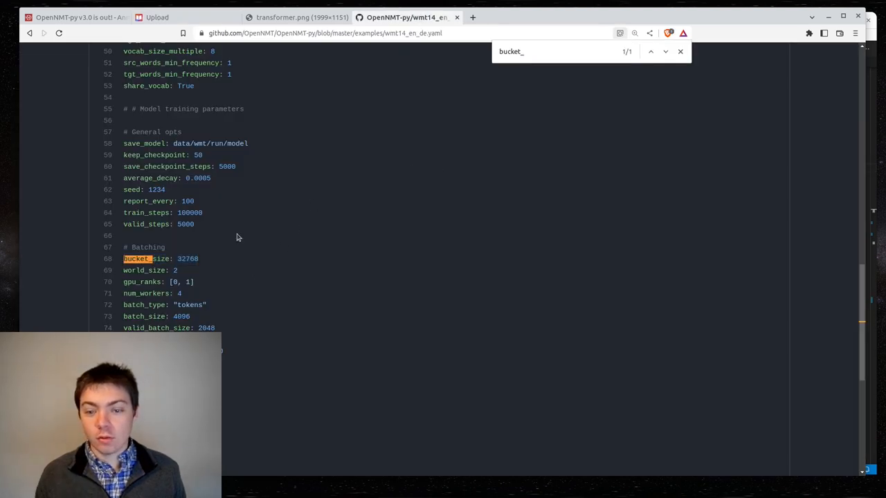
- Select the bucket_size value 32768 in wmt14_en_de.yaml, then leave the GitHub tab
{"action": "double_click", "coordinate": [187, 259]}
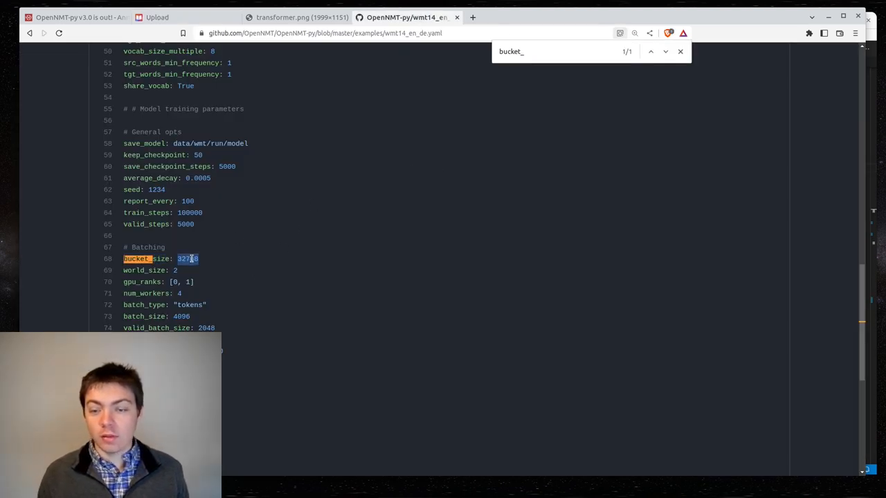
{"action": "left_click", "coordinate": [158, 16]}
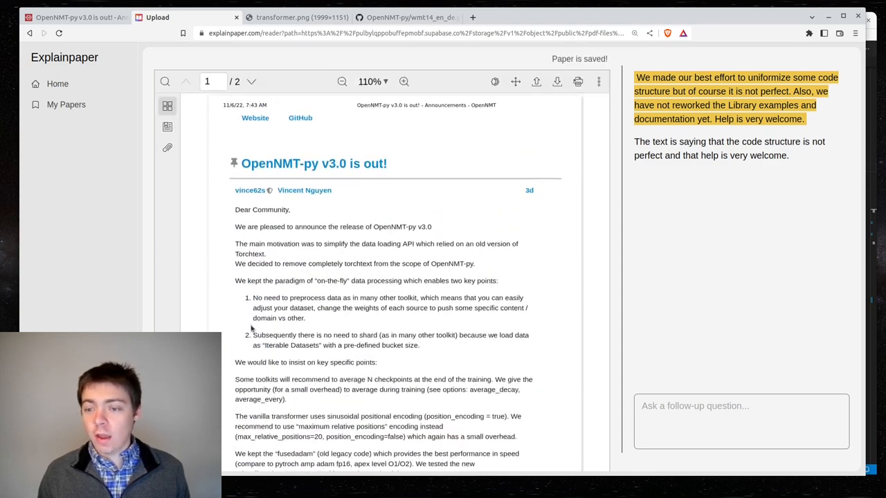
- Reread the announcement's batch-size and bucket-size advice by scrolling through it
{"action": "scroll", "scroll_direction": "down", "scroll_amount": 3}
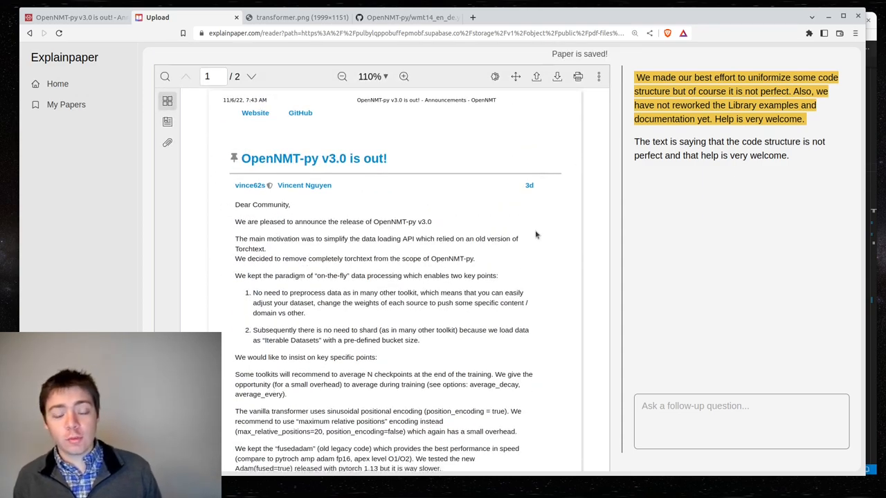
{"action": "scroll", "scroll_direction": "down", "scroll_amount": 3}
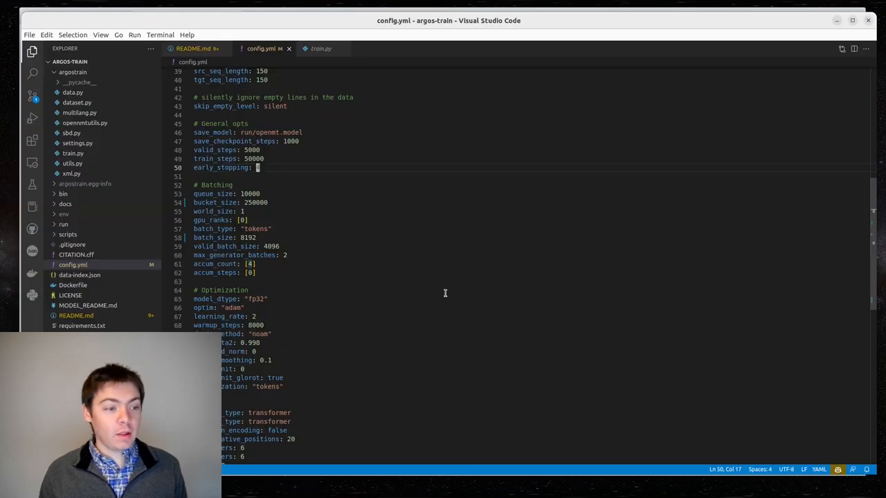
{"action": "mouse_move", "coordinate": [423, 219]}
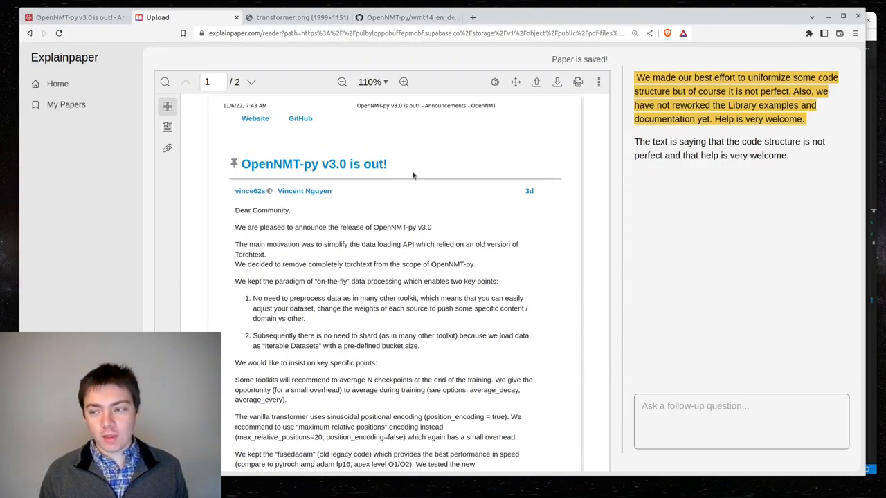
{"action": "scroll", "scroll_direction": "down", "scroll_amount": 3}
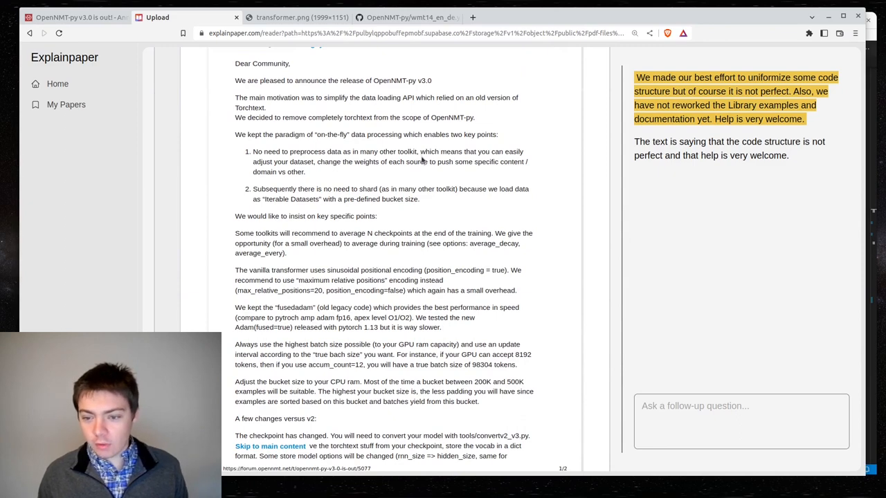
{"action": "scroll", "scroll_direction": "down", "scroll_amount": 3}
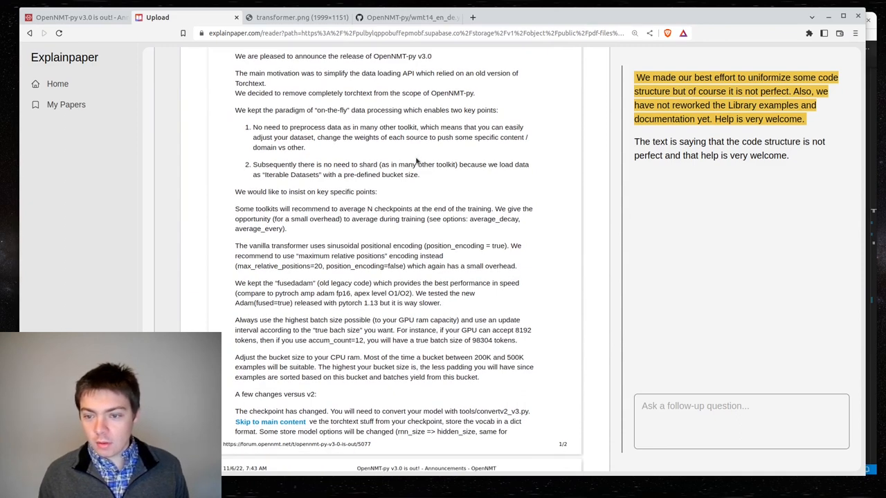
{"action": "scroll", "scroll_direction": "down", "scroll_amount": 3}
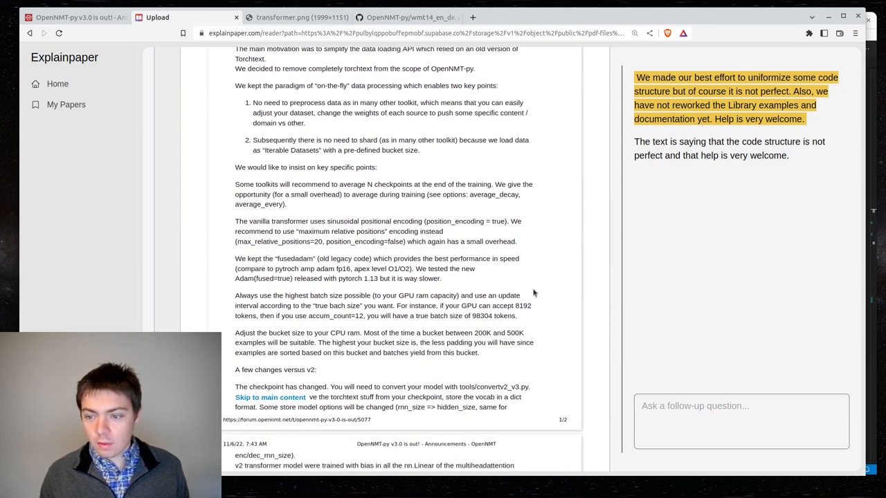
{"action": "scroll", "scroll_direction": "down", "scroll_amount": 3}
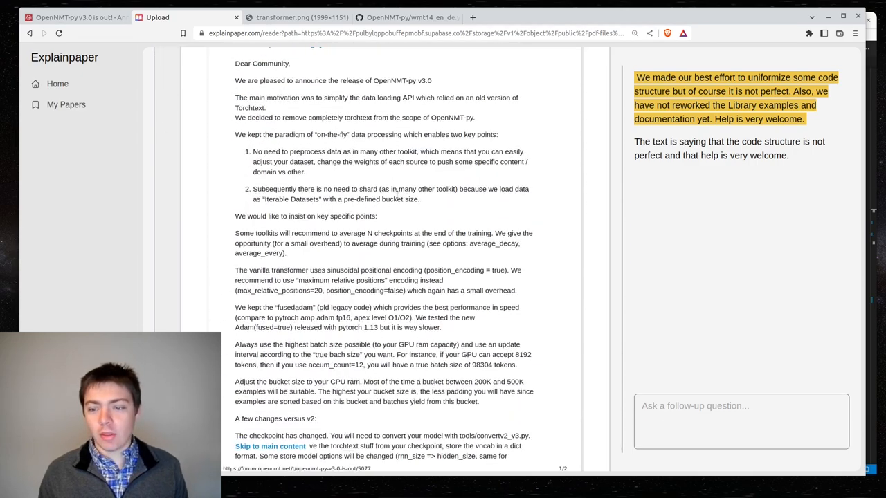
{"action": "scroll", "scroll_direction": "down", "scroll_amount": 3}
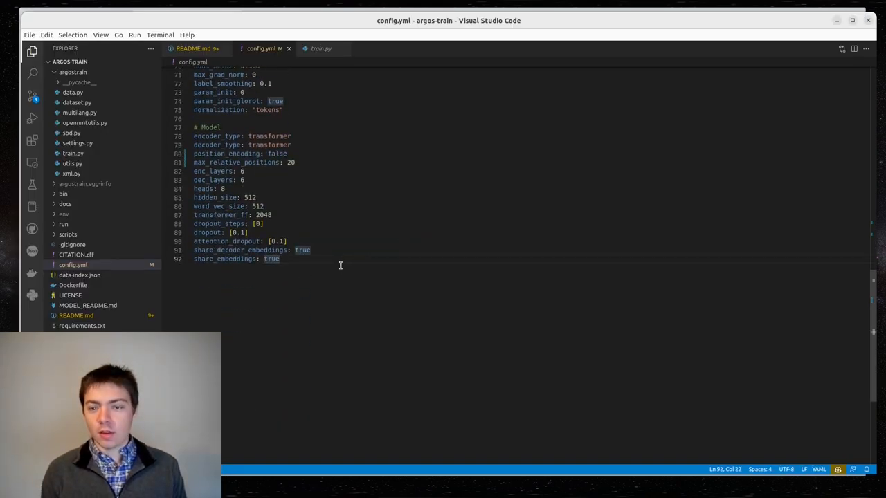
- Add an '# Optimize for RTX 3090' comment line at the end of config.yml
{"action": "key", "text": "Enter"}
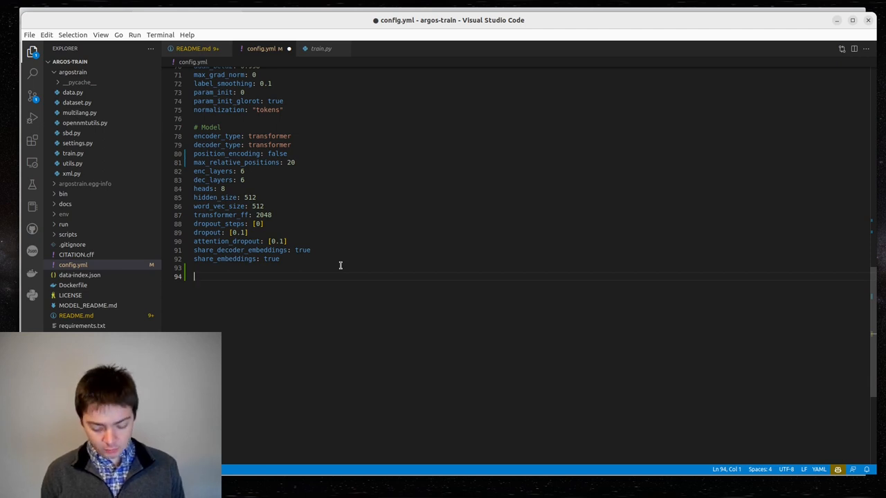
{"action": "type", "text": "# Mac"}
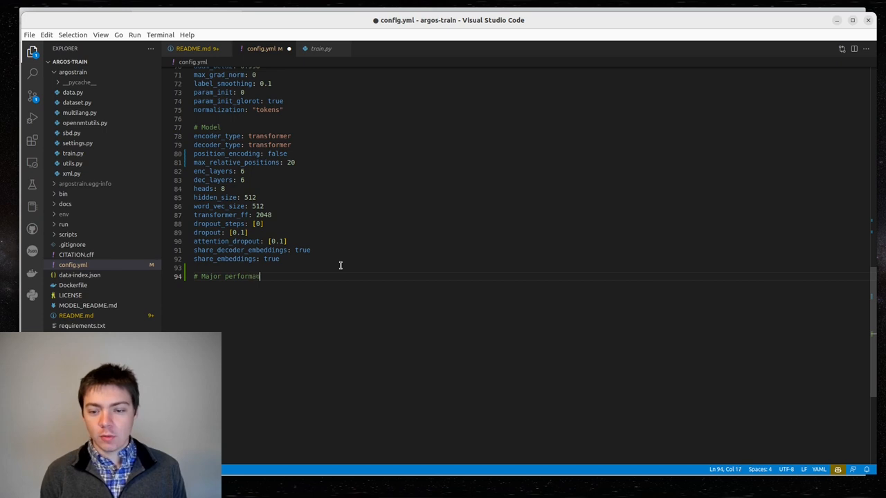
{"action": "type", "text": "ce boost"}
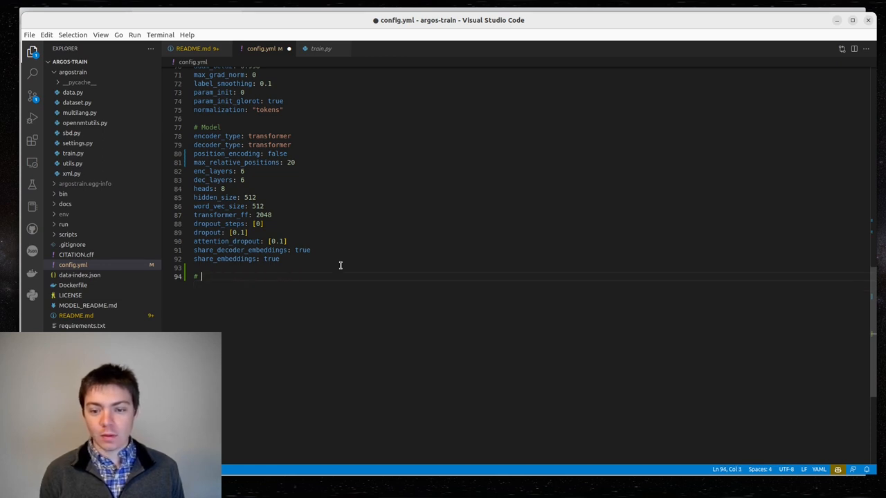
{"action": "type", "text": "Optimize for"}
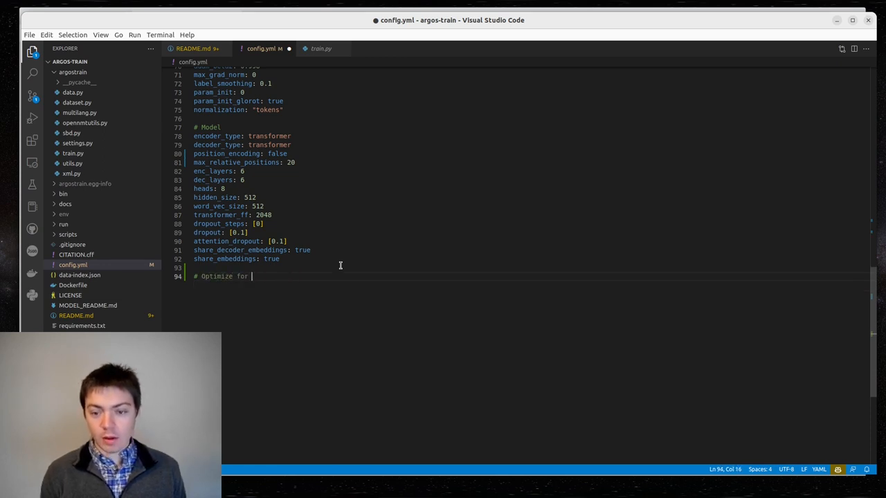
{"action": "type", "text": "RTX 30"}
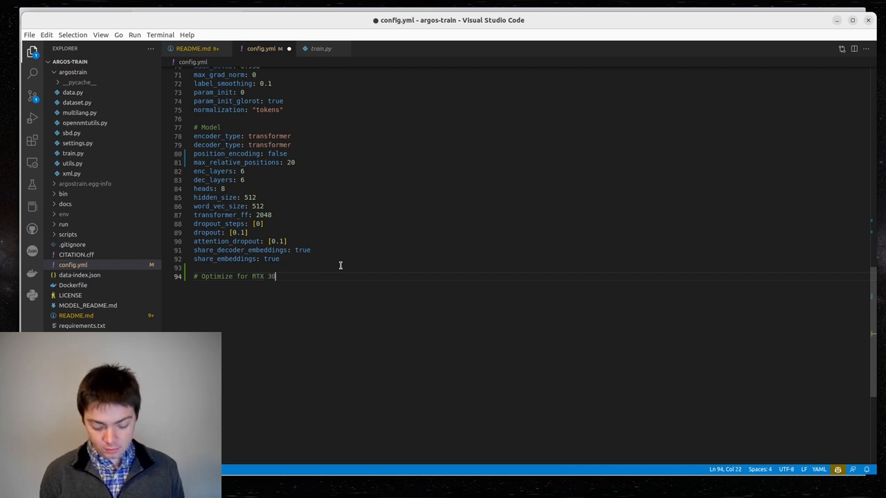
{"action": "type", "text": "90"}
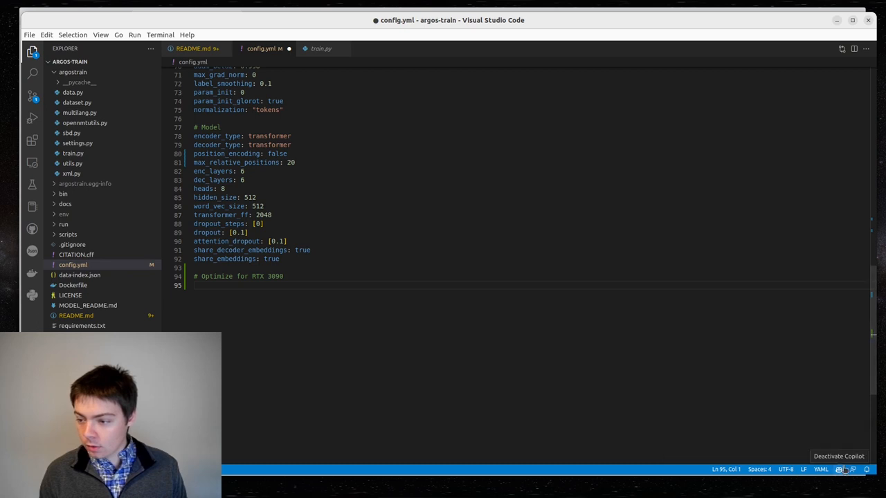
{"action": "mouse_move", "coordinate": [411, 297]}
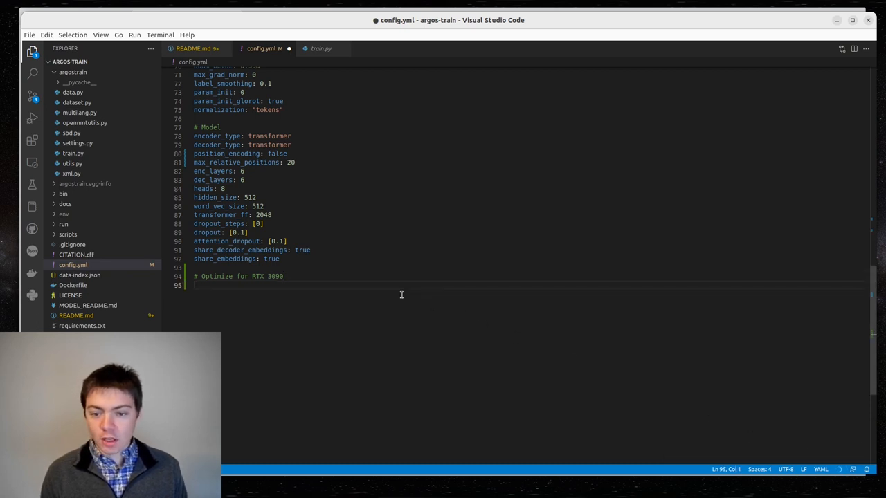
- Start a follow-up '# See Step' explanation comment, handling the Copilot suggestion
{"action": "type", "text": "#"}
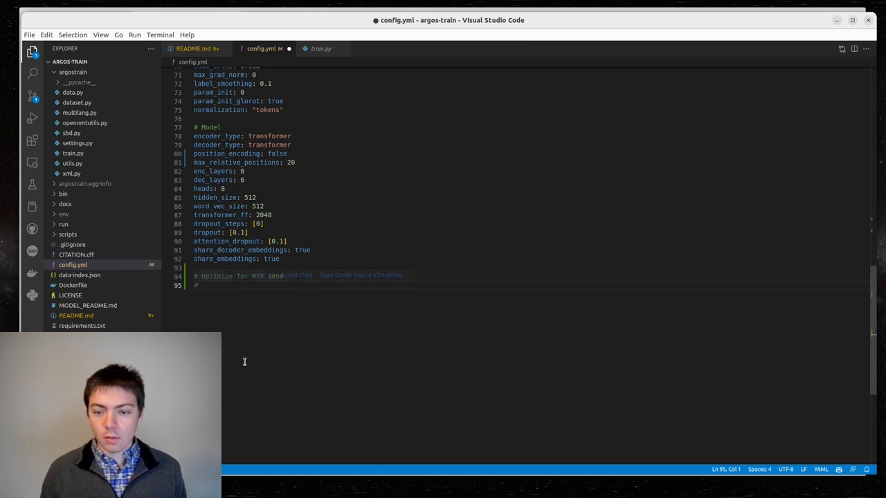
{"action": "key", "text": "Tab"}
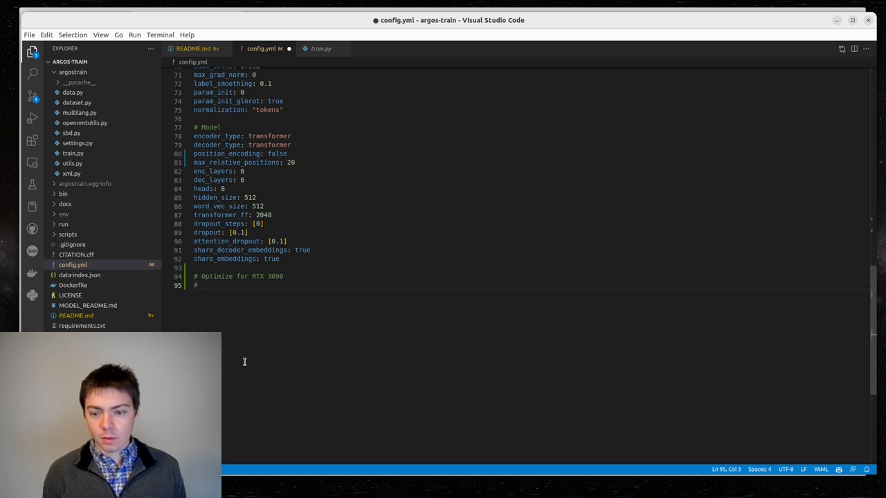
{"action": "type", "text": "See"}
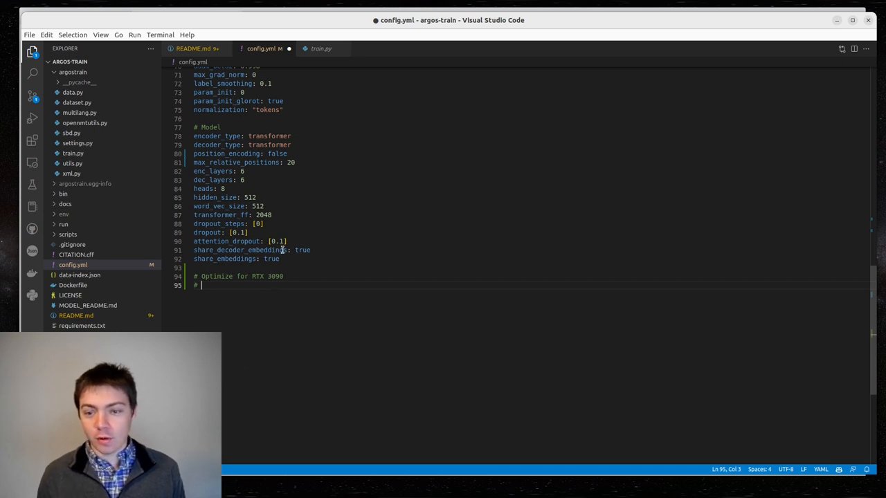
{"action": "type", "text": "Step by step explanation:"}
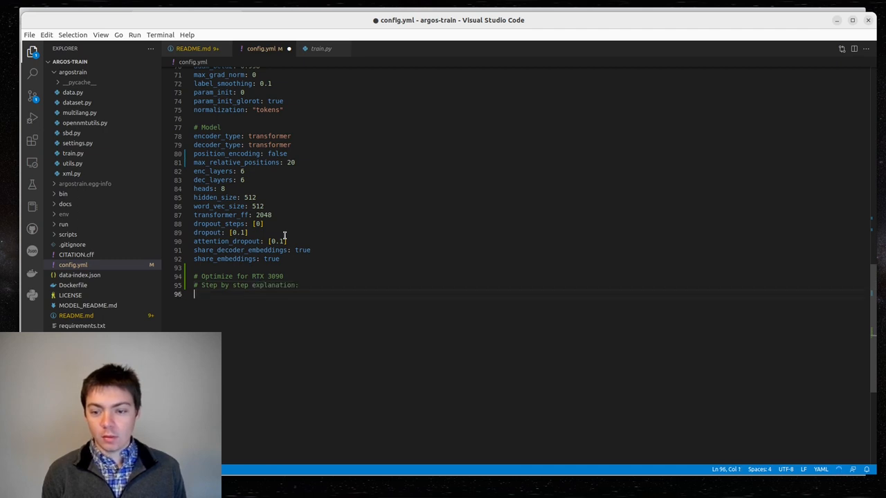
{"action": "type", "text": "#"}
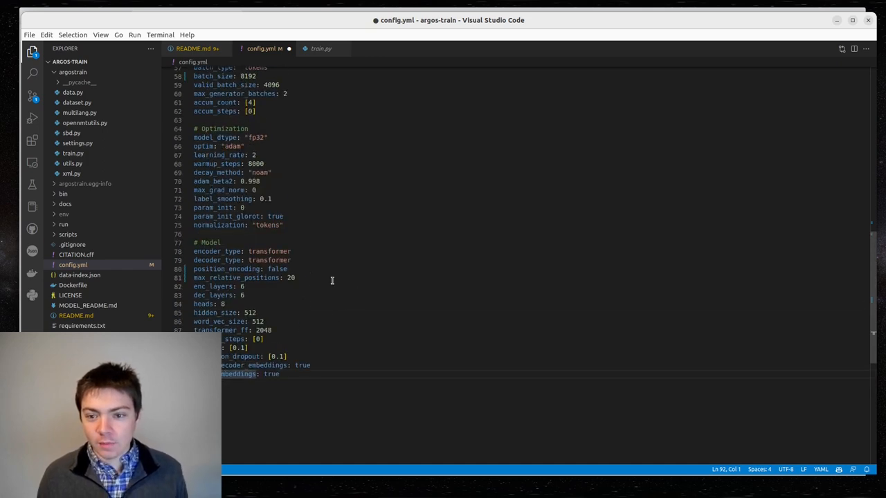
- Scroll config.yml to review the Batching section's batch_size setting
{"action": "scroll", "scroll_direction": "down", "scroll_amount": 3}
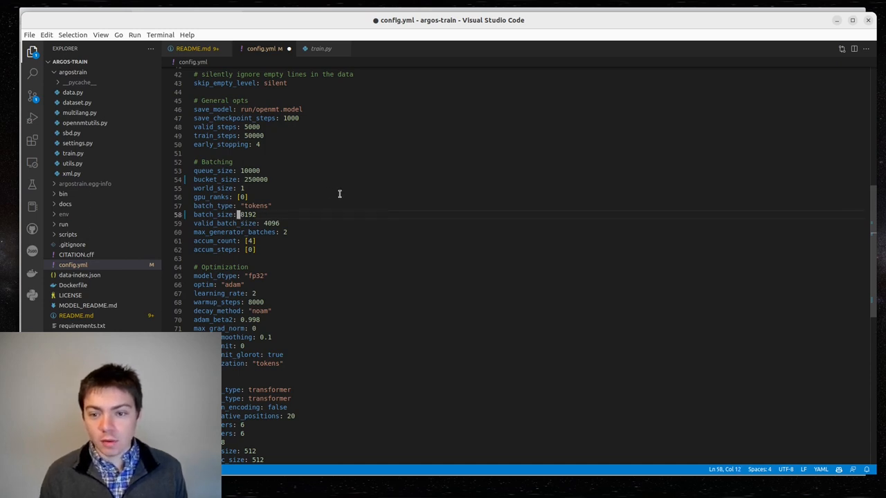
{"action": "scroll", "scroll_direction": "down", "scroll_amount": 3}
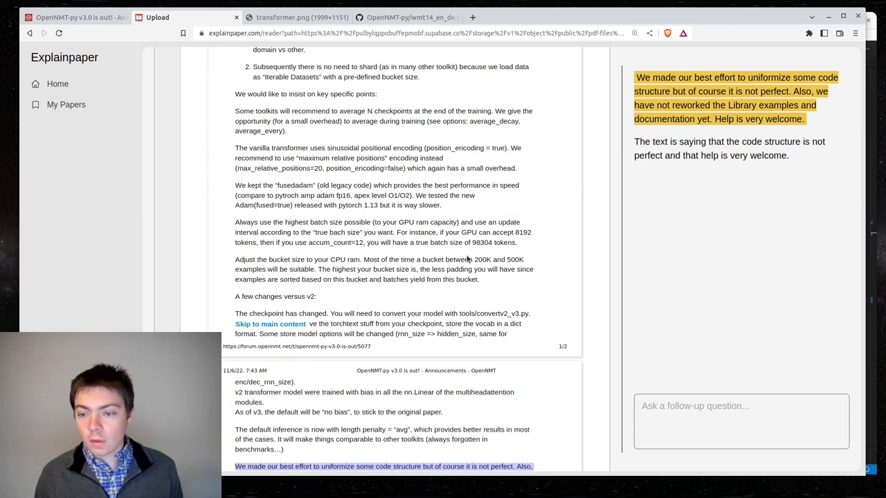
{"action": "mouse_move", "coordinate": [487, 301]}
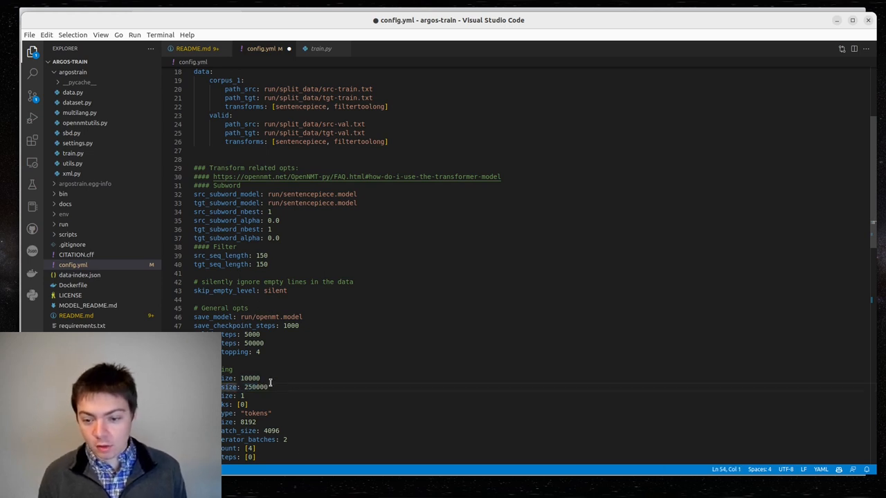
- Save config.yml and scroll down to the Batching block to remove the batch_size line
{"action": "key", "text": "ctrl+s"}
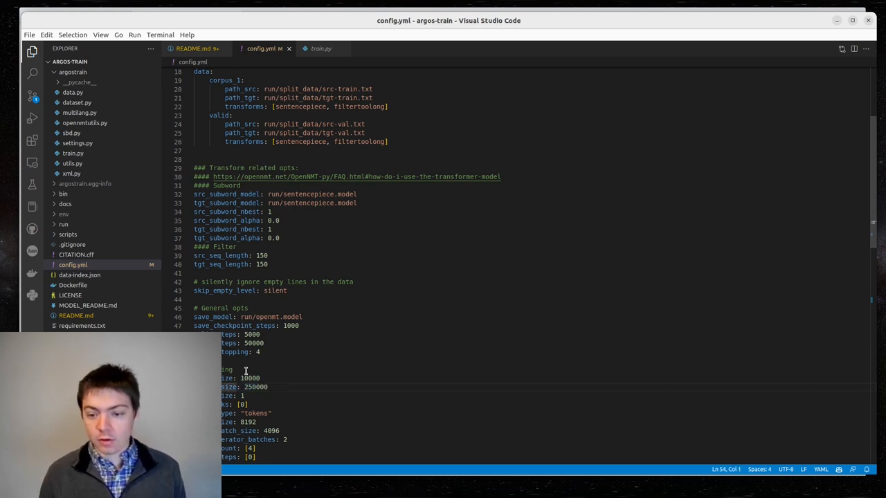
{"action": "scroll", "scroll_direction": "down", "scroll_amount": 3}
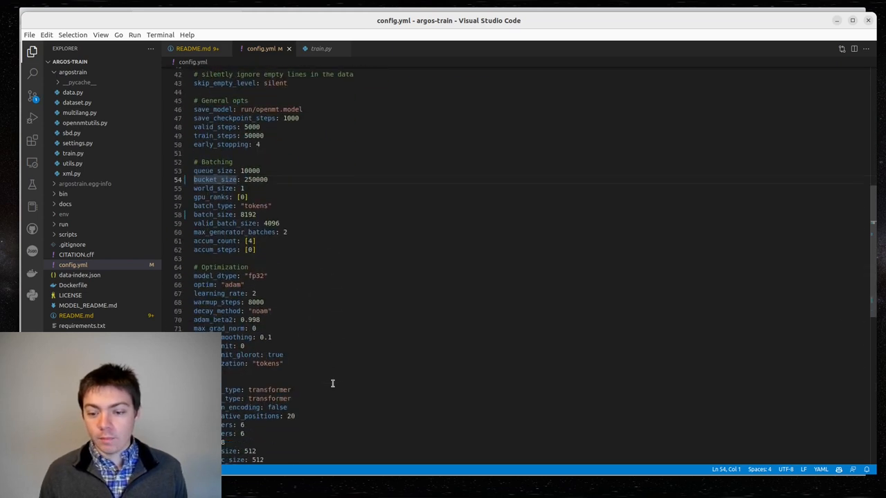
{"action": "scroll", "scroll_direction": "down", "scroll_amount": 3}
{"action": "type", "text": "#"}
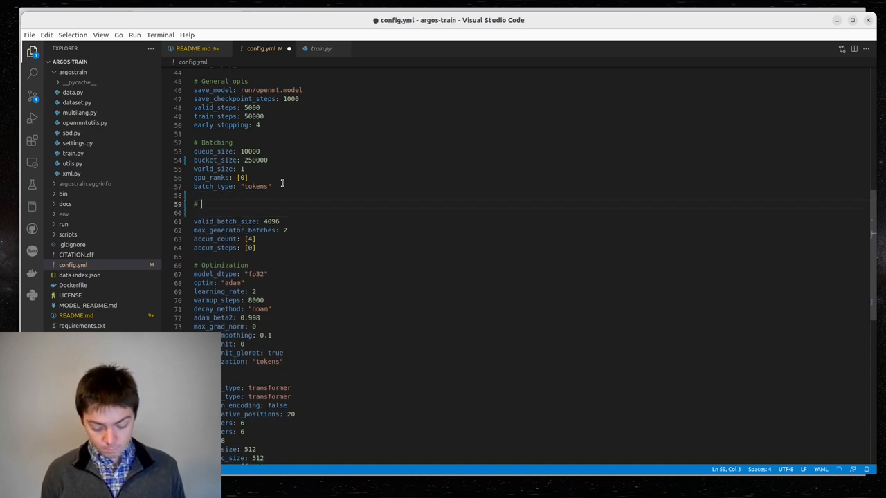
- Draft a 'Batch size for 16GB GPU' comment, keep batch_size: 8192 above valid_batch_size, and save
{"action": "type", "text": "Batch size optimzed"}
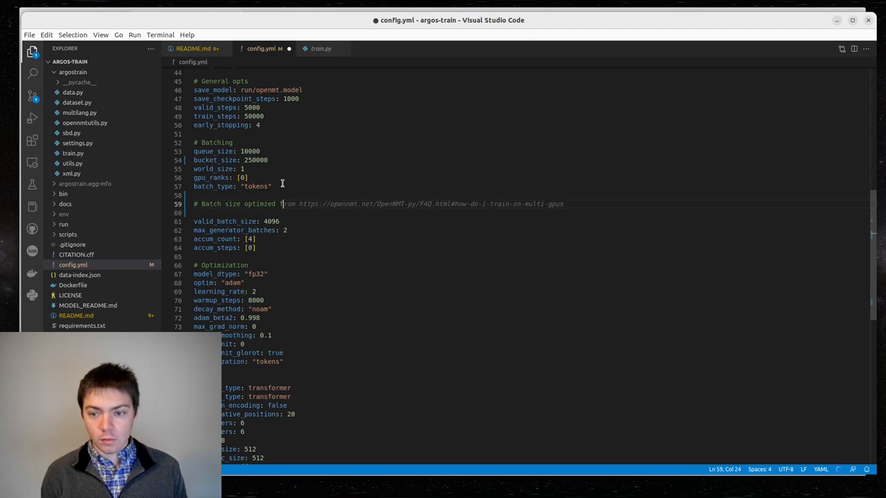
{"action": "type", "text": "for 16GB GPU"}
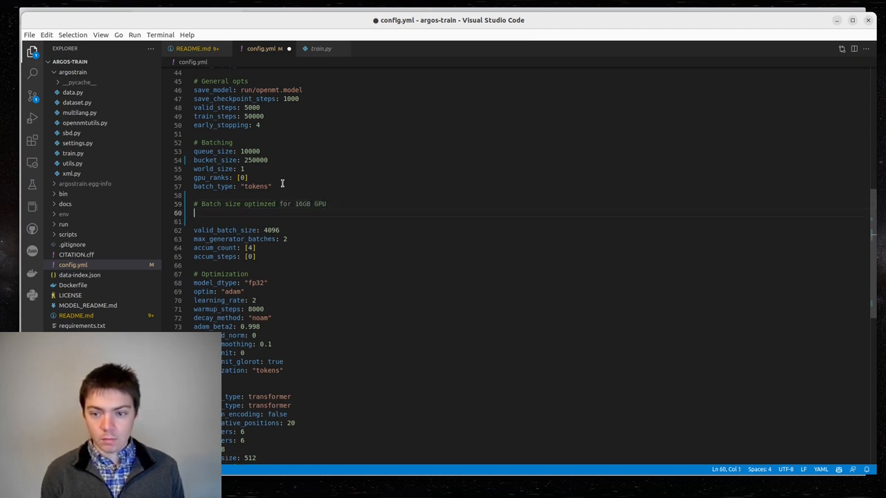
{"action": "type", "text": "tch_size:"}
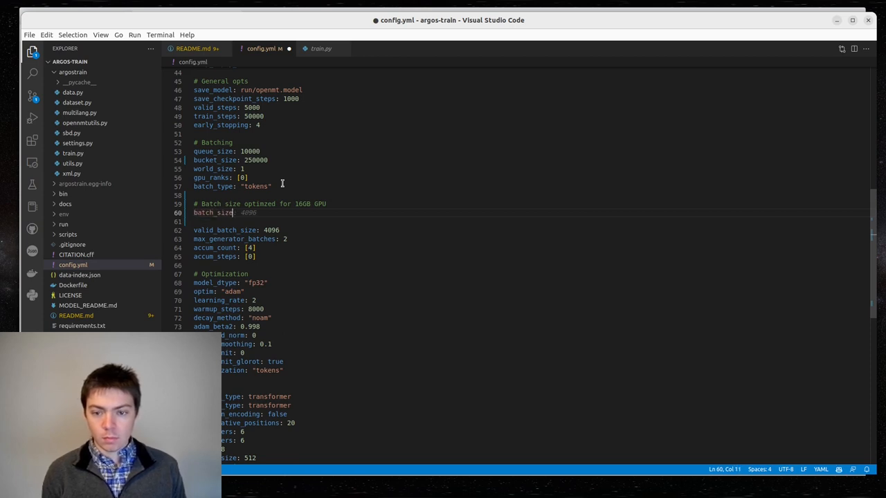
{"action": "type", "text": "batch_size: 8192"}
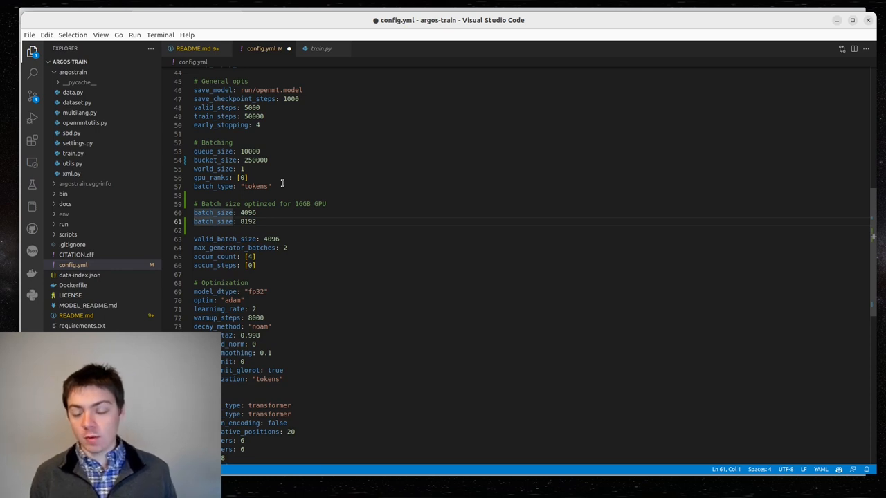
{"action": "left_click", "coordinate": [257, 213]}
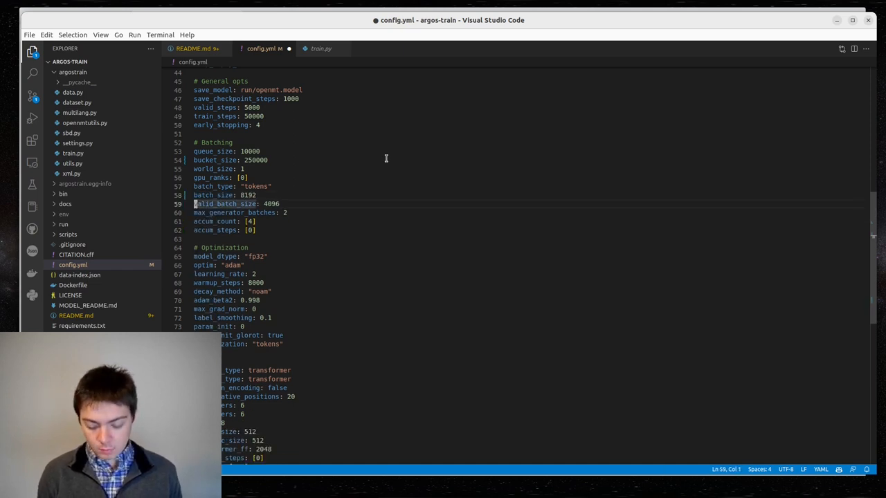
{"action": "key", "text": "ctrl+s"}
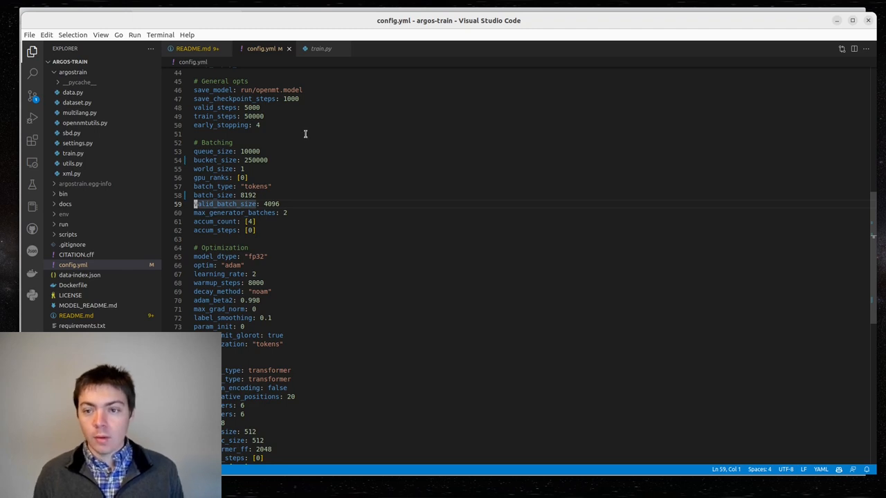